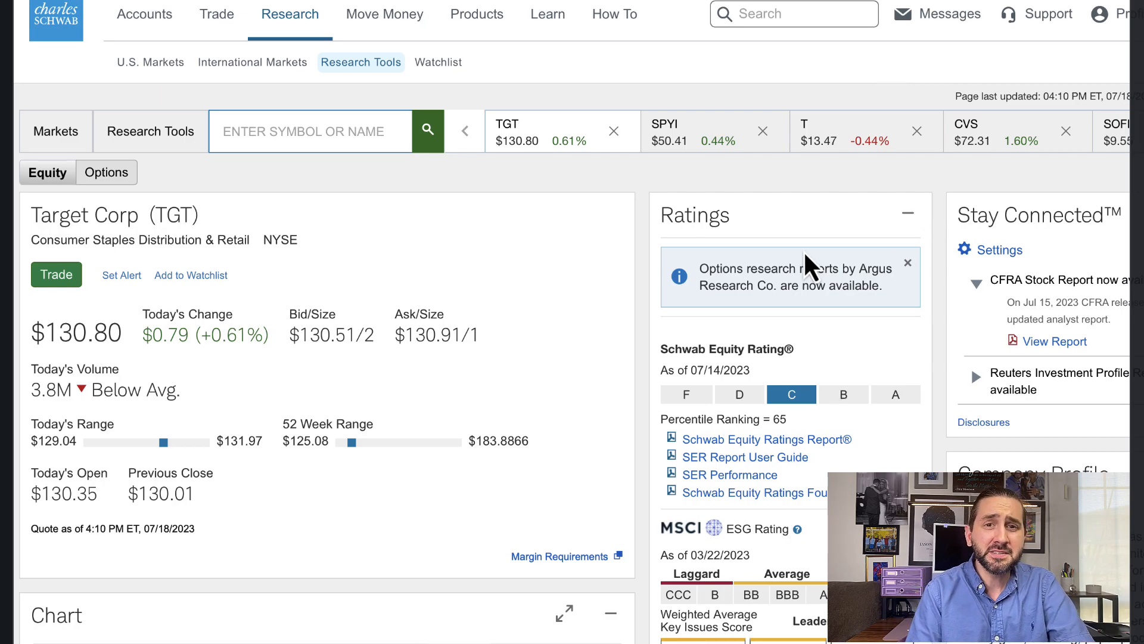
# - Set the TGT price chart range to YTD, then 1 Yr, then 3 Yr (up 7.54%)
pyautogui.scroll(-3)
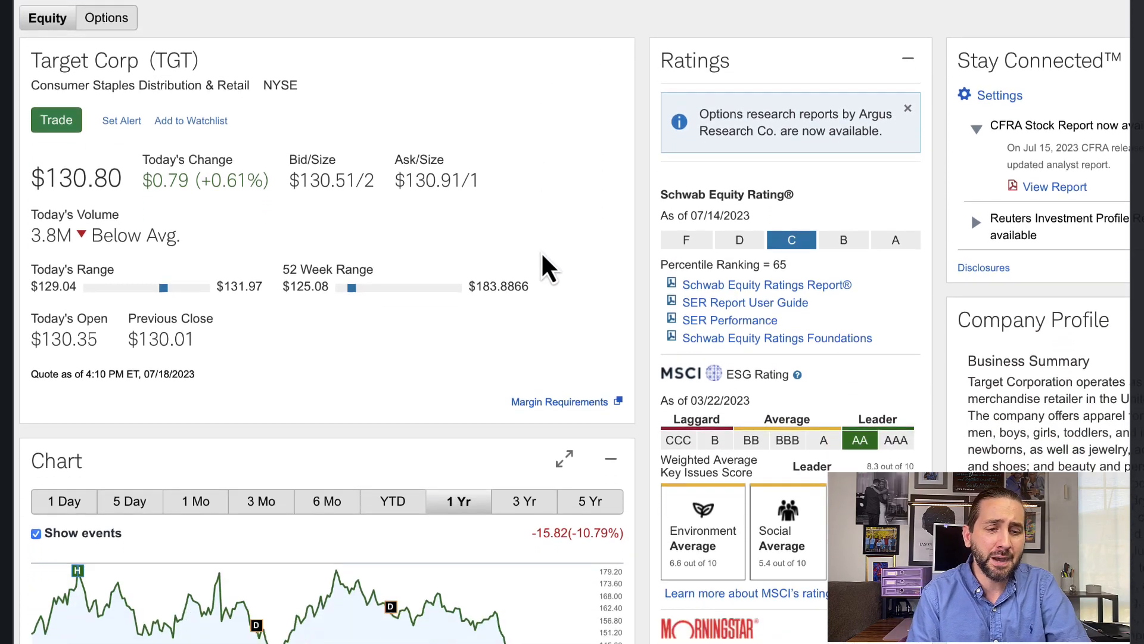
pyautogui.scroll(-3)
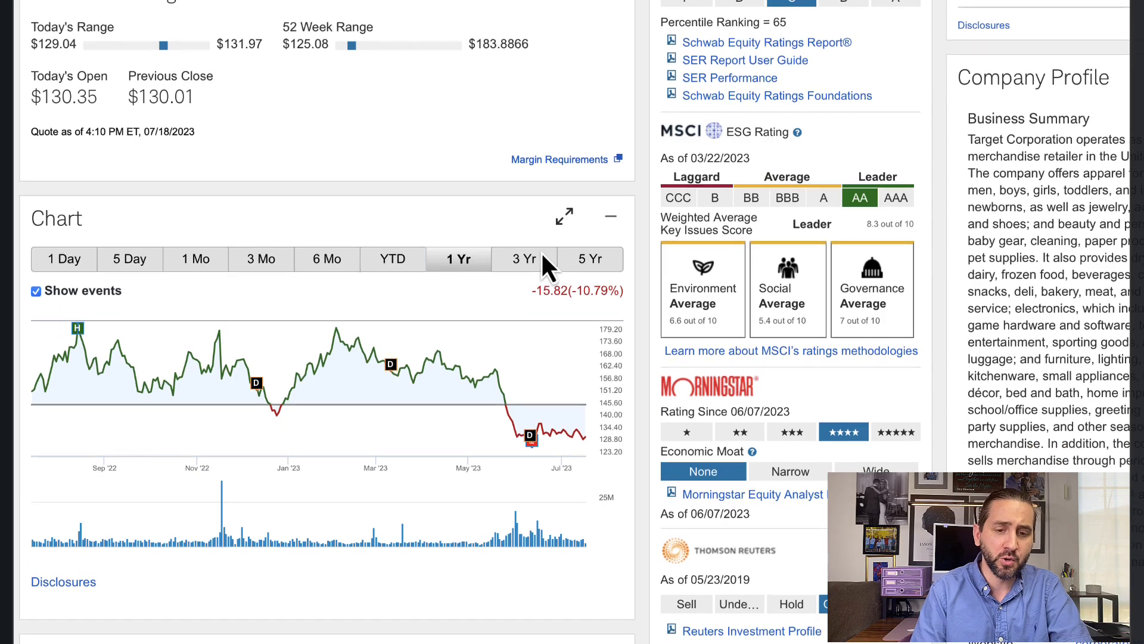
pyautogui.click(392, 253)
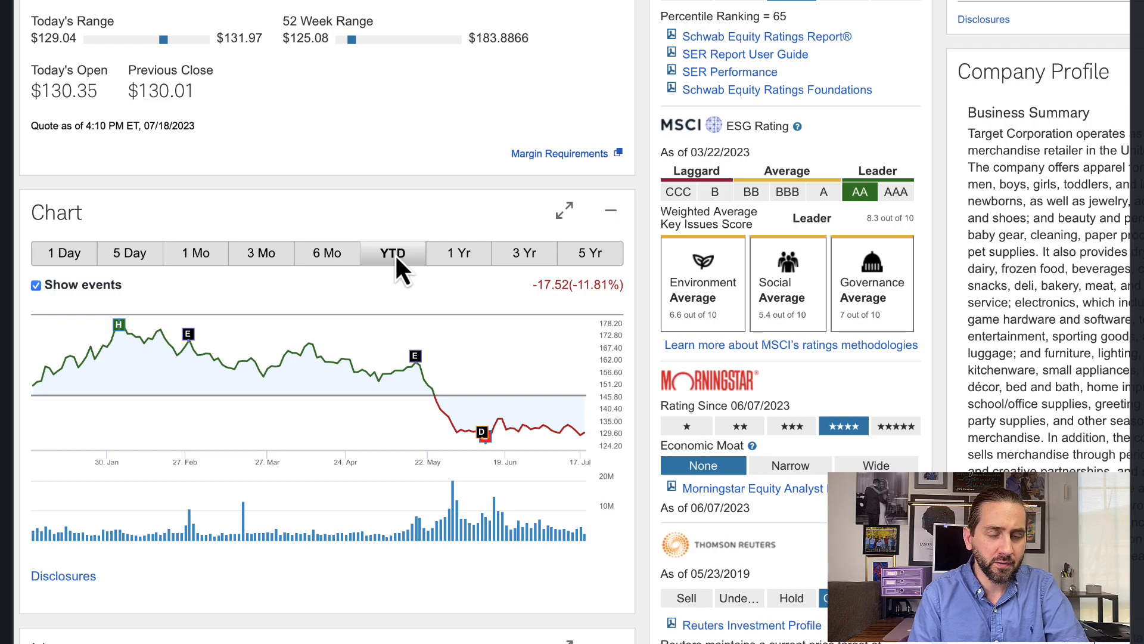
pyautogui.moveTo(470, 295)
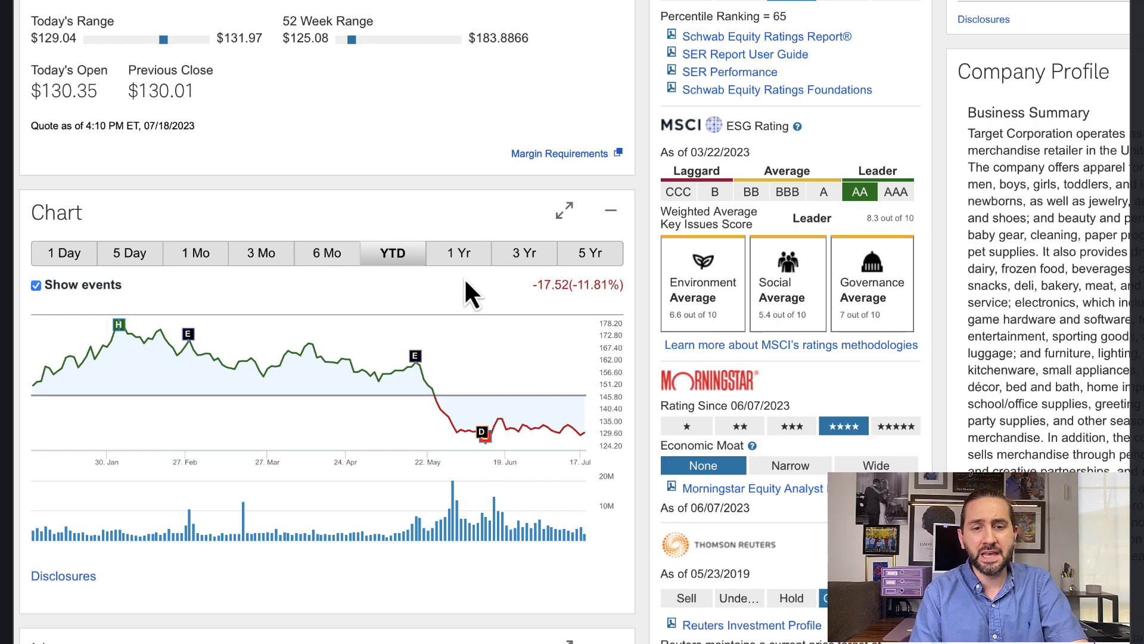
pyautogui.click(457, 253)
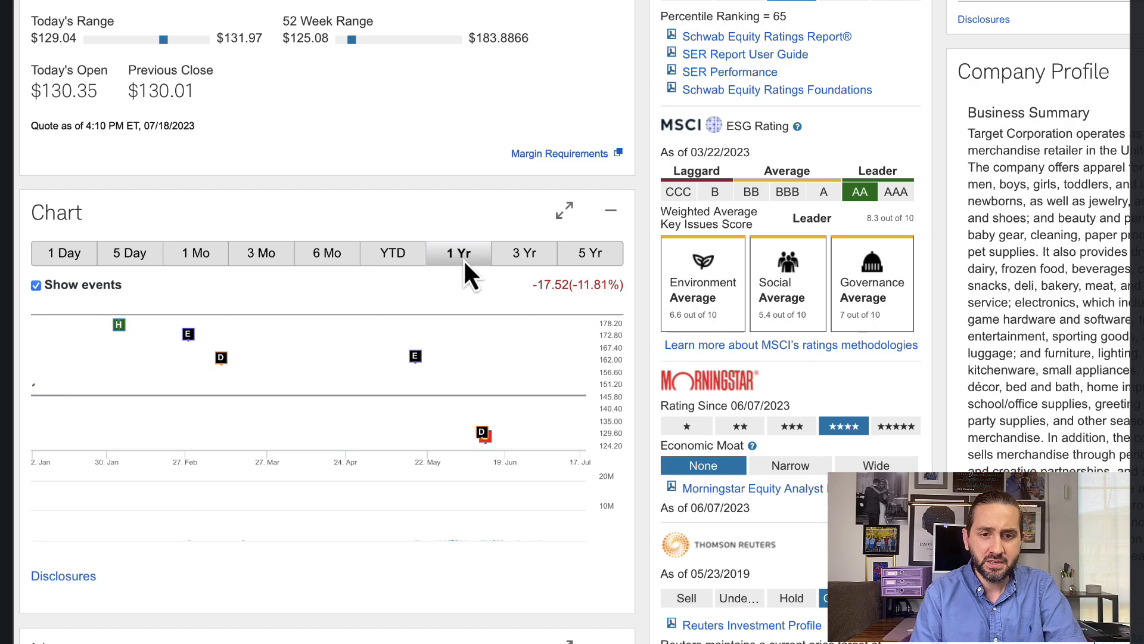
pyautogui.click(524, 253)
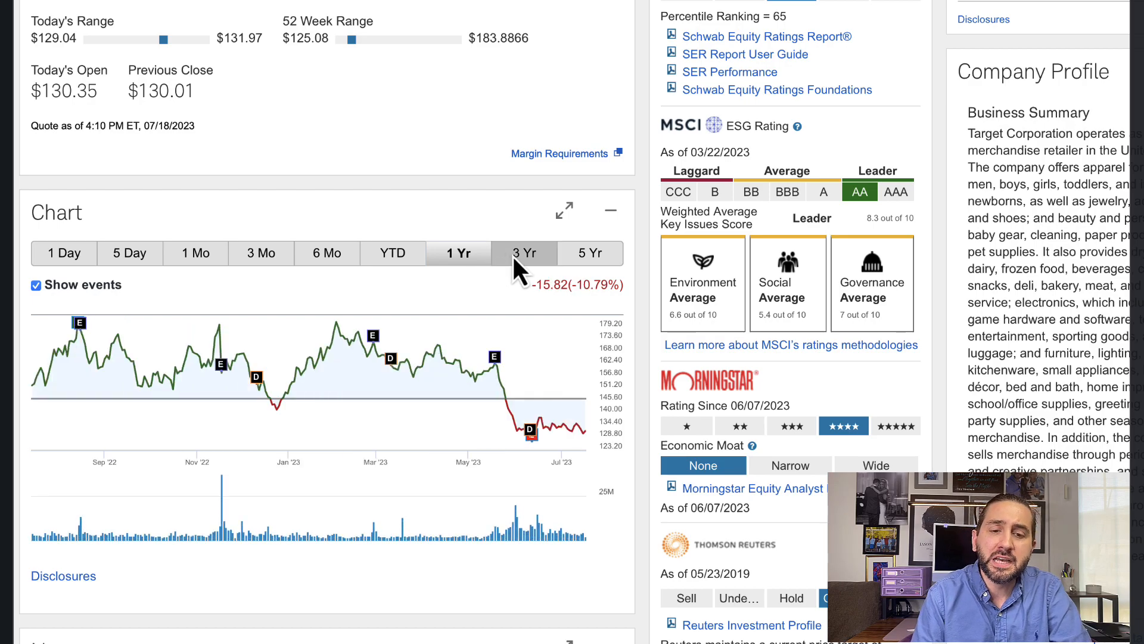
pyautogui.click(524, 252)
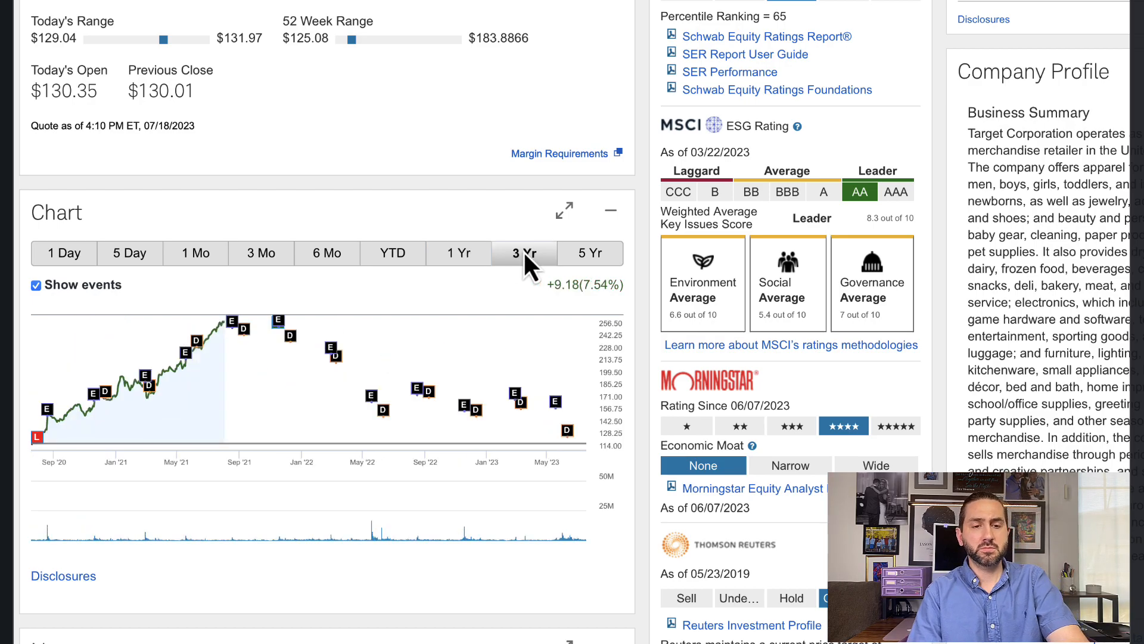
pyautogui.click(525, 252)
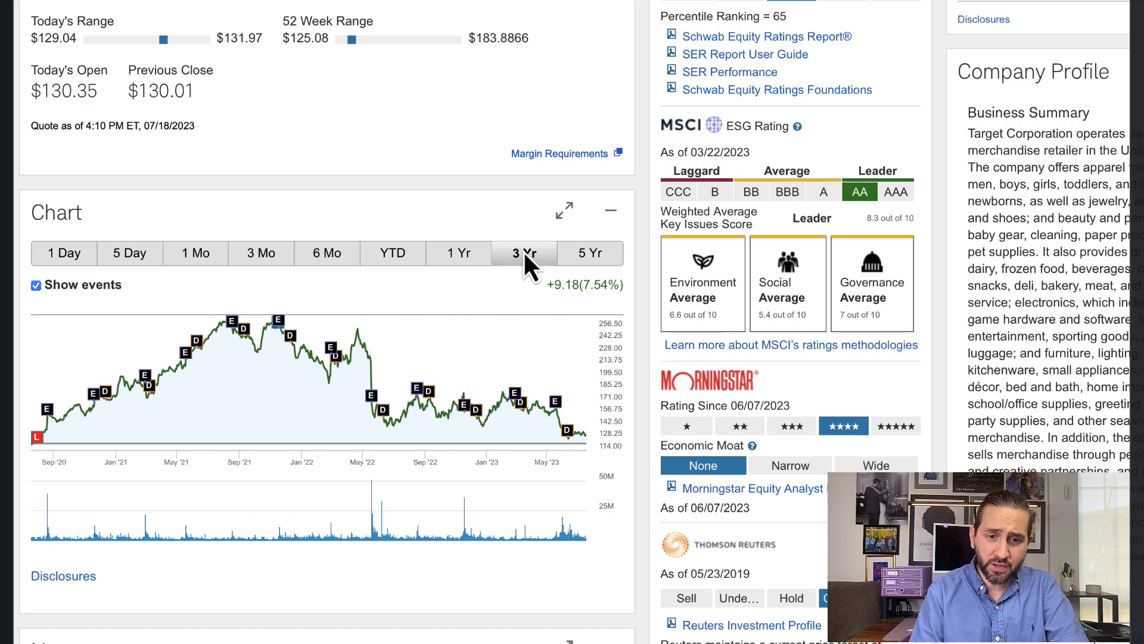
pyautogui.moveTo(405, 398)
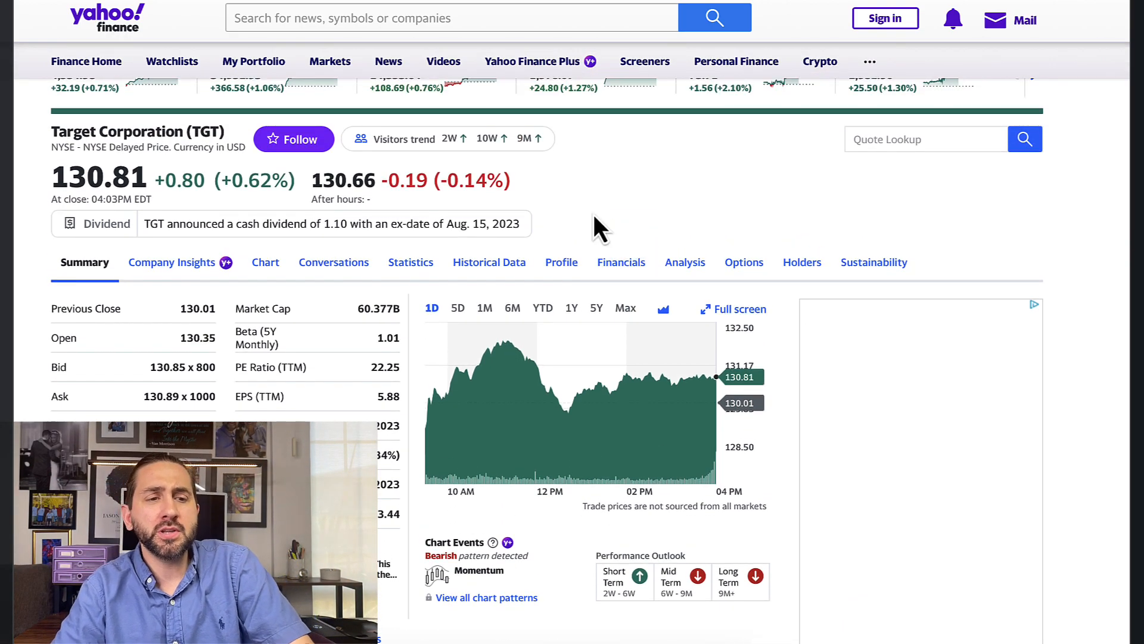
pyautogui.scroll(-3)
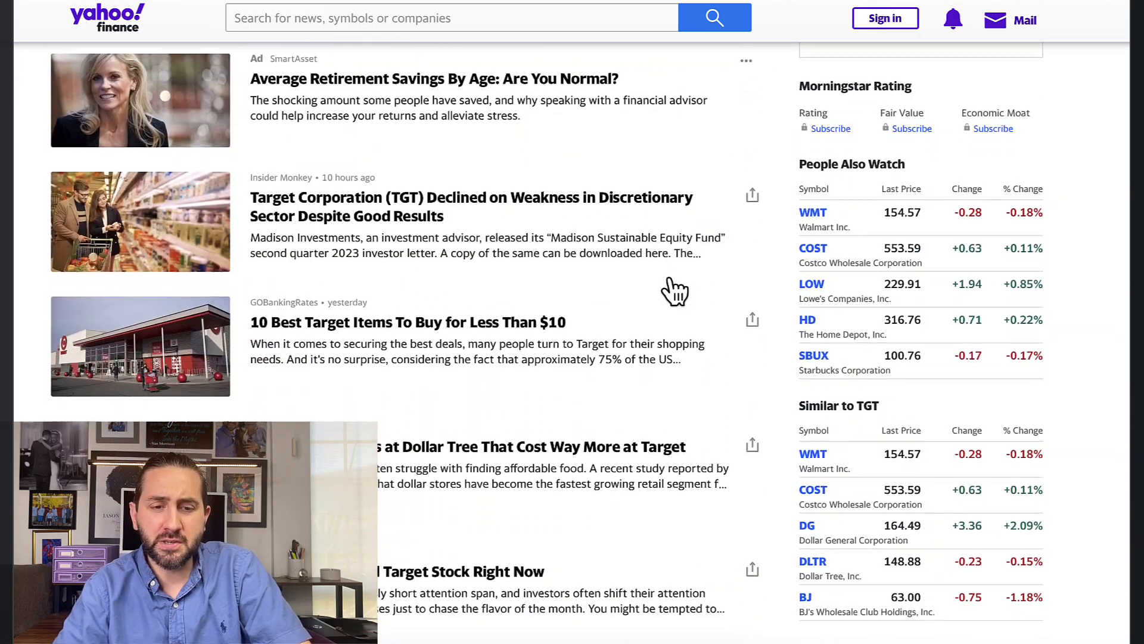
pyautogui.scroll(-3)
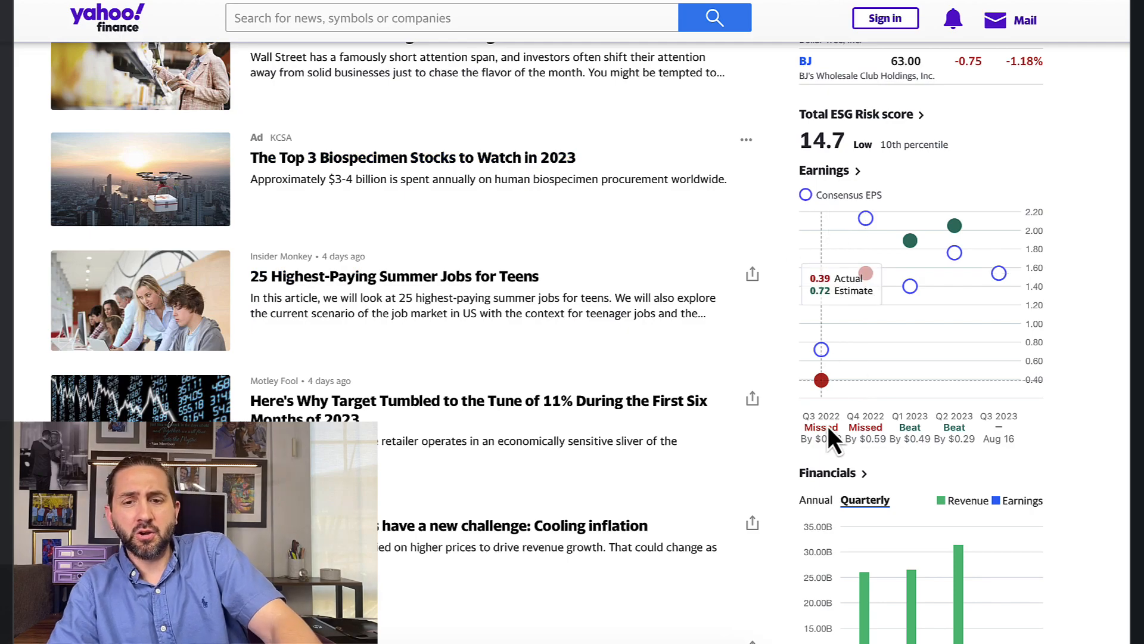
pyautogui.moveTo(910, 285)
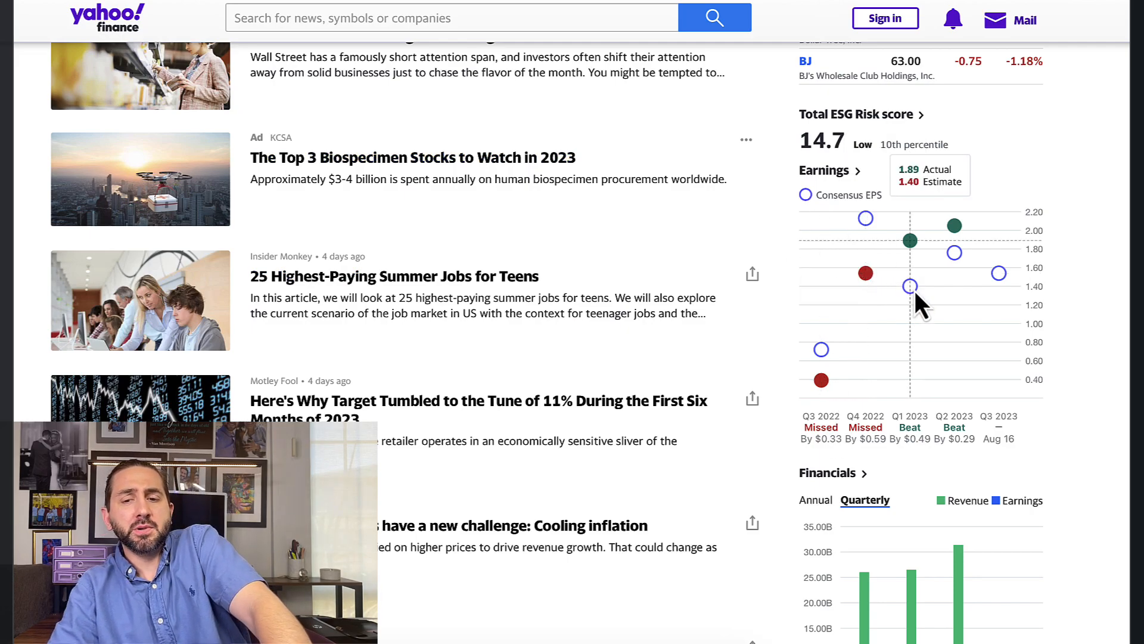
pyautogui.moveTo(937, 249)
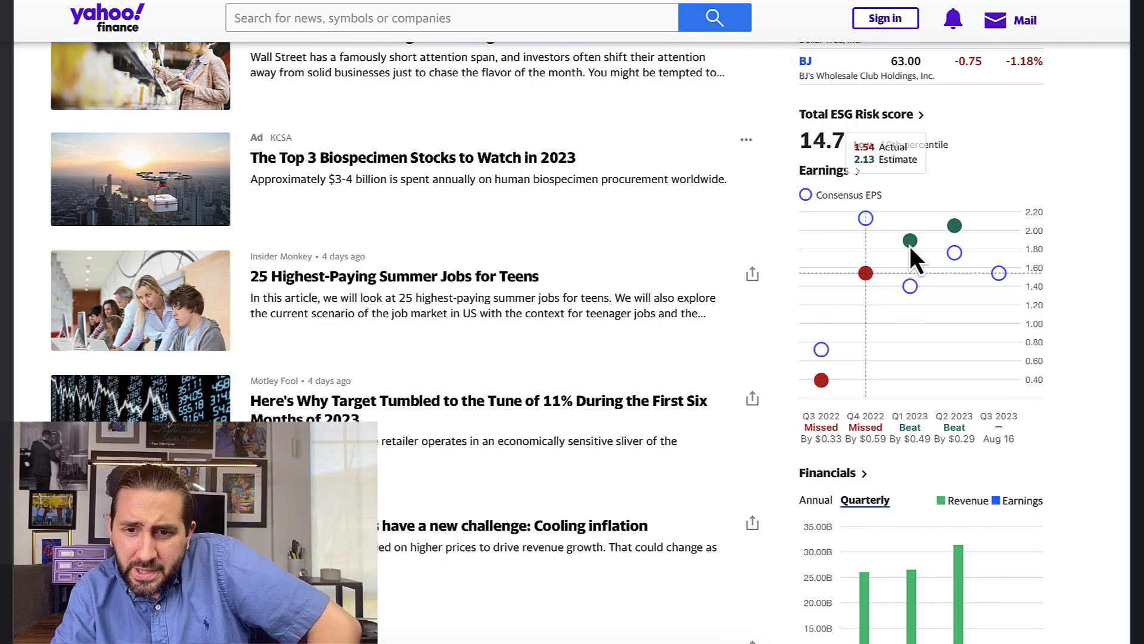
pyautogui.moveTo(909, 240)
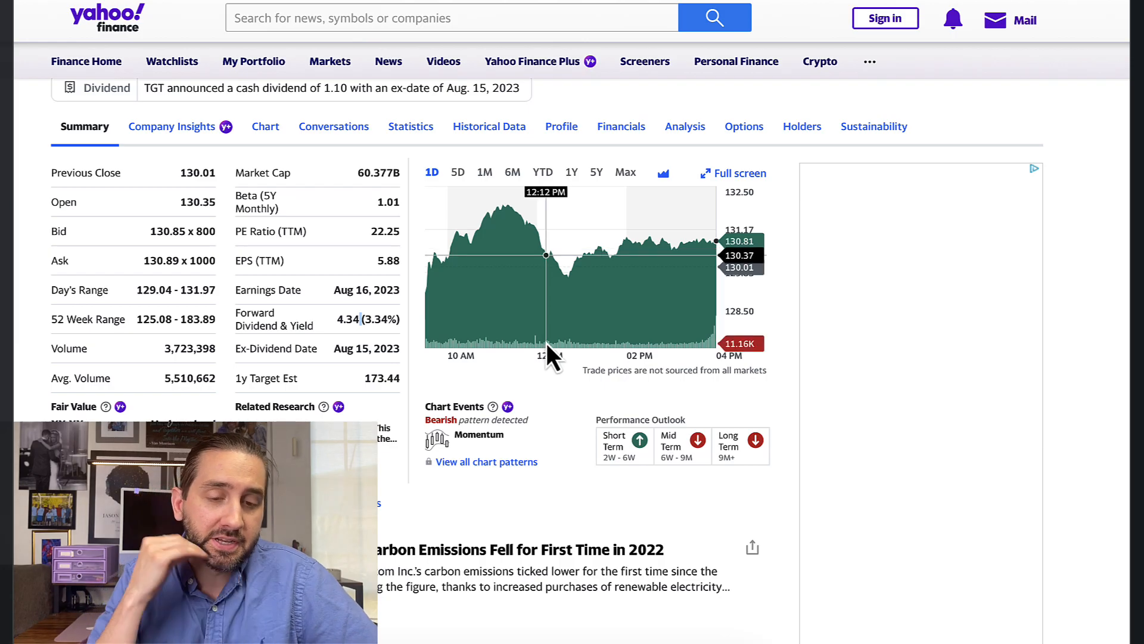
pyautogui.scroll(-3)
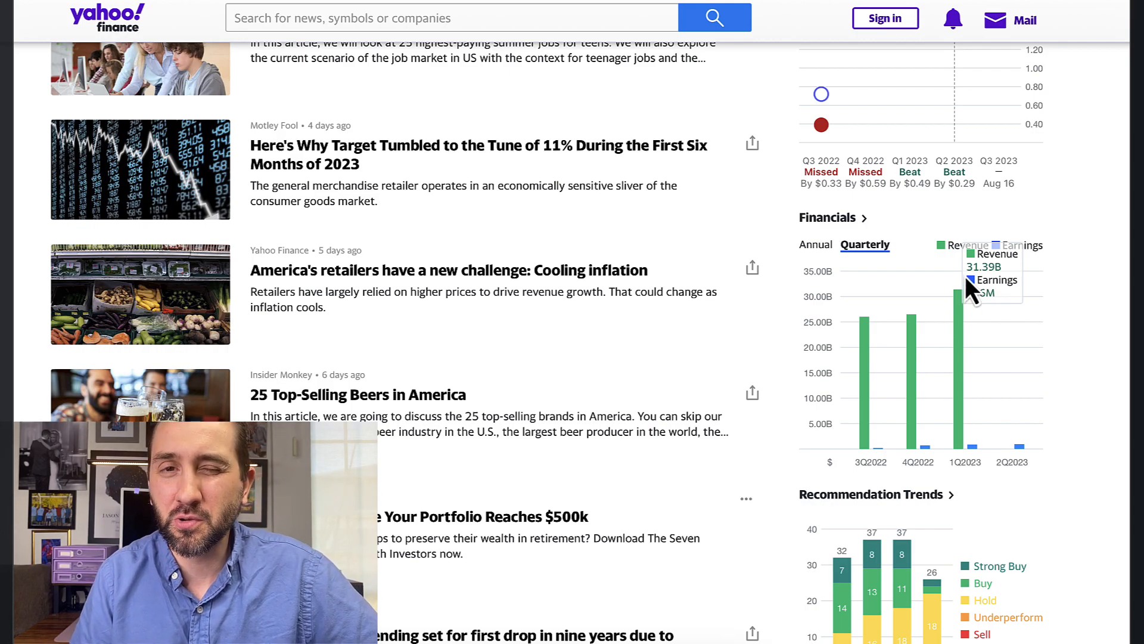
pyautogui.moveTo(1060, 412)
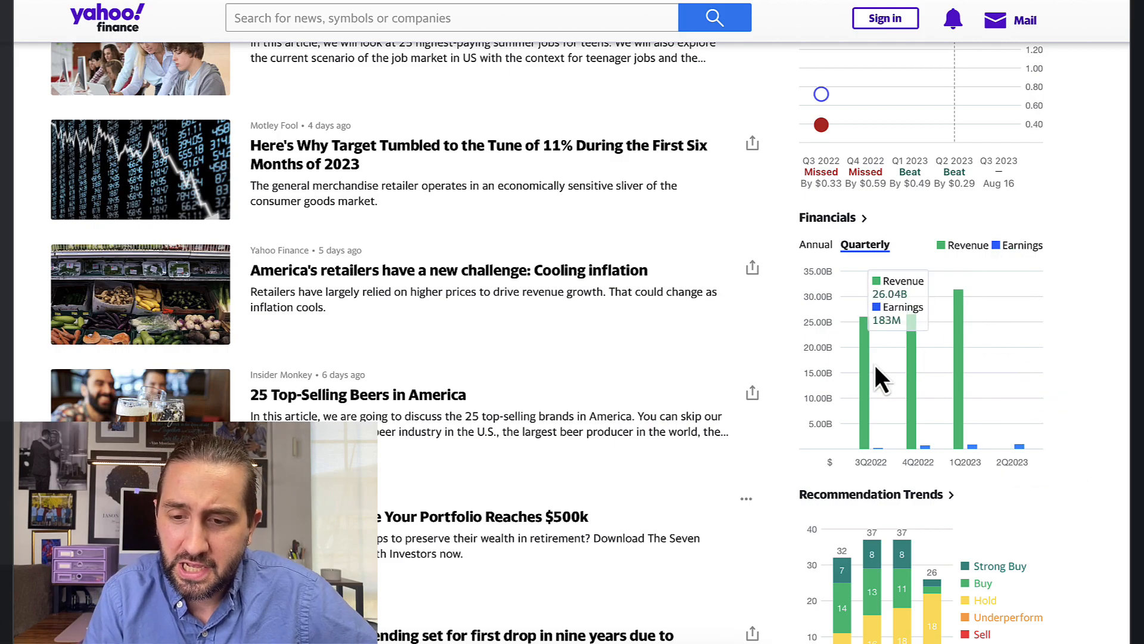
pyautogui.moveTo(907, 372)
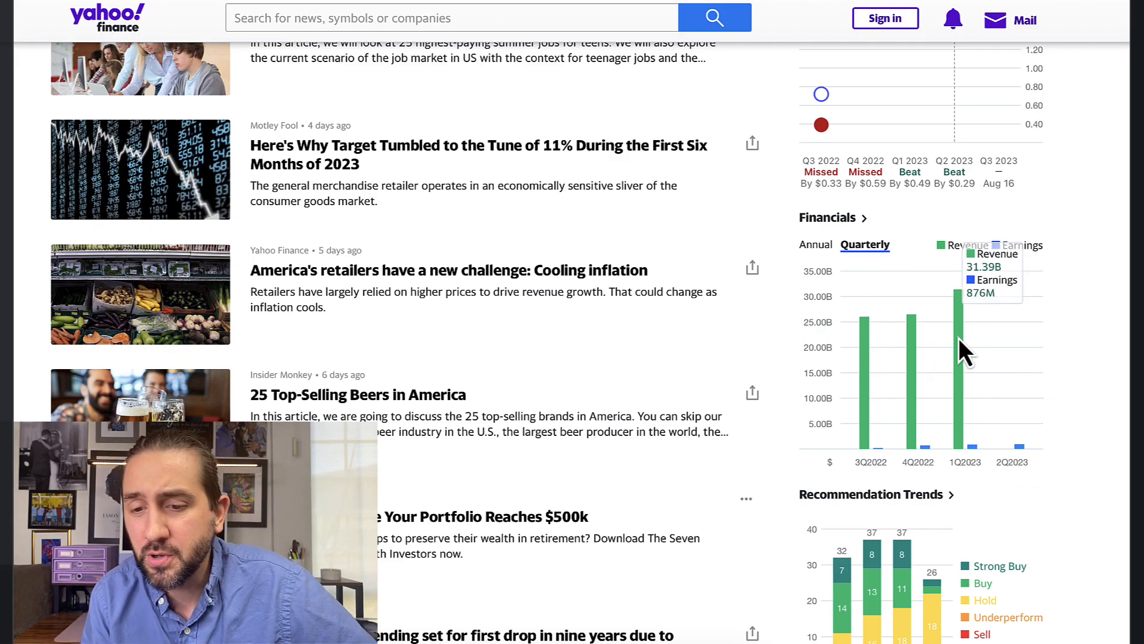
pyautogui.moveTo(885, 453)
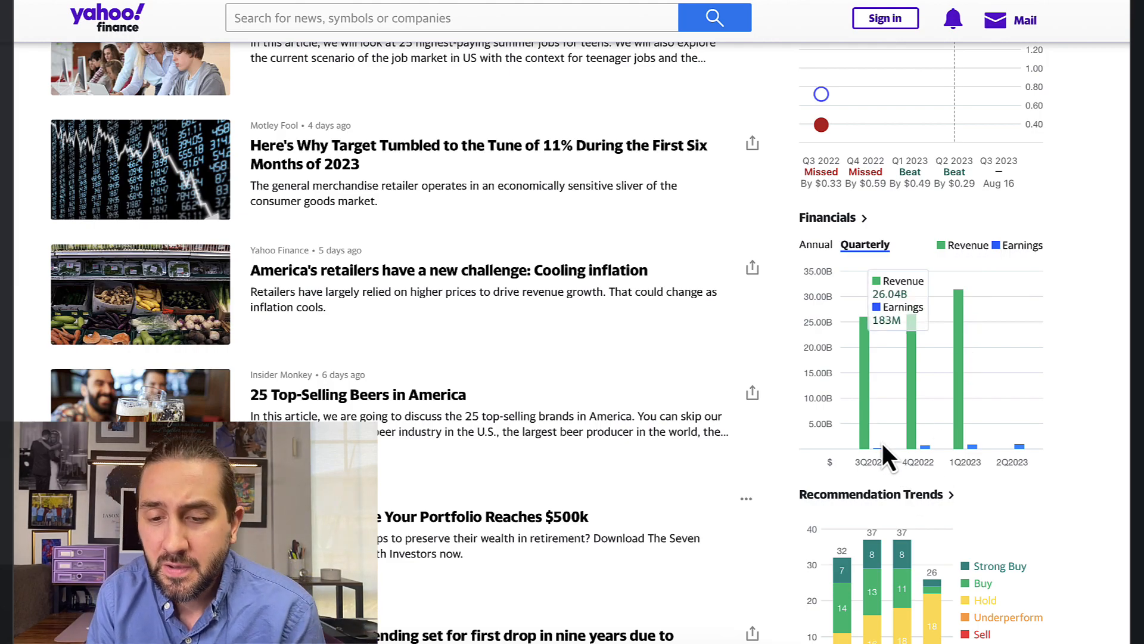
pyautogui.moveTo(928, 453)
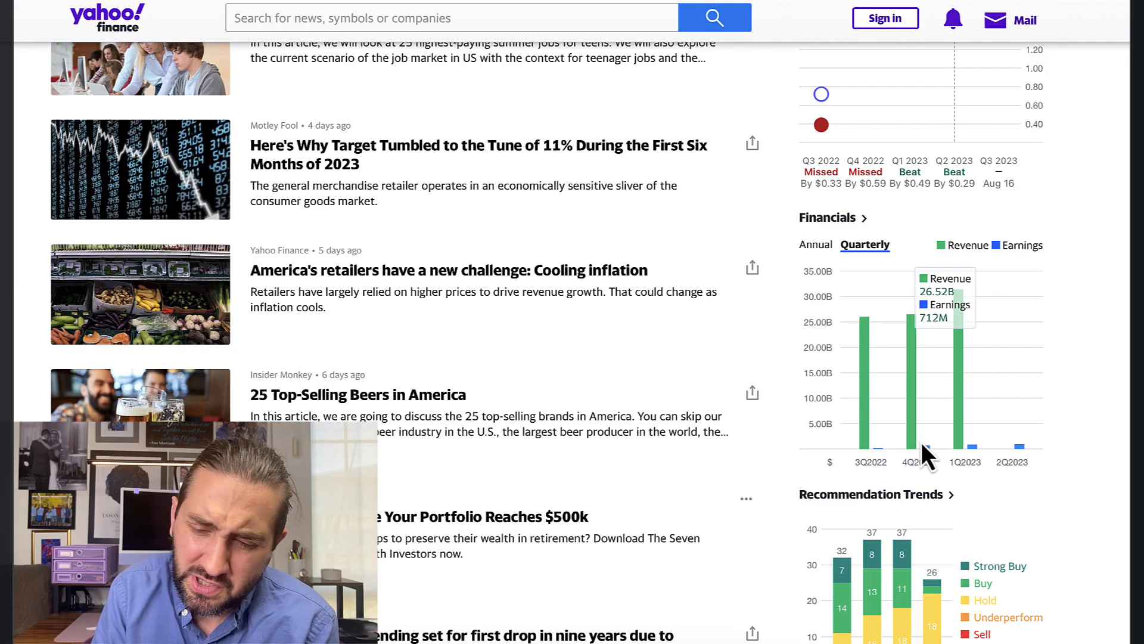
pyautogui.moveTo(977, 453)
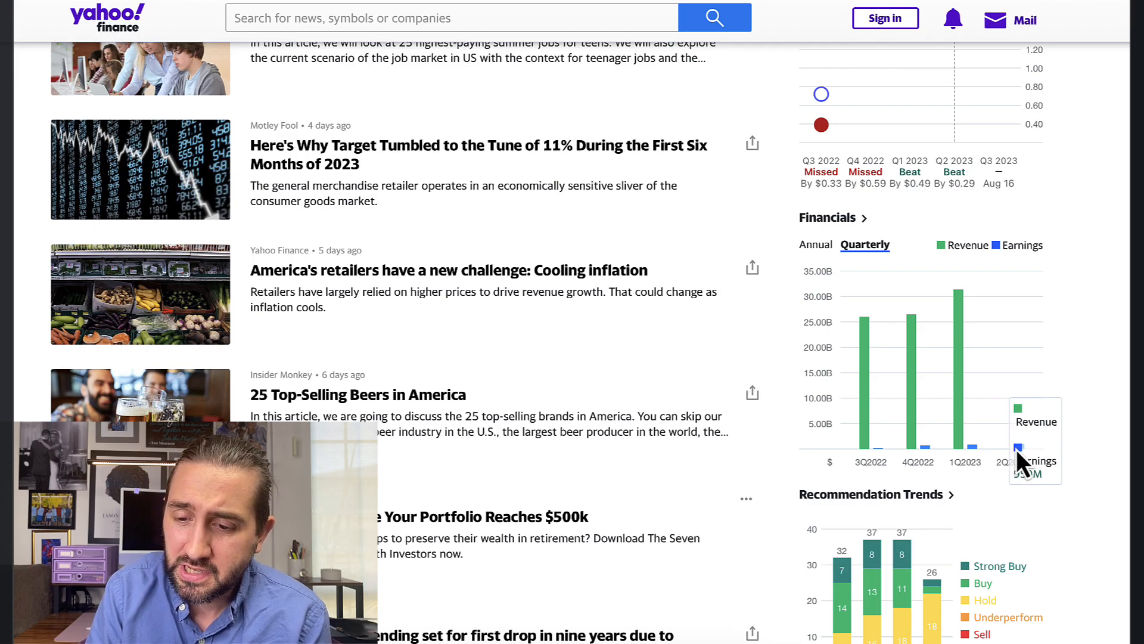
pyautogui.moveTo(968, 465)
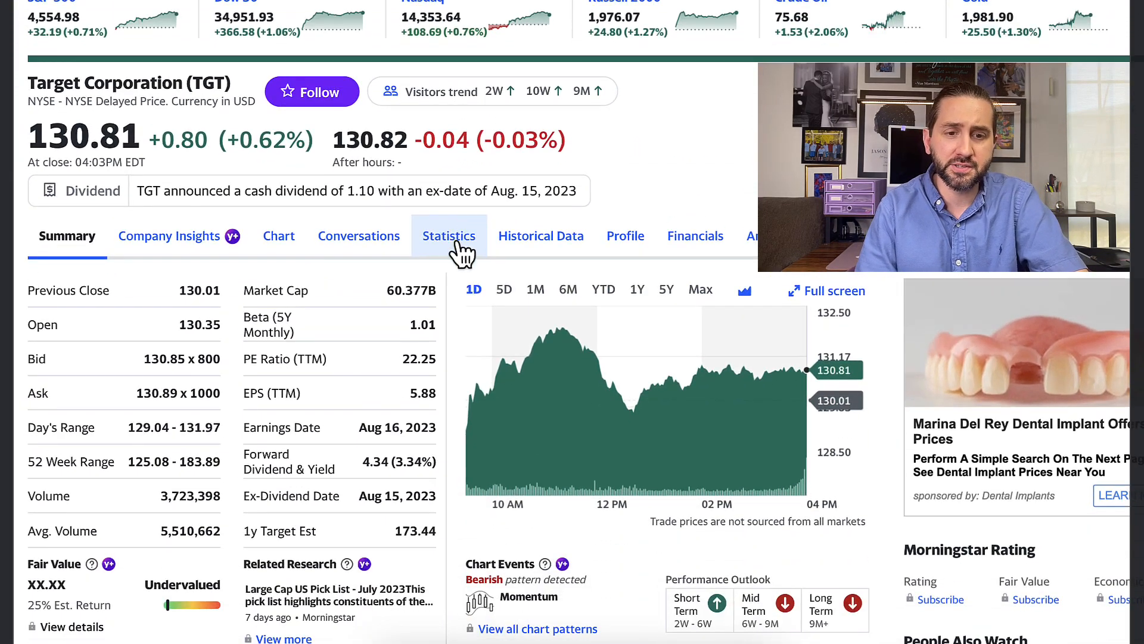
# - View TGT's Statistics: valuation measures (trailing P/E 22.15), financial highlights and trading information
pyautogui.click(450, 235)
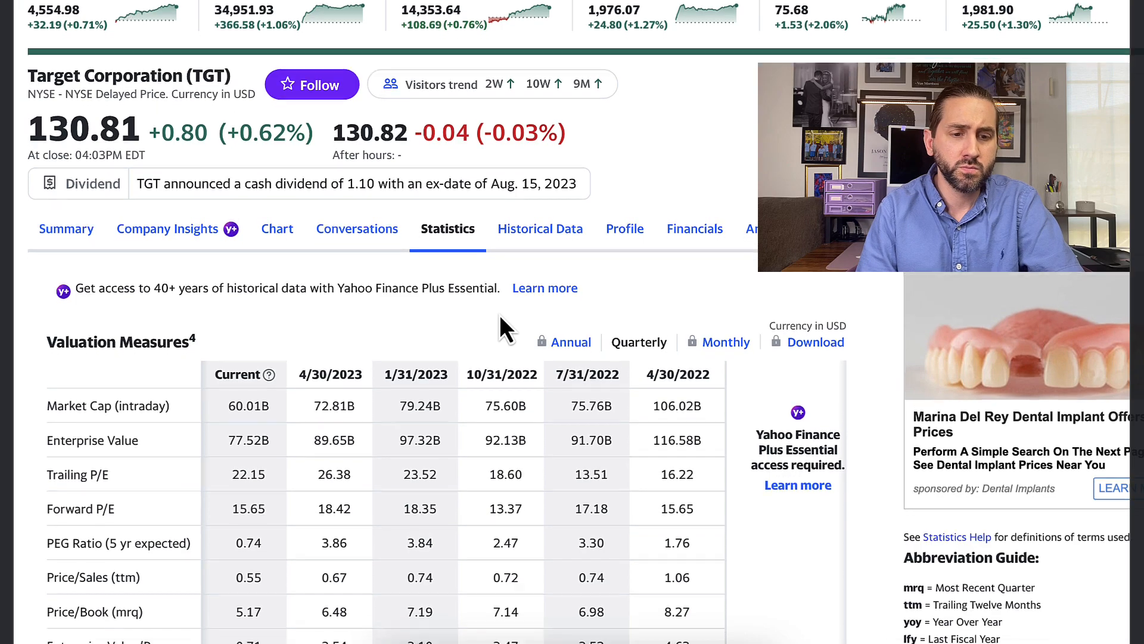
pyautogui.scroll(-3)
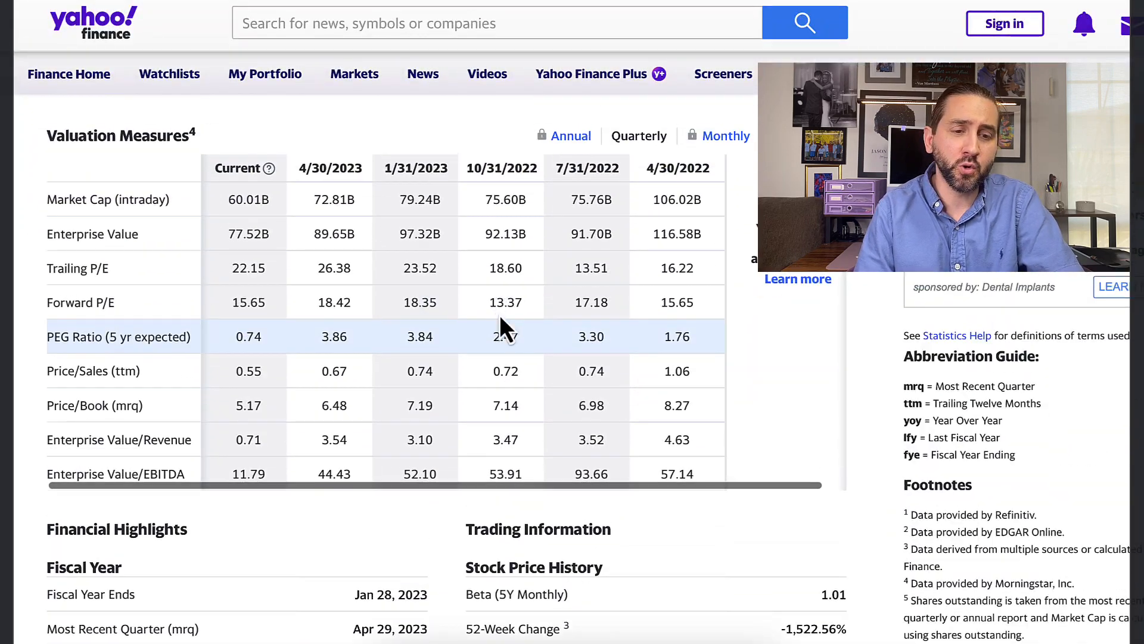
pyautogui.moveTo(131, 268)
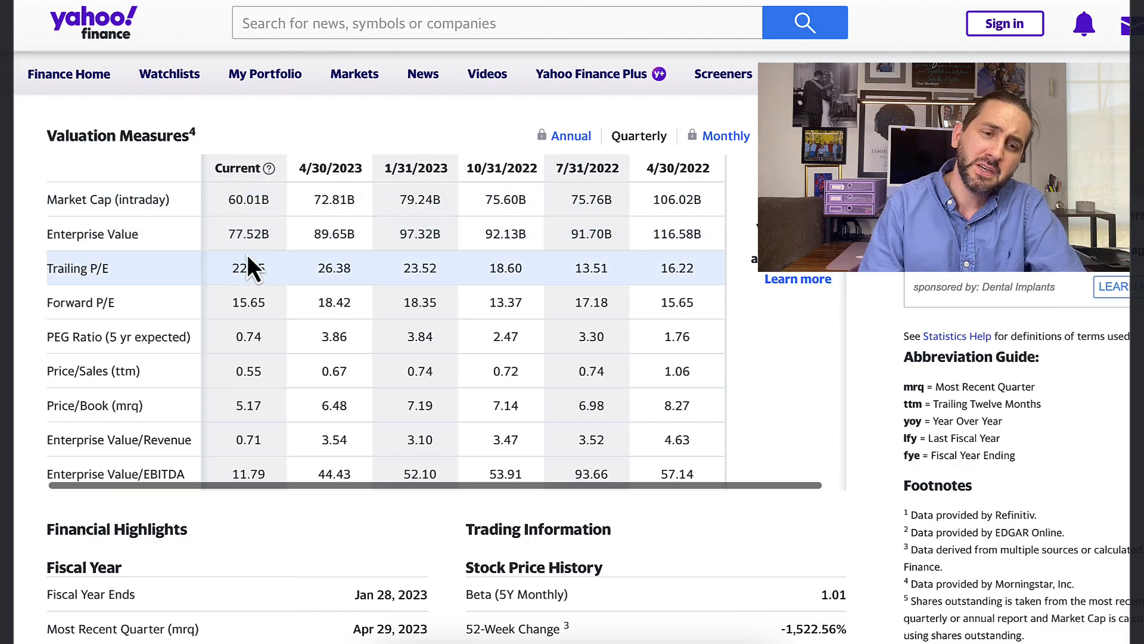
pyautogui.moveTo(391, 251)
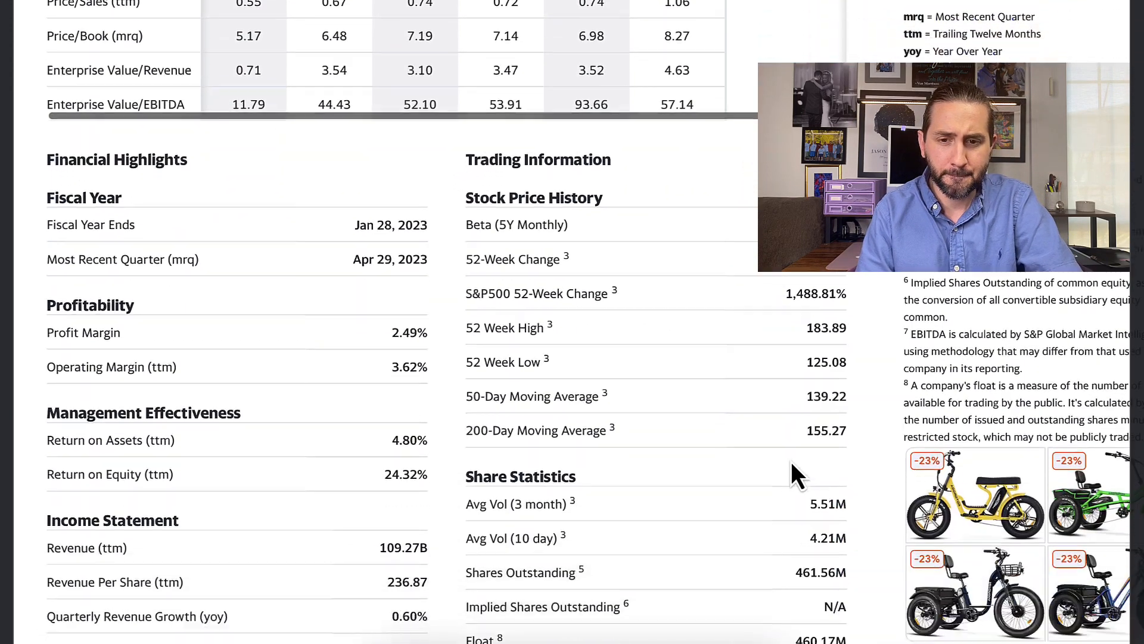
pyautogui.scroll(-3)
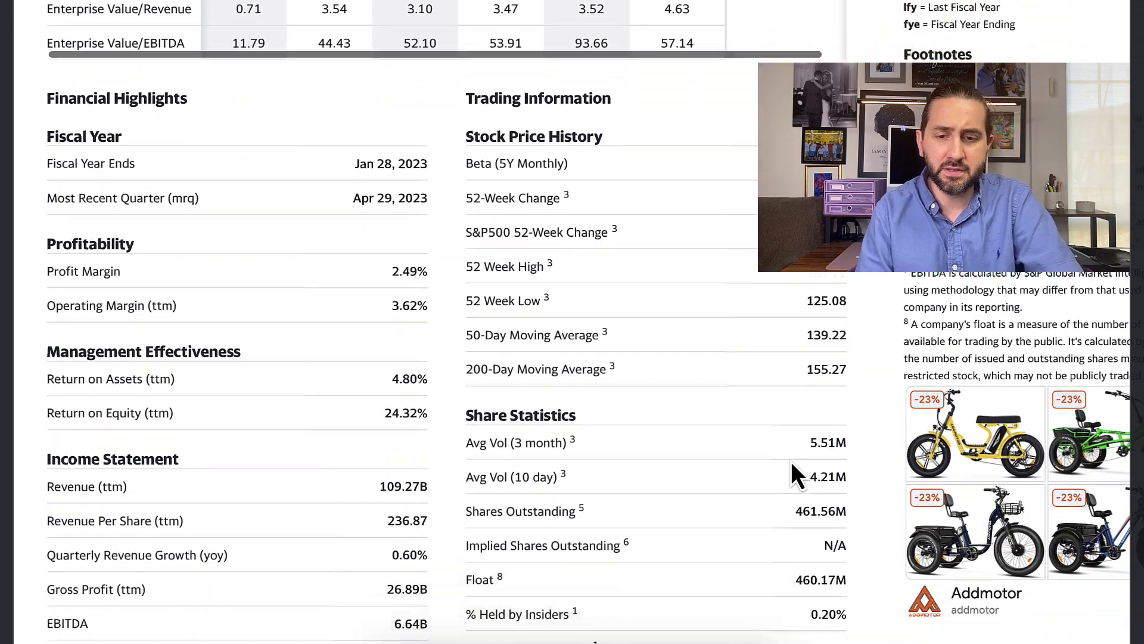
pyautogui.scroll(-3)
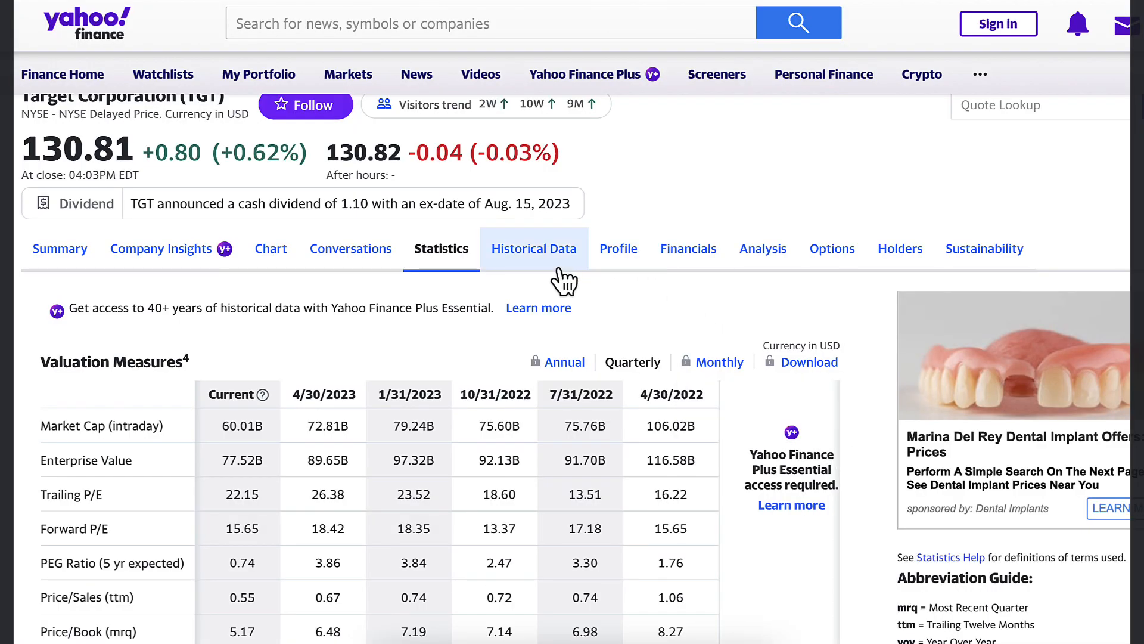
# - Filter TGT's Historical Data to Dividends Only at Monthly frequency and apply it
pyautogui.click(534, 248)
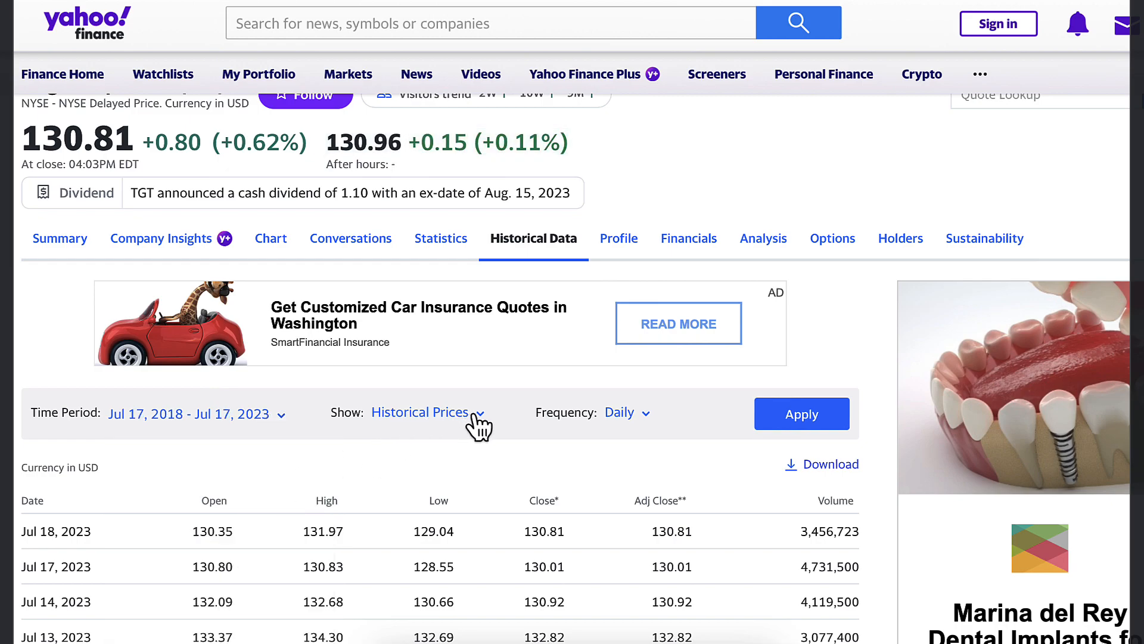
pyautogui.moveTo(581, 413)
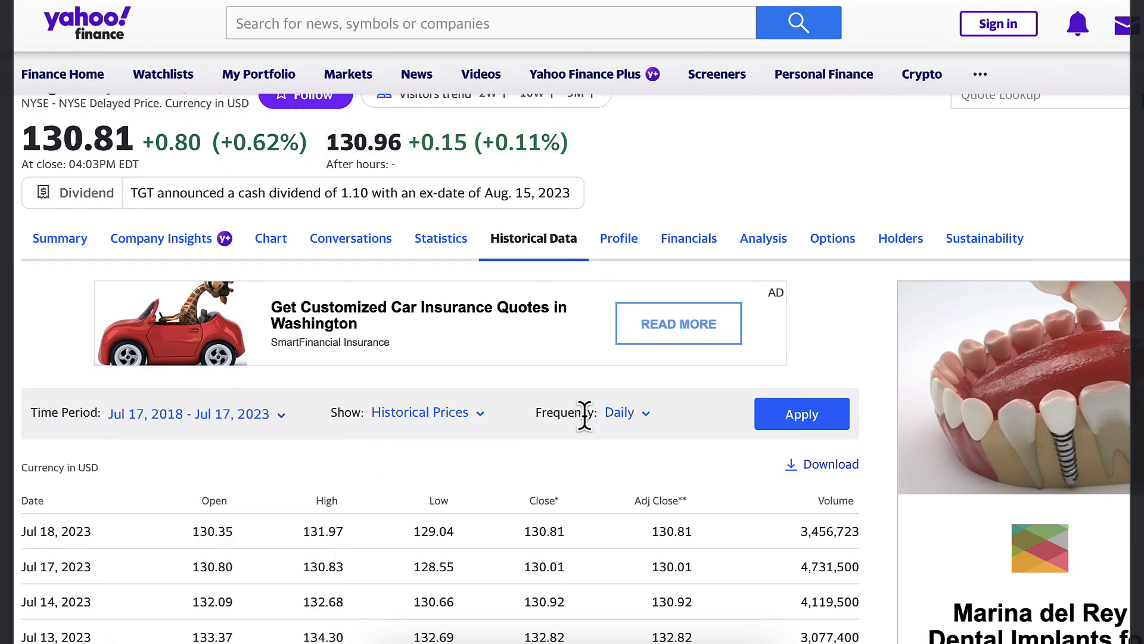
pyautogui.click(420, 411)
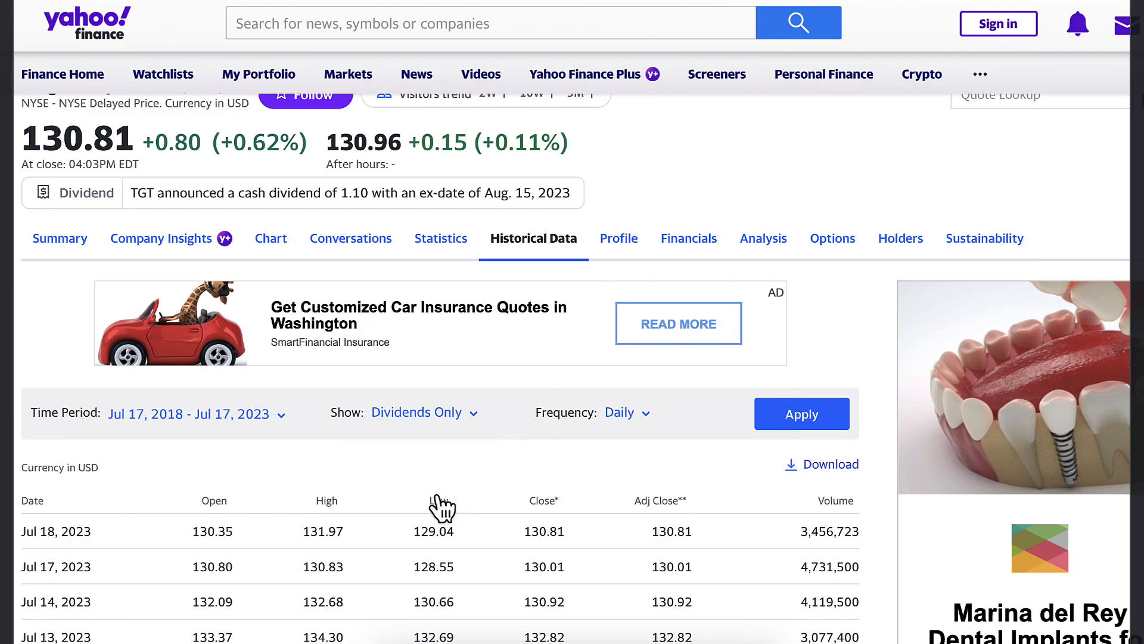
pyautogui.click(623, 413)
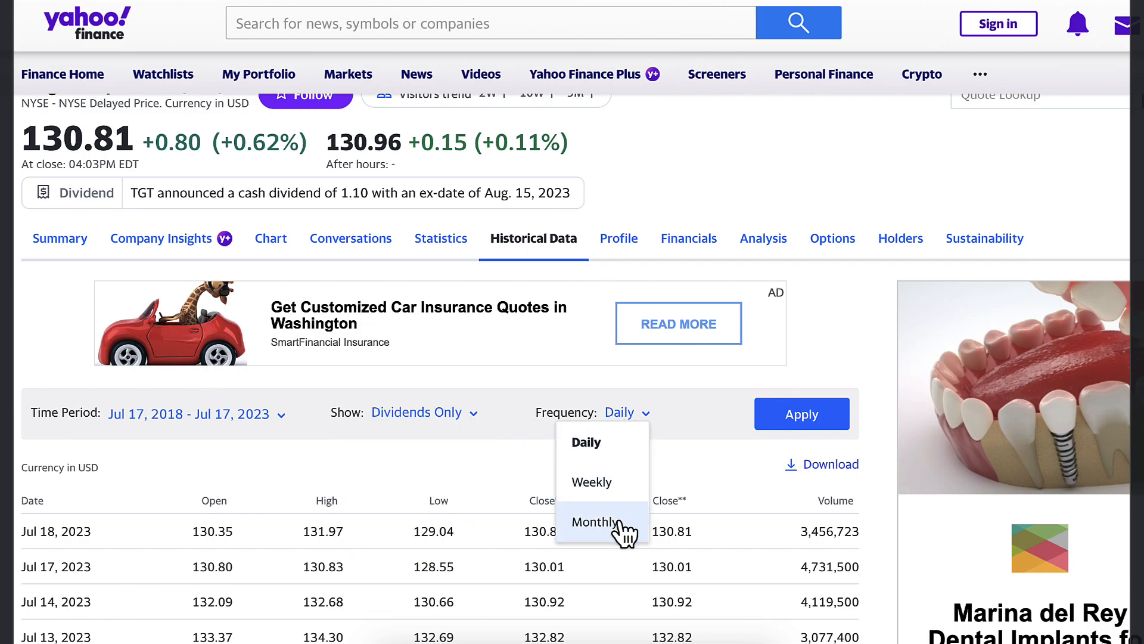
pyautogui.click(595, 521)
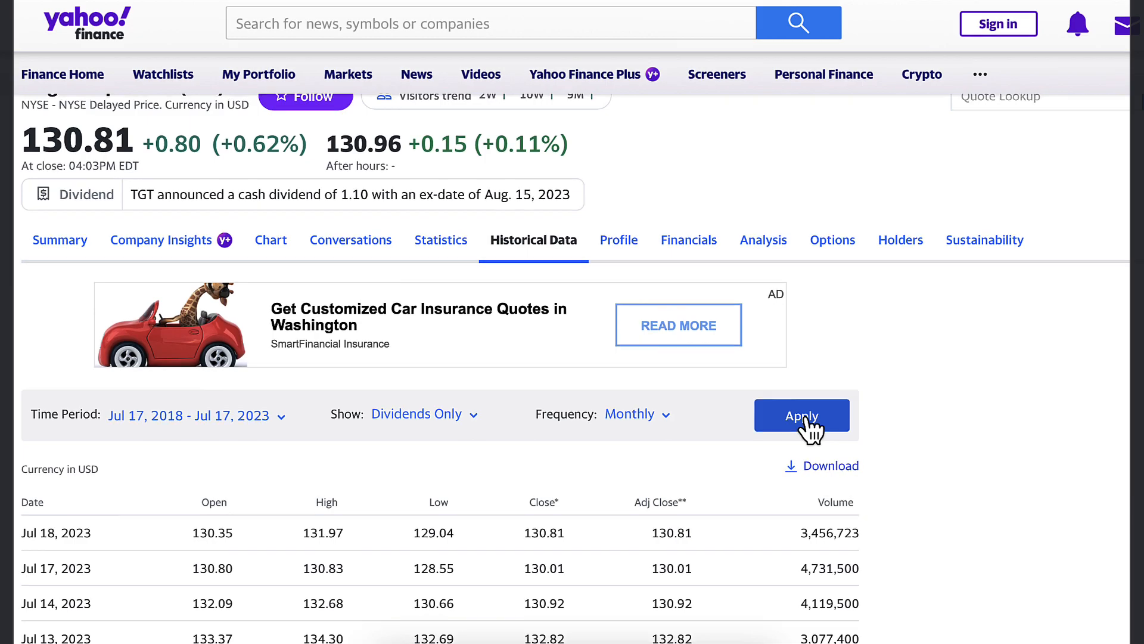
pyautogui.click(801, 415)
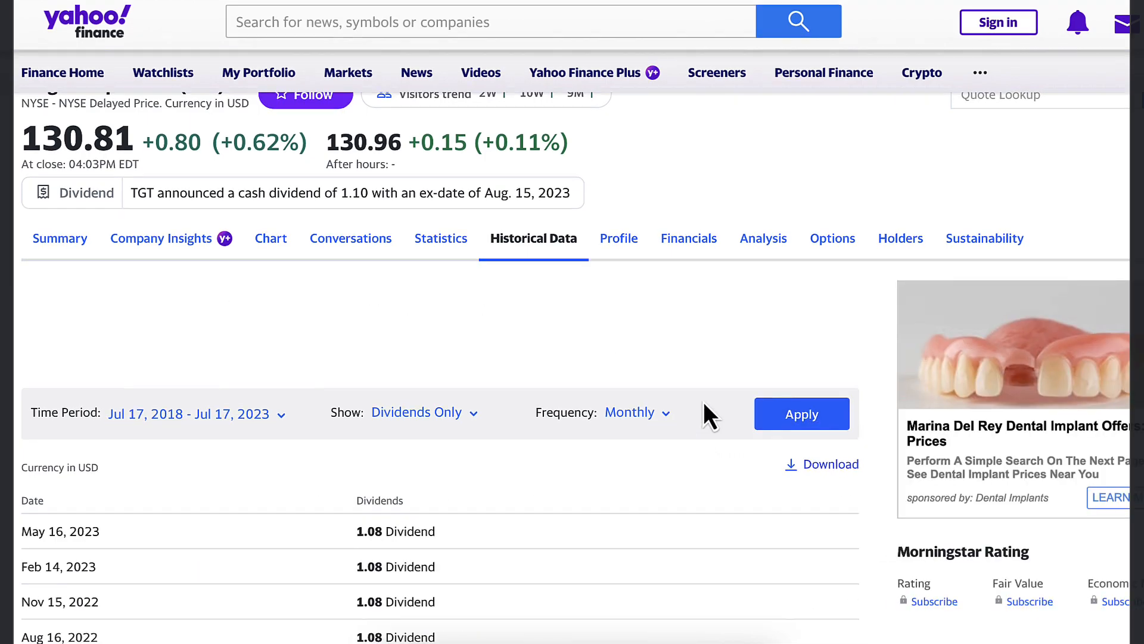
pyautogui.scroll(-3)
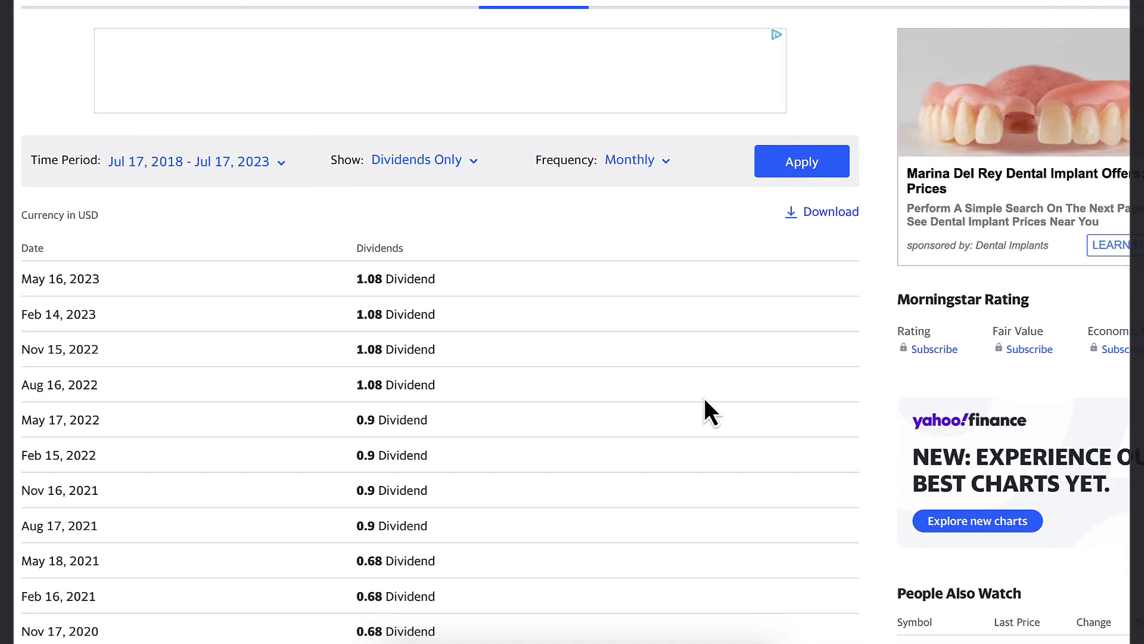
pyautogui.scroll(-3)
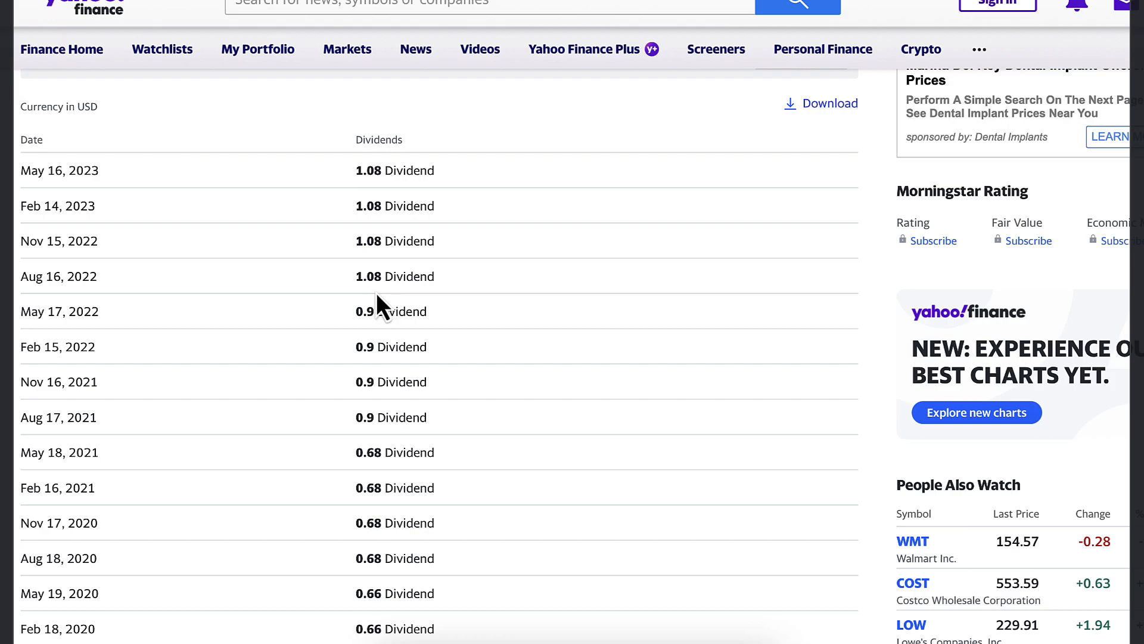
pyautogui.moveTo(511, 281)
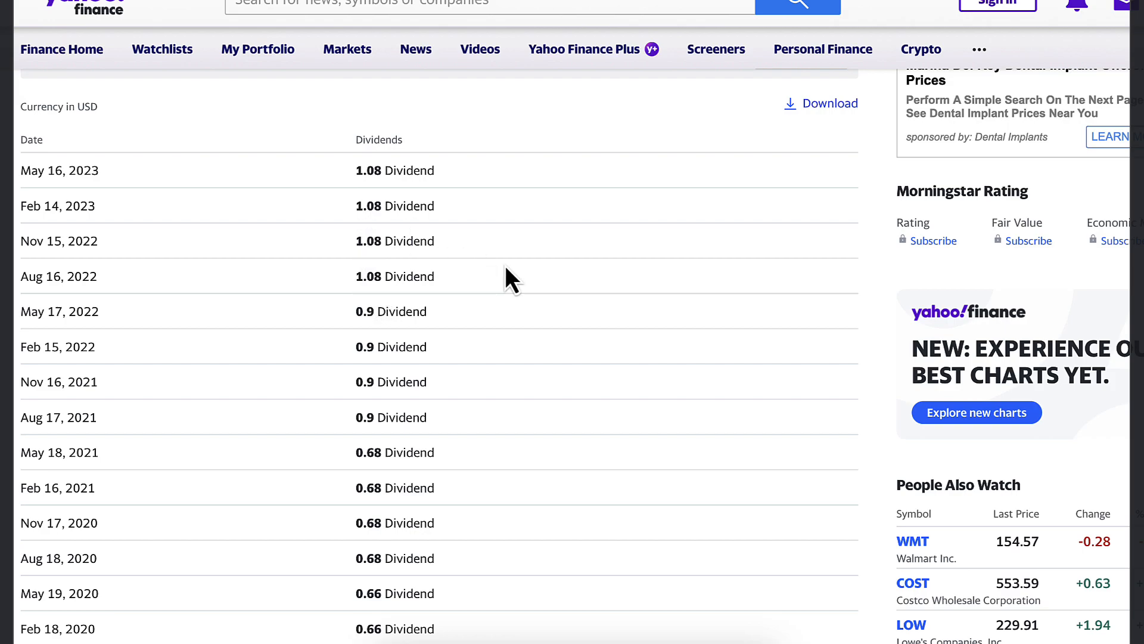
pyautogui.scroll(-3)
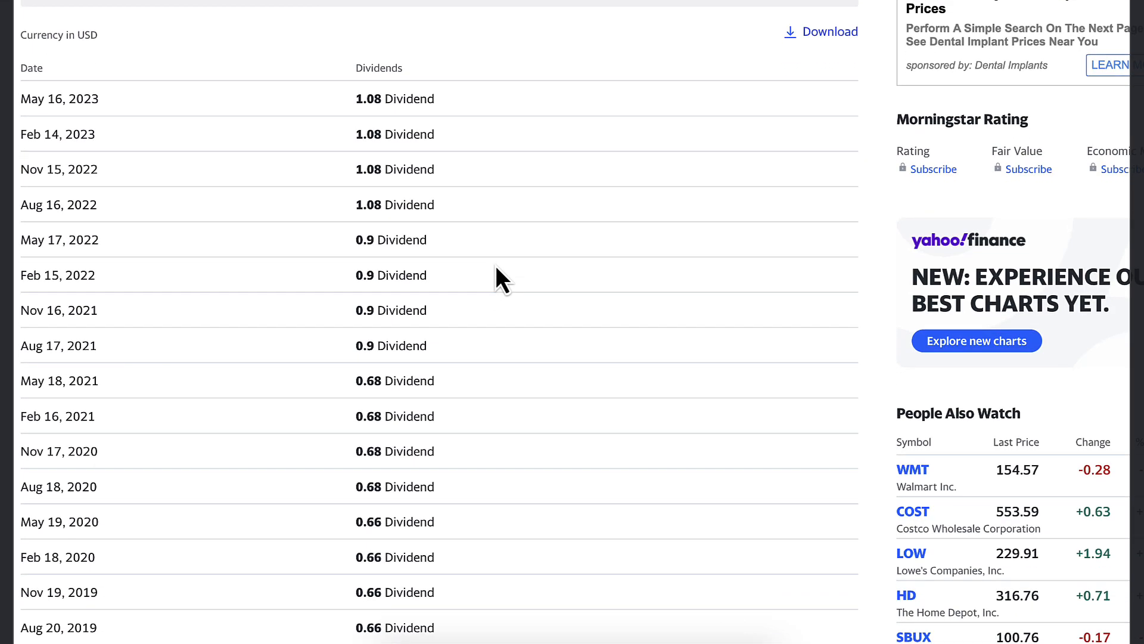
pyautogui.scroll(-3)
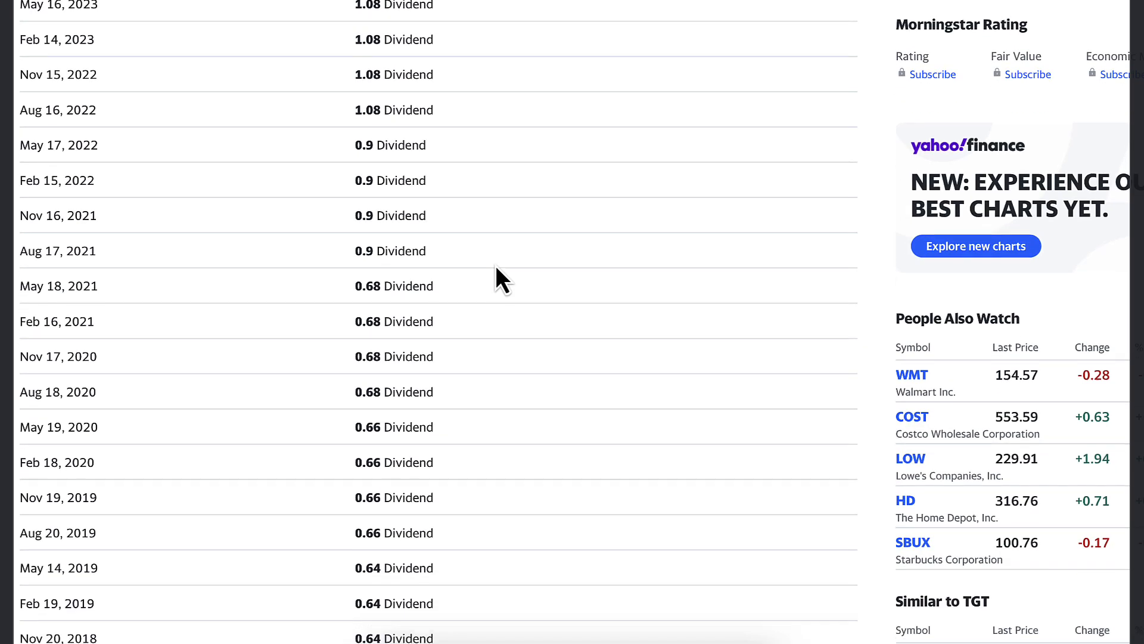
pyautogui.scroll(-3)
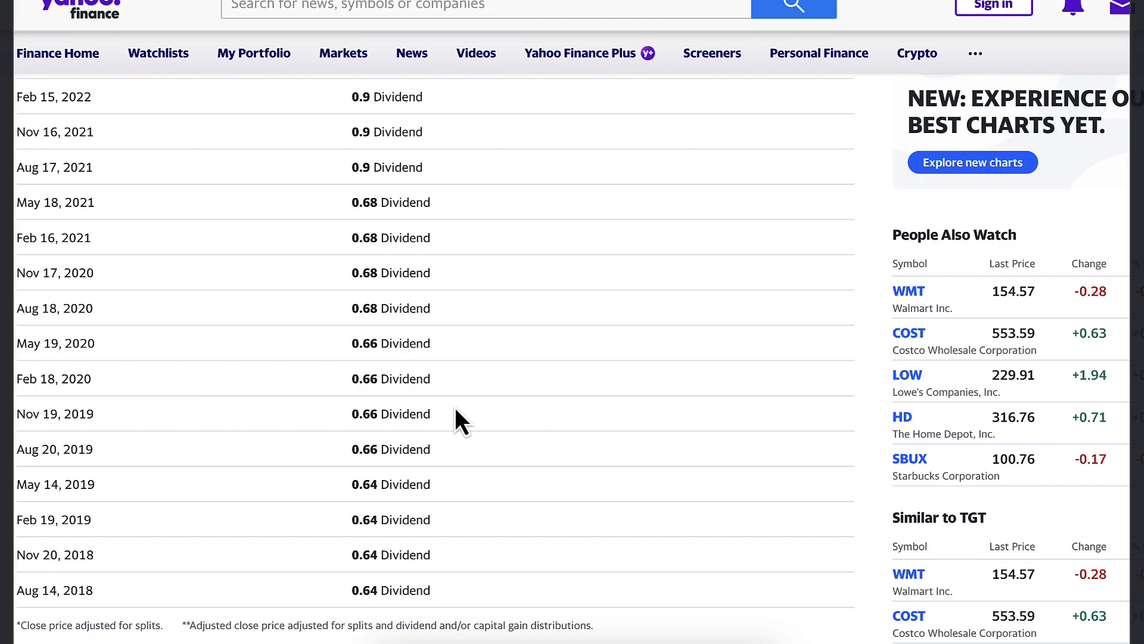
pyautogui.scroll(-3)
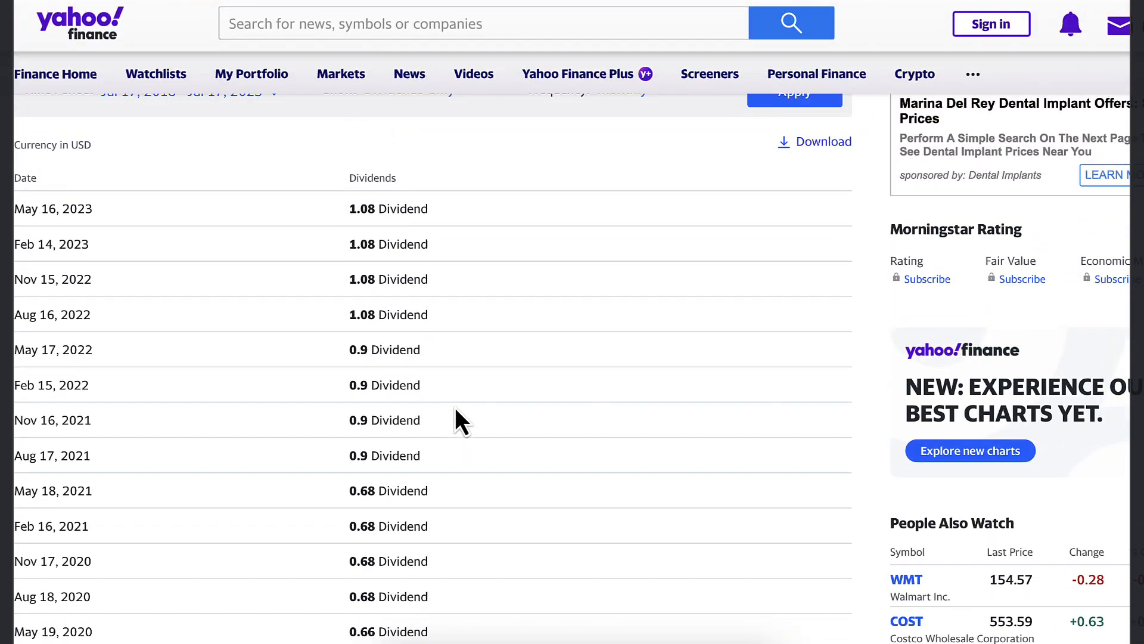
pyautogui.scroll(-3)
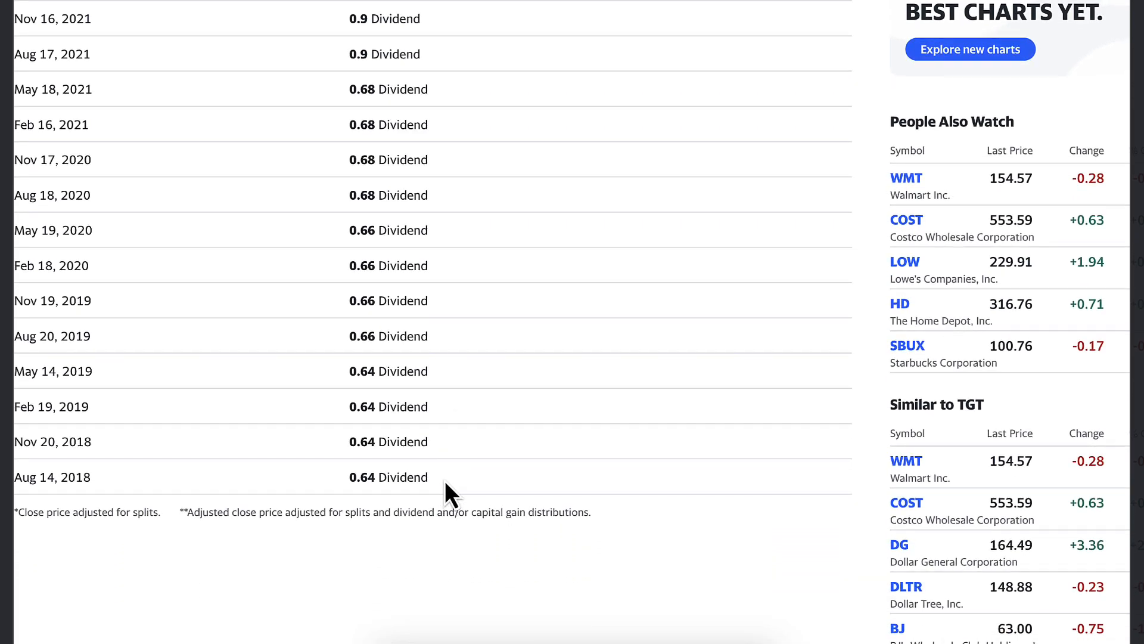
pyautogui.scroll(3)
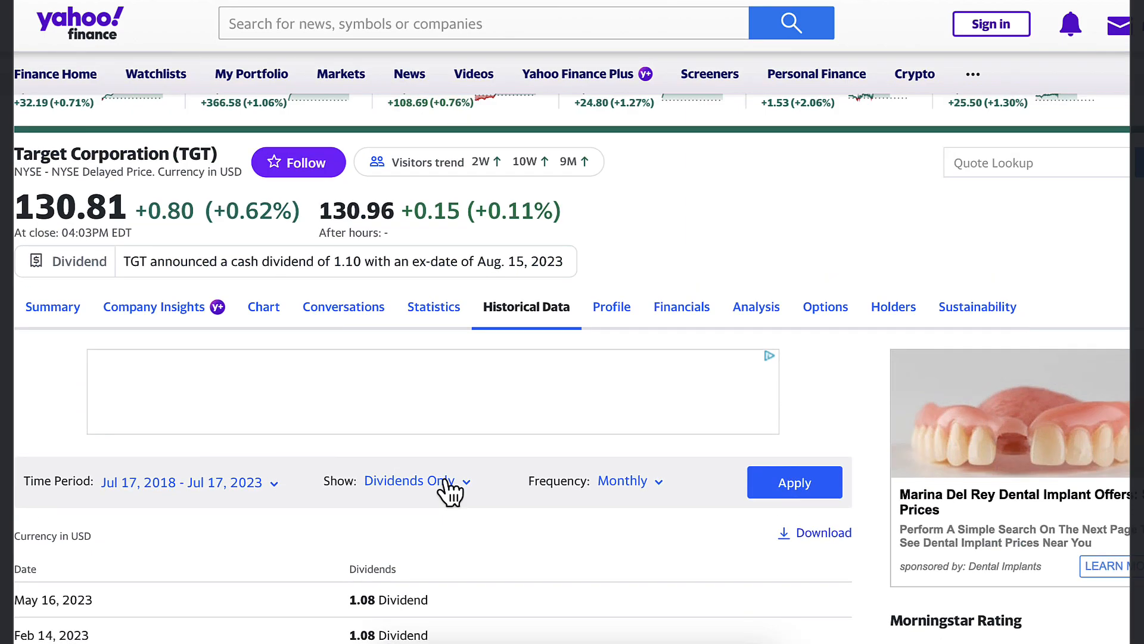
pyautogui.moveTo(433, 306)
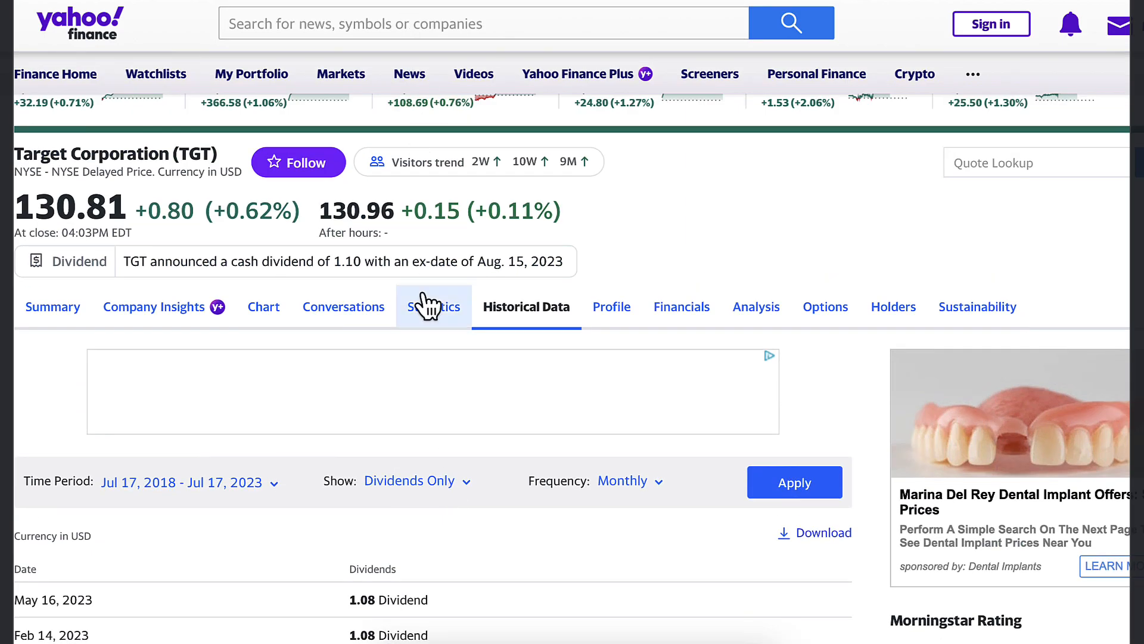
pyautogui.scroll(-3)
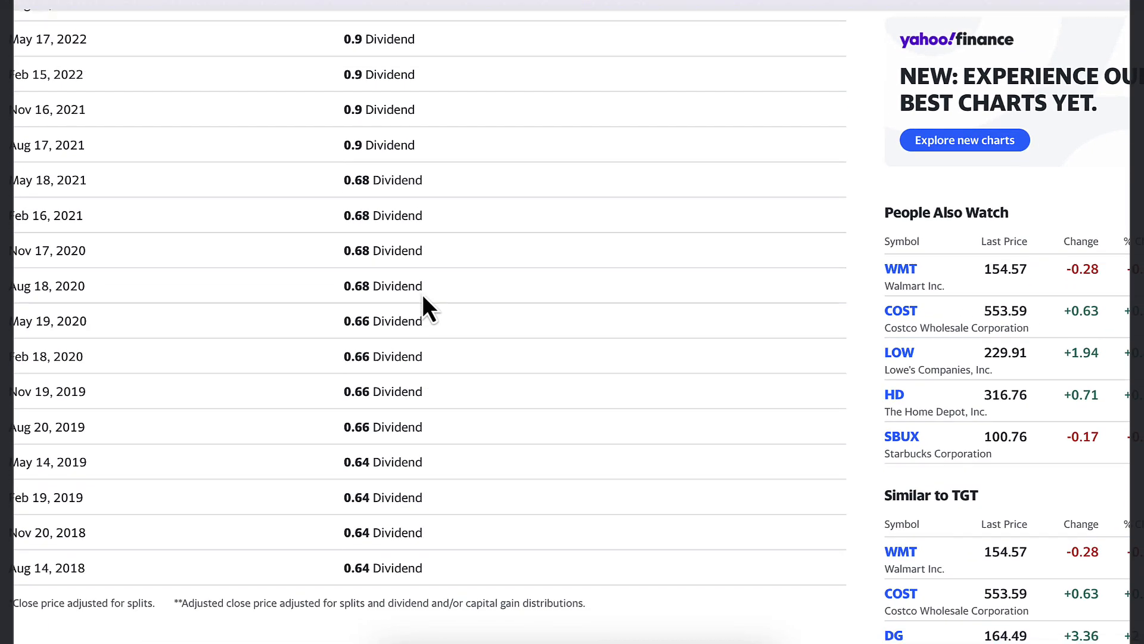
pyautogui.scroll(-3)
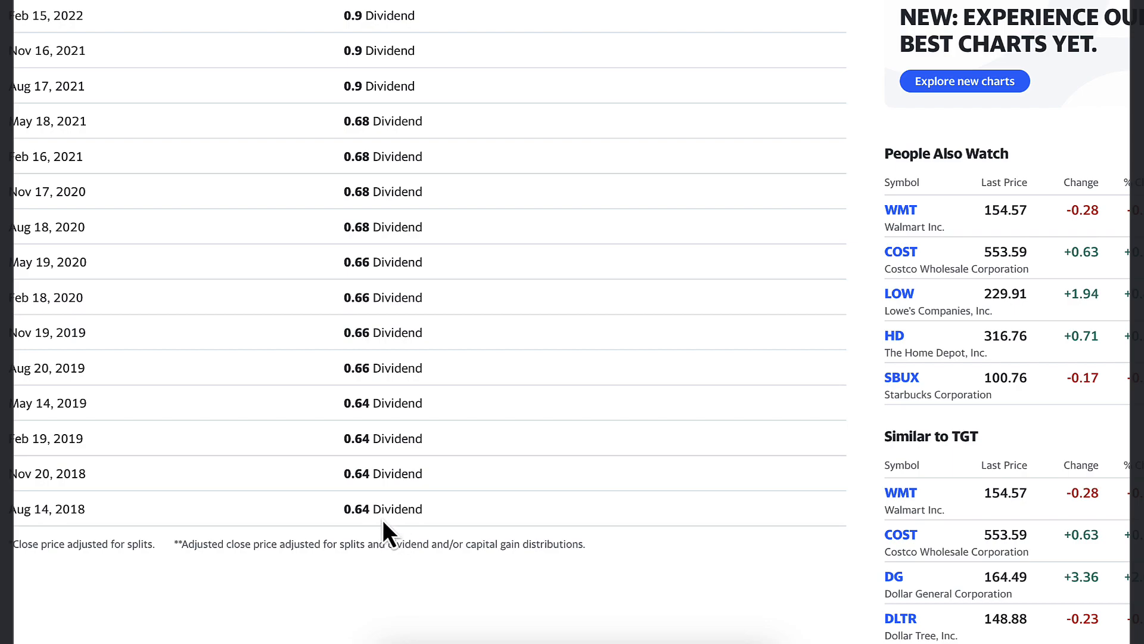
pyautogui.scroll(3)
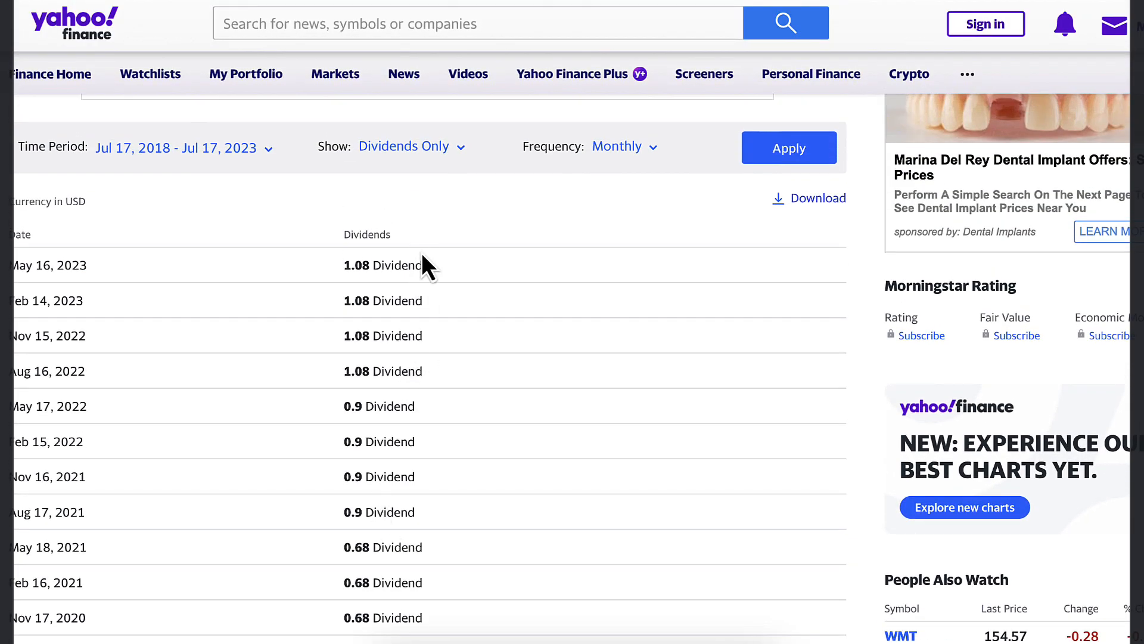
pyautogui.moveTo(434, 232)
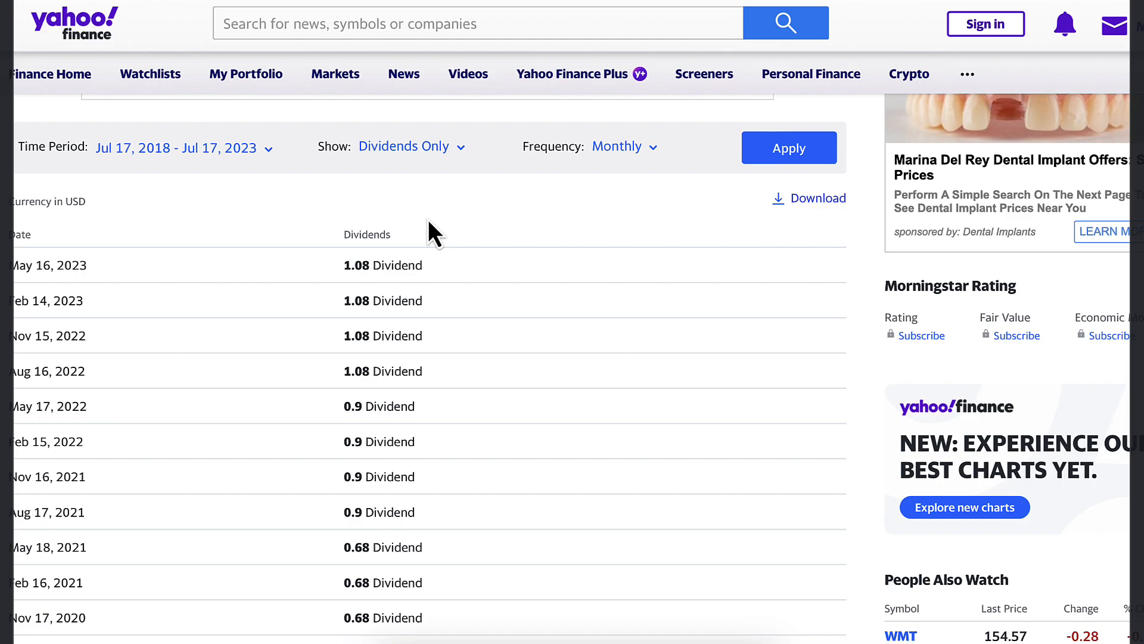
pyautogui.scroll(-3)
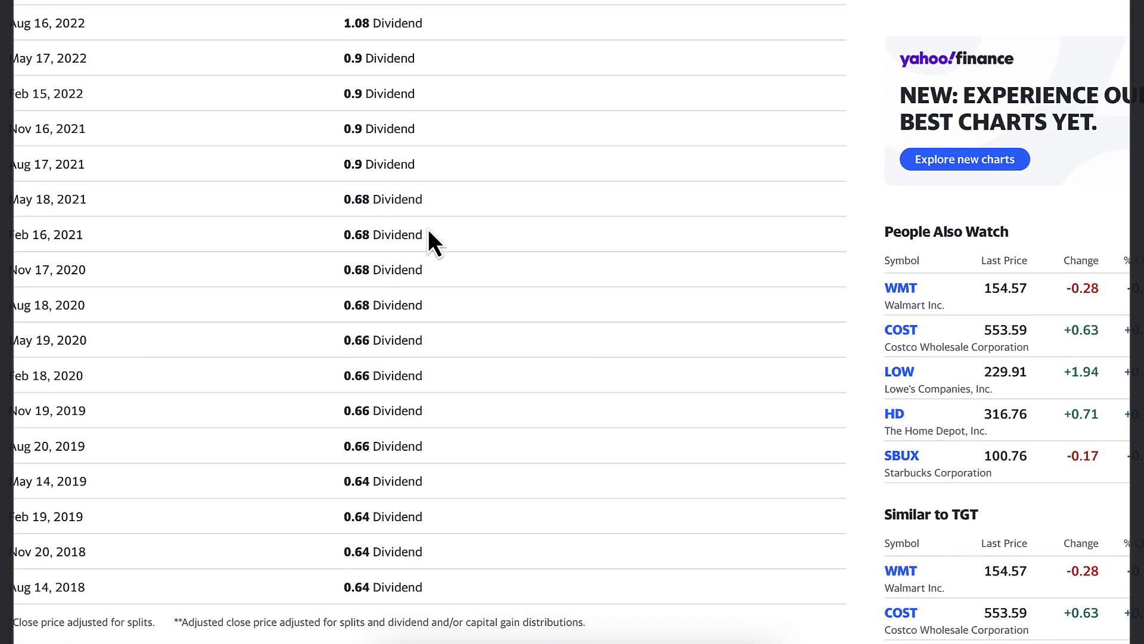
pyautogui.scroll(3)
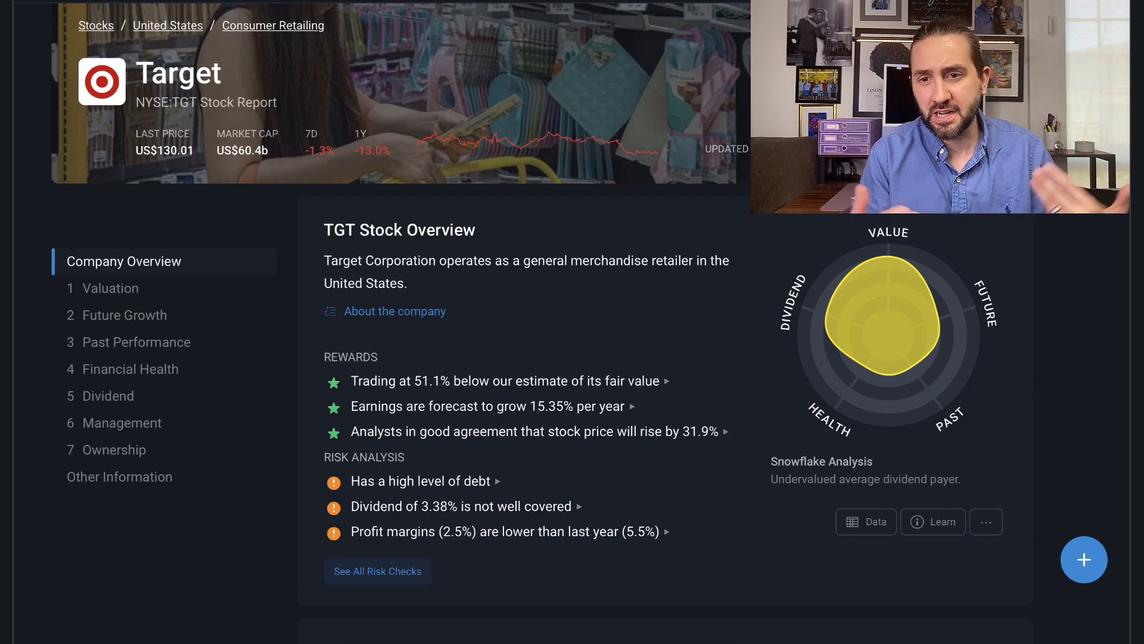
# - Scroll Target's Simply Wall St report and expand the high-debt risk item's details
pyautogui.scroll(-3)
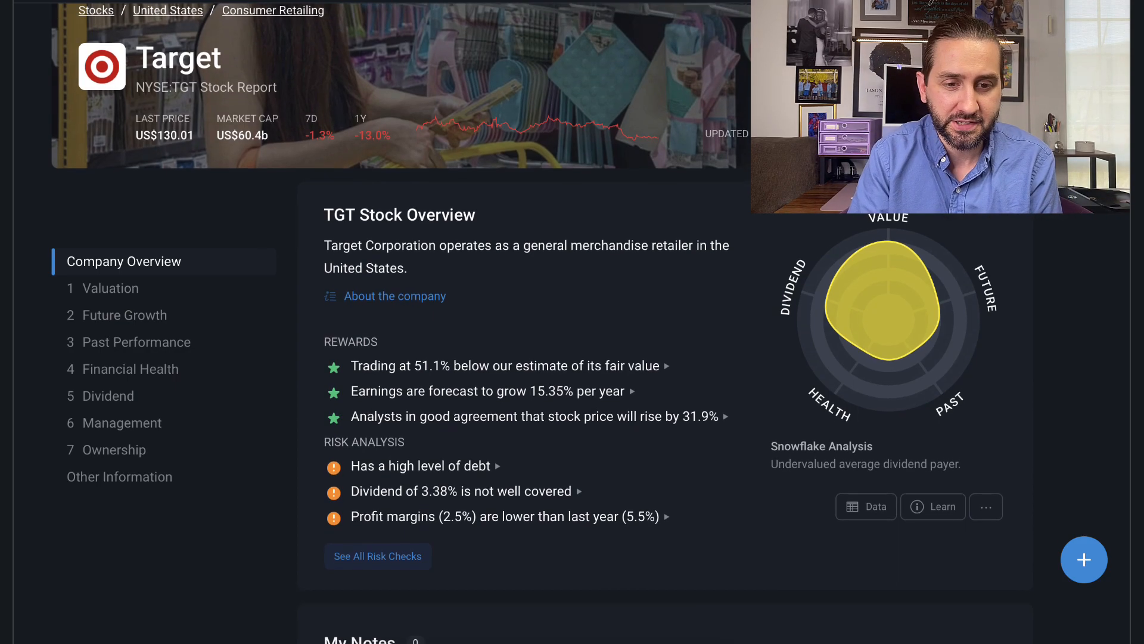
pyautogui.scroll(-3)
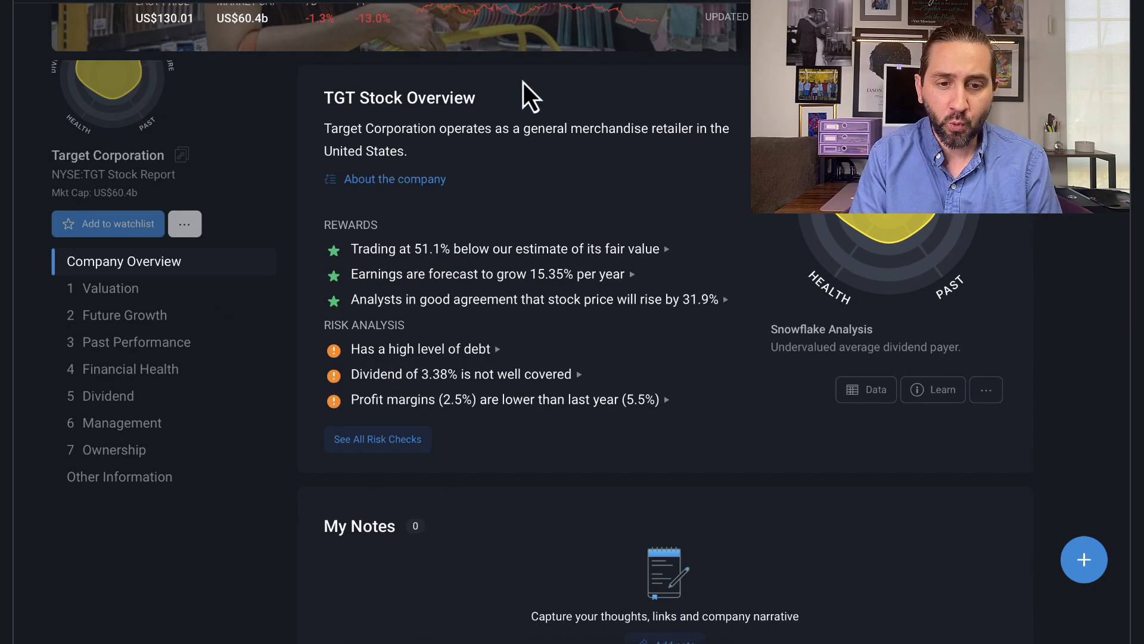
pyautogui.moveTo(664, 240)
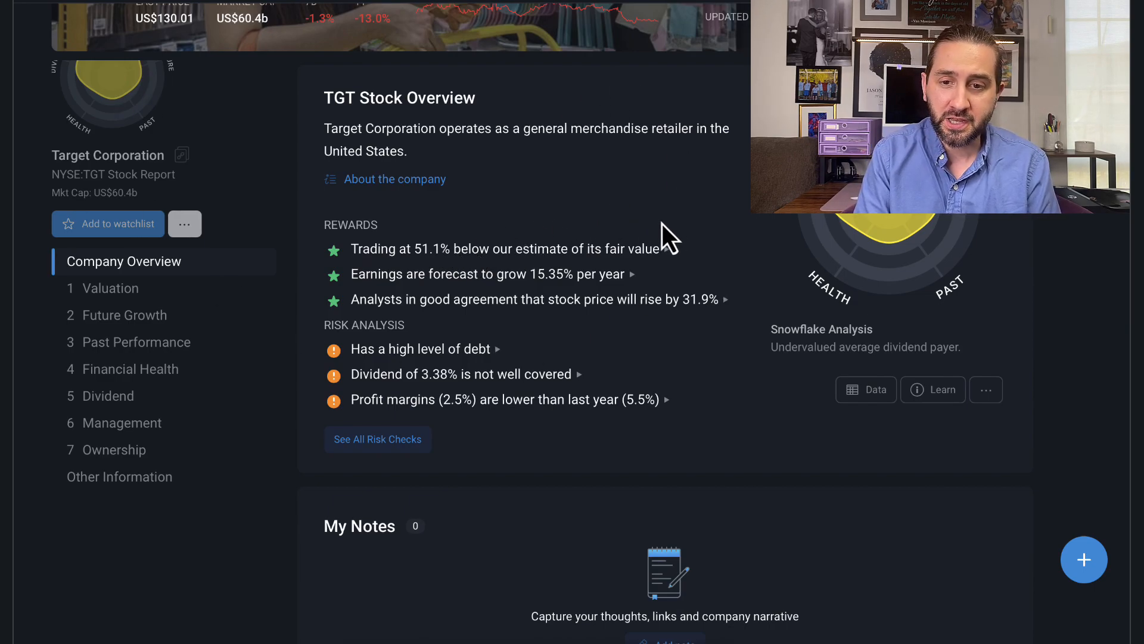
pyautogui.moveTo(655, 433)
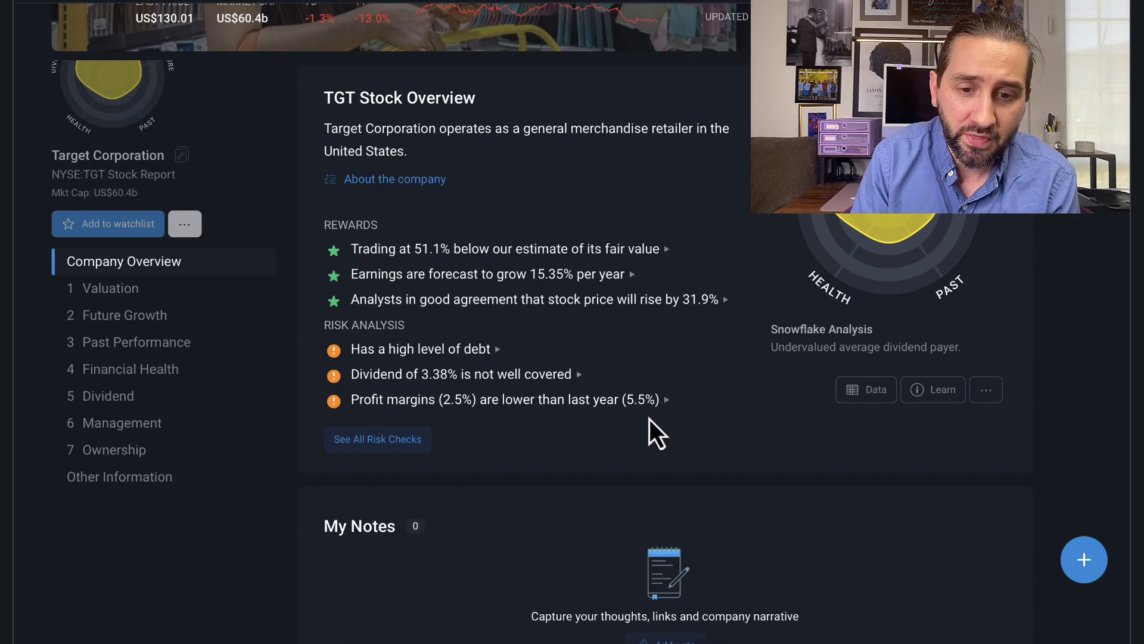
pyautogui.scroll(-3)
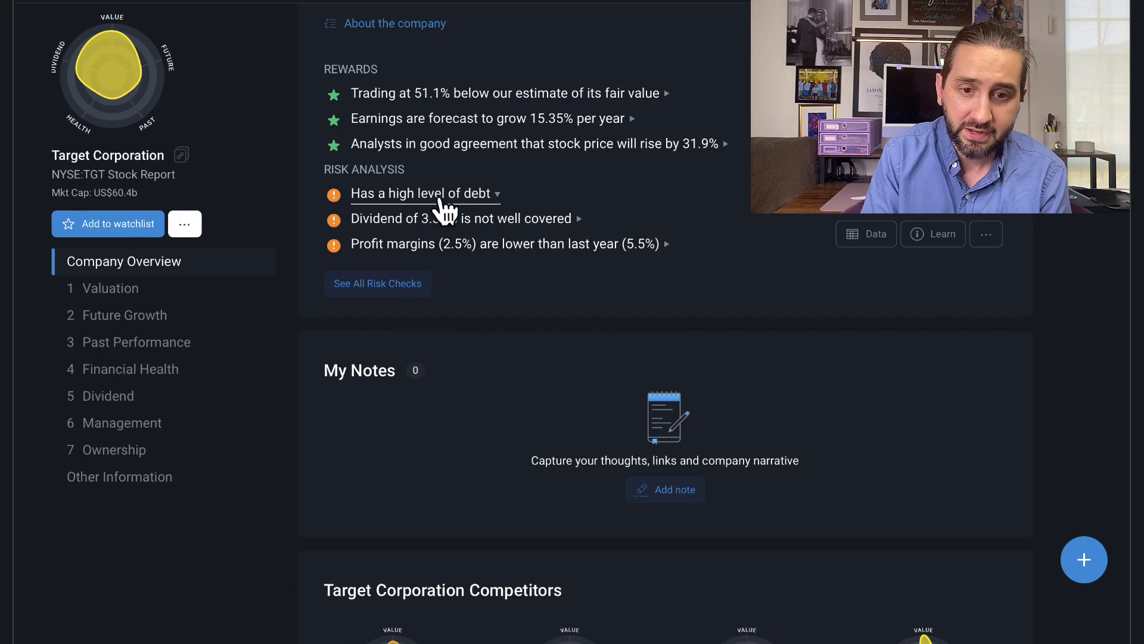
pyautogui.click(109, 396)
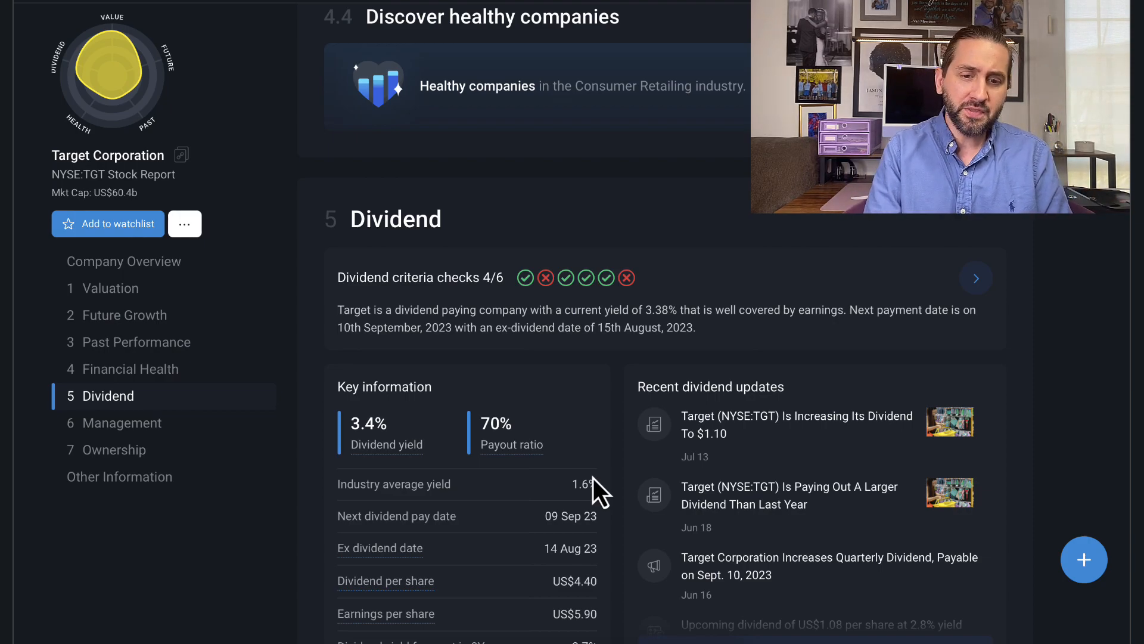
pyautogui.moveTo(558, 419)
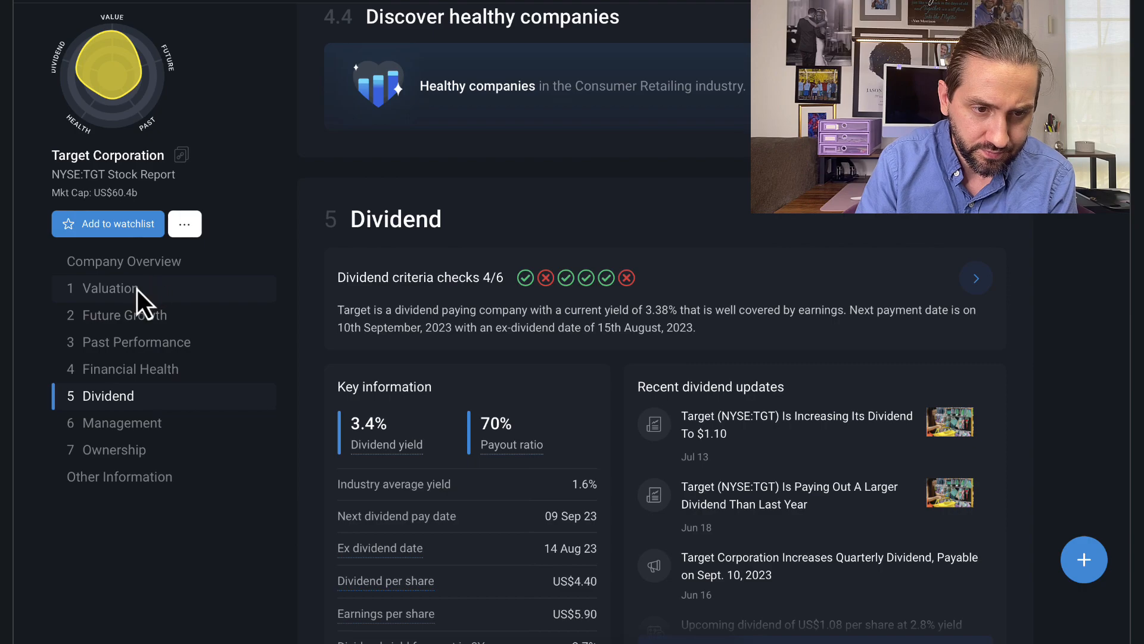
pyautogui.click(106, 287)
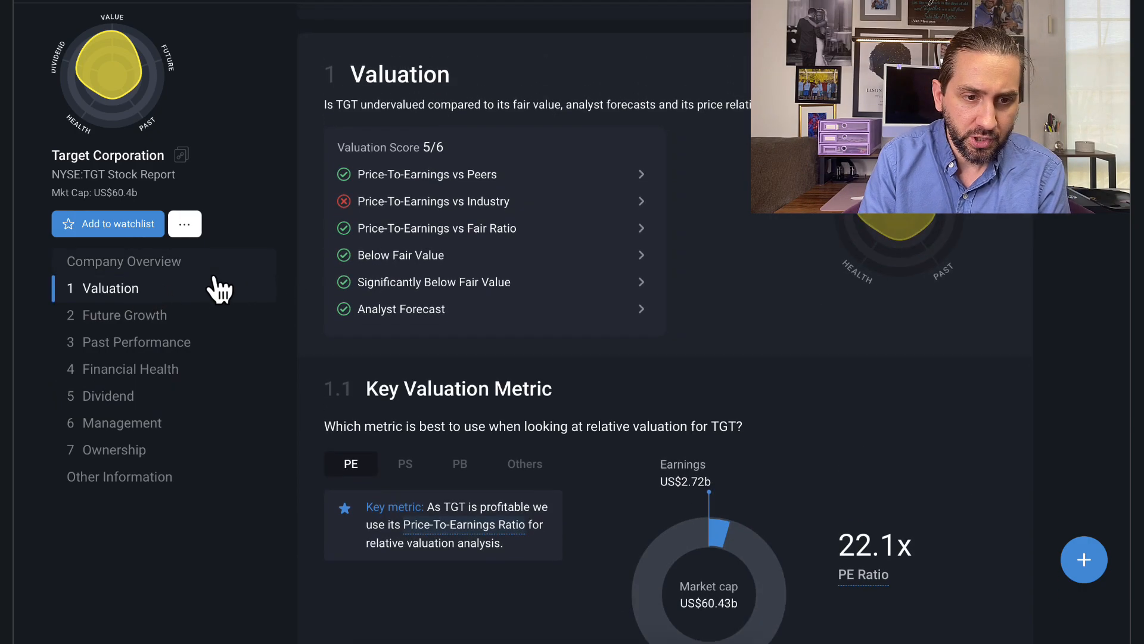
pyautogui.click(123, 261)
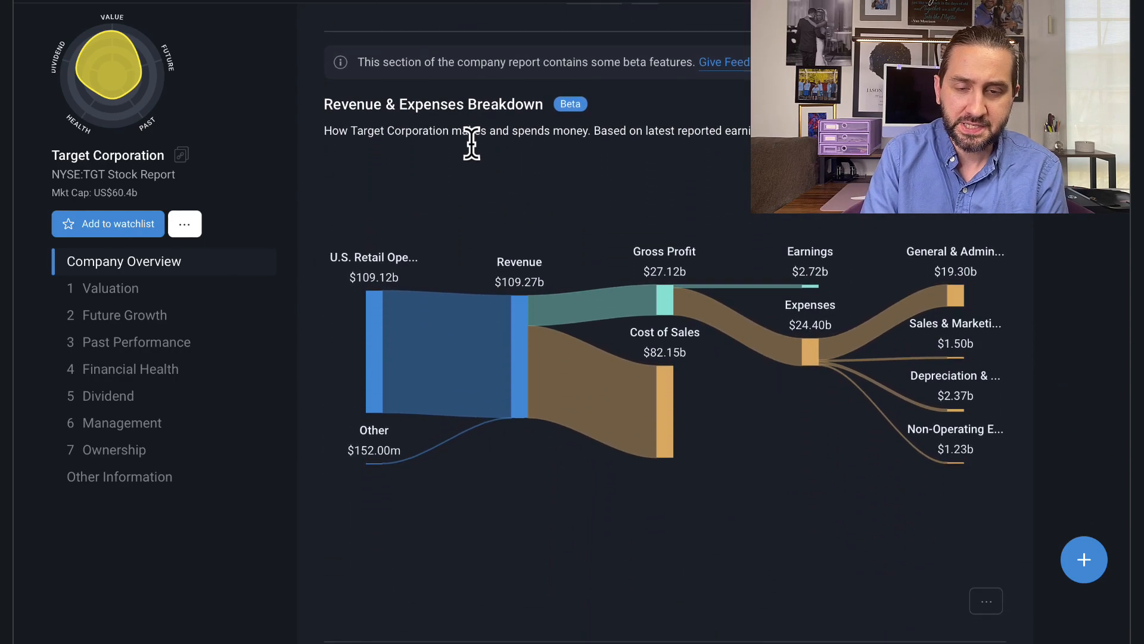
pyautogui.scroll(-3)
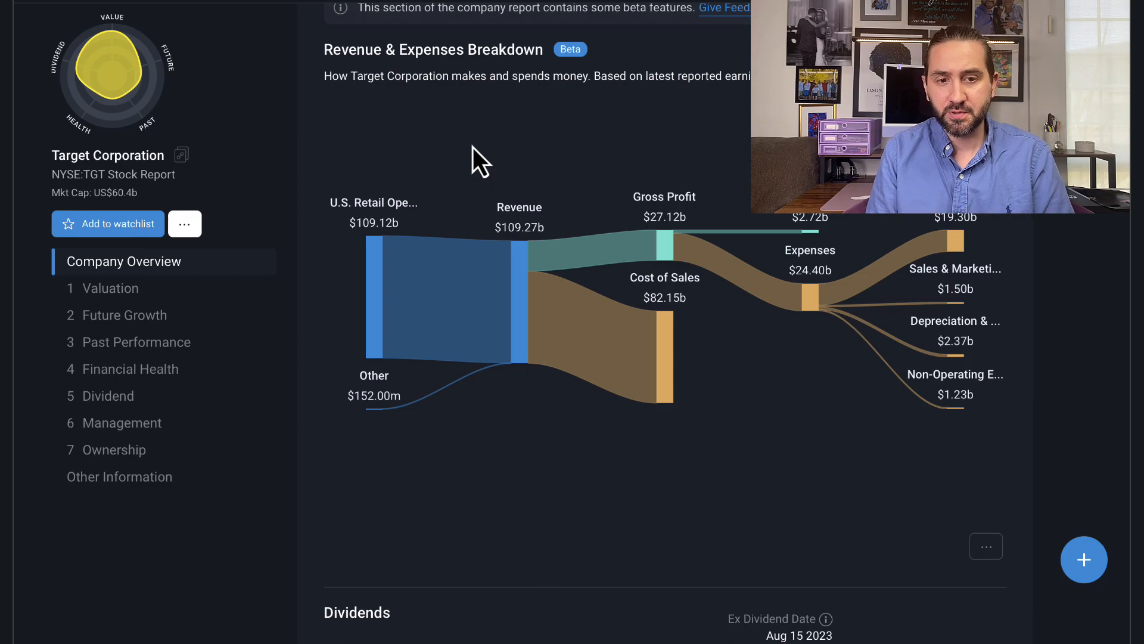
pyautogui.moveTo(508, 215)
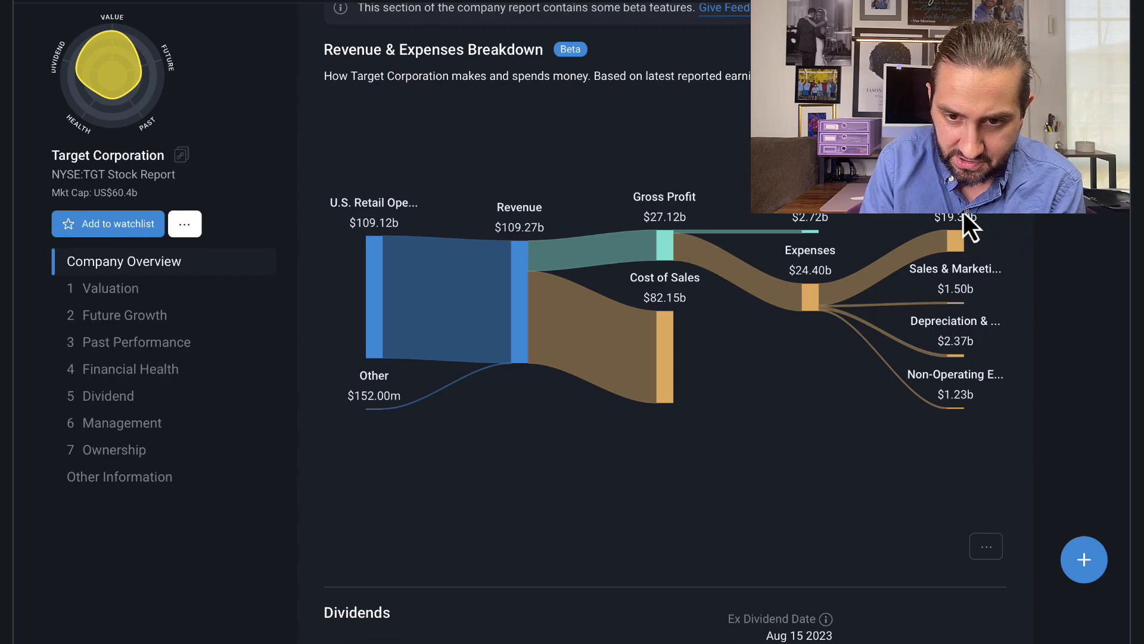
pyautogui.moveTo(445, 329)
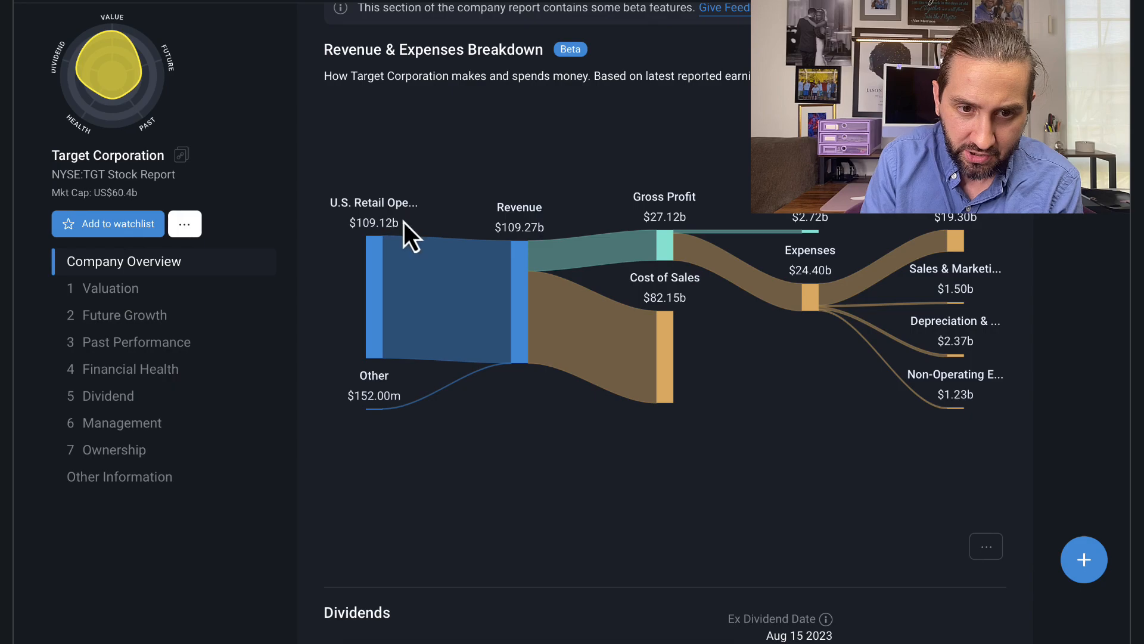
pyautogui.moveTo(394, 212)
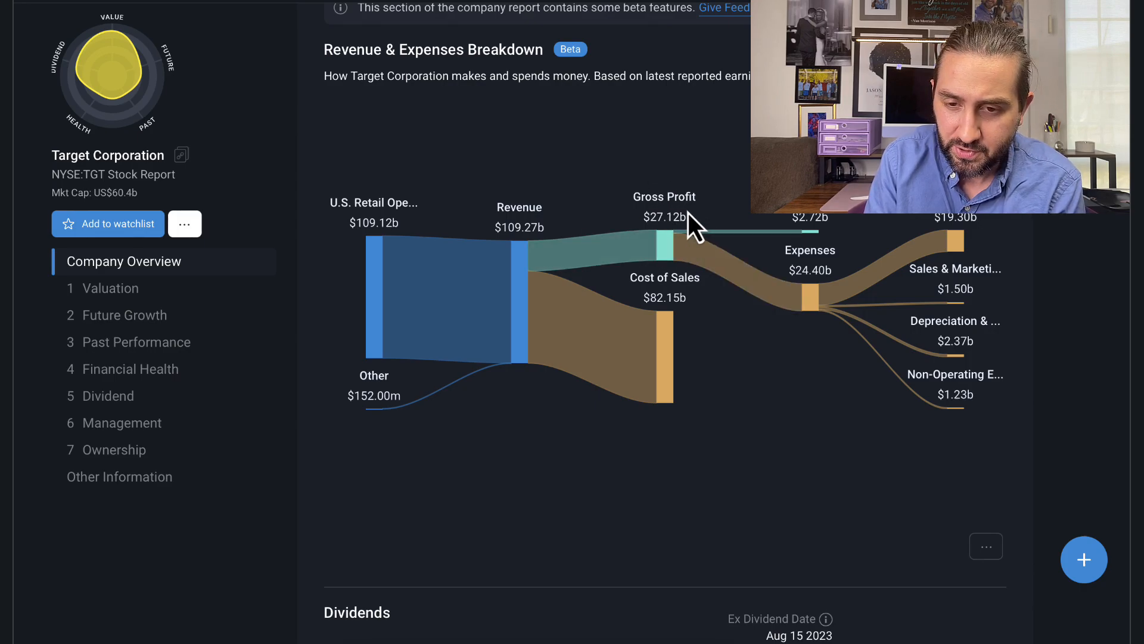
pyautogui.moveTo(818, 230)
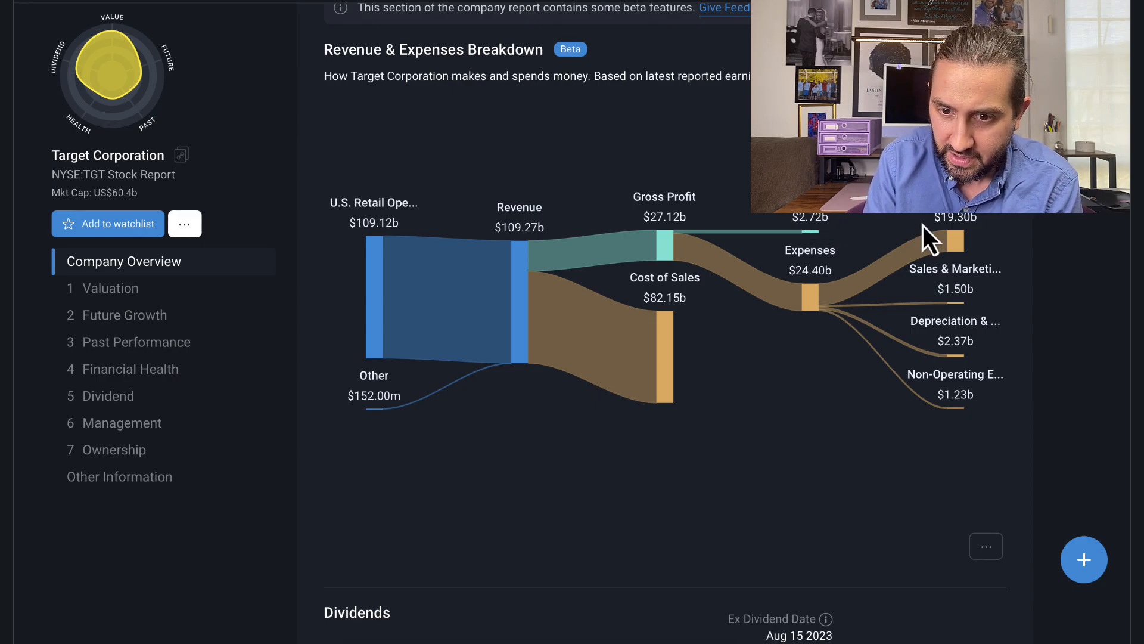
pyautogui.moveTo(811, 299)
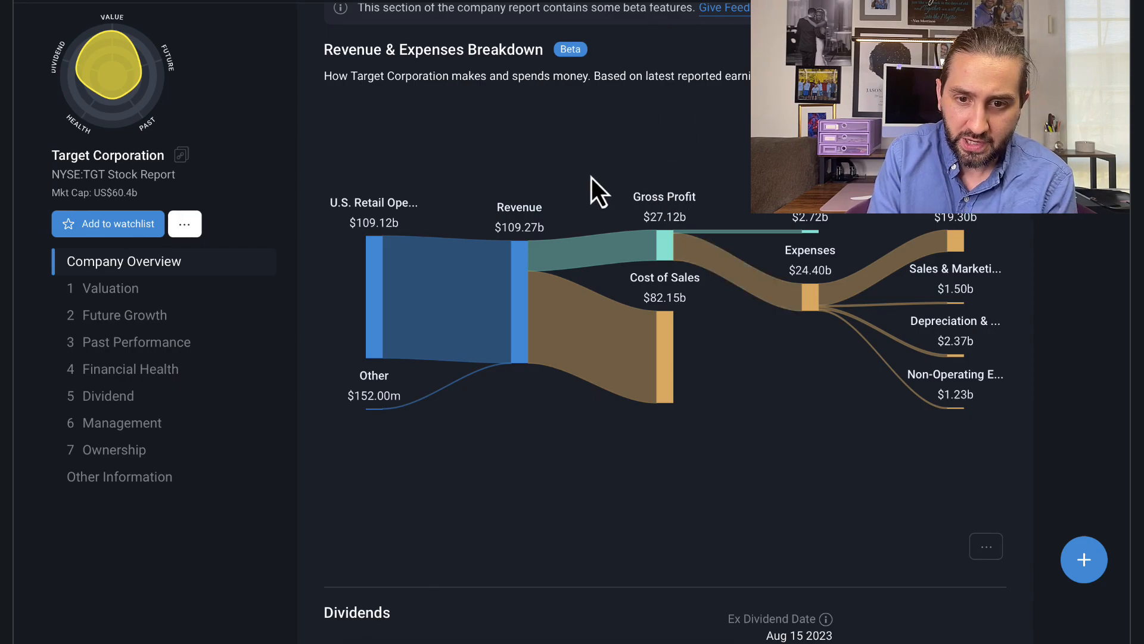
pyautogui.moveTo(810, 306)
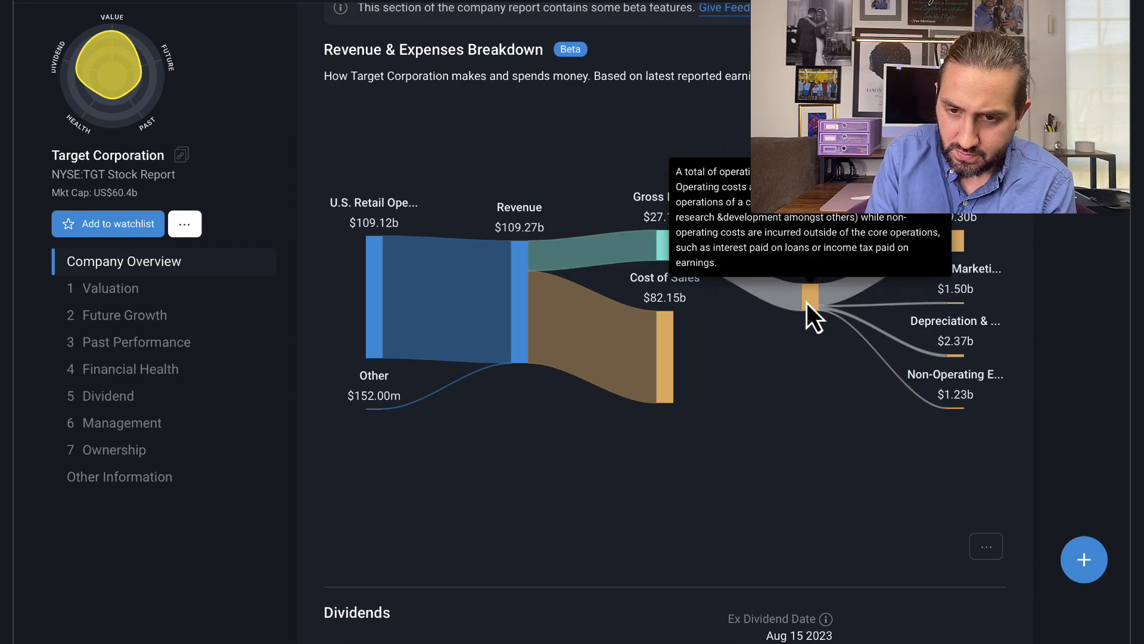
pyautogui.moveTo(814, 398)
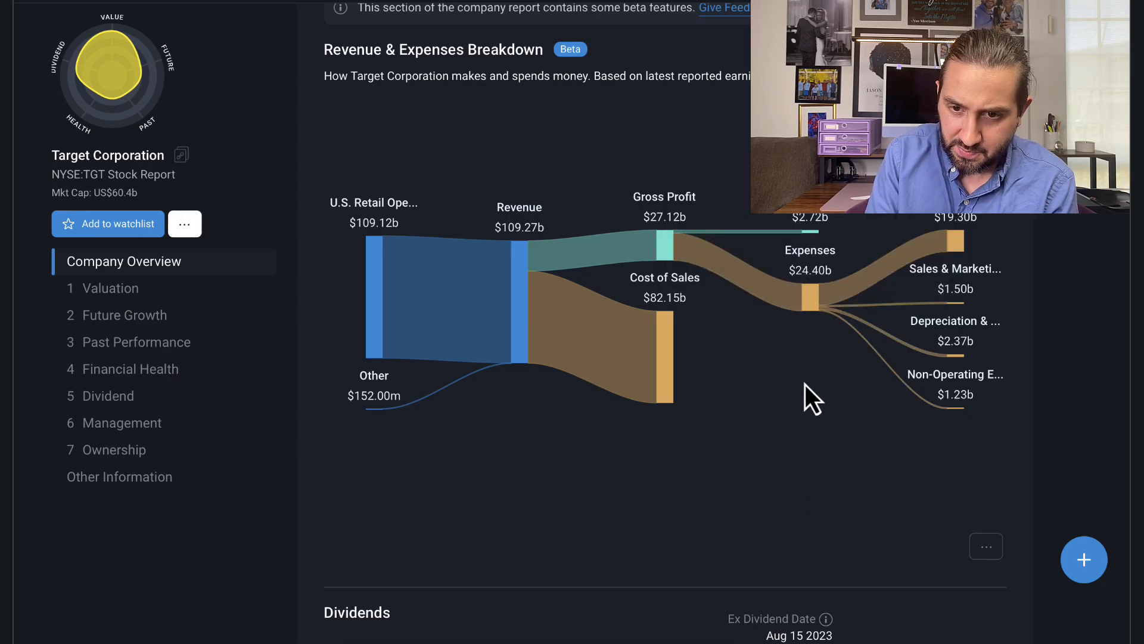
pyautogui.moveTo(846, 227)
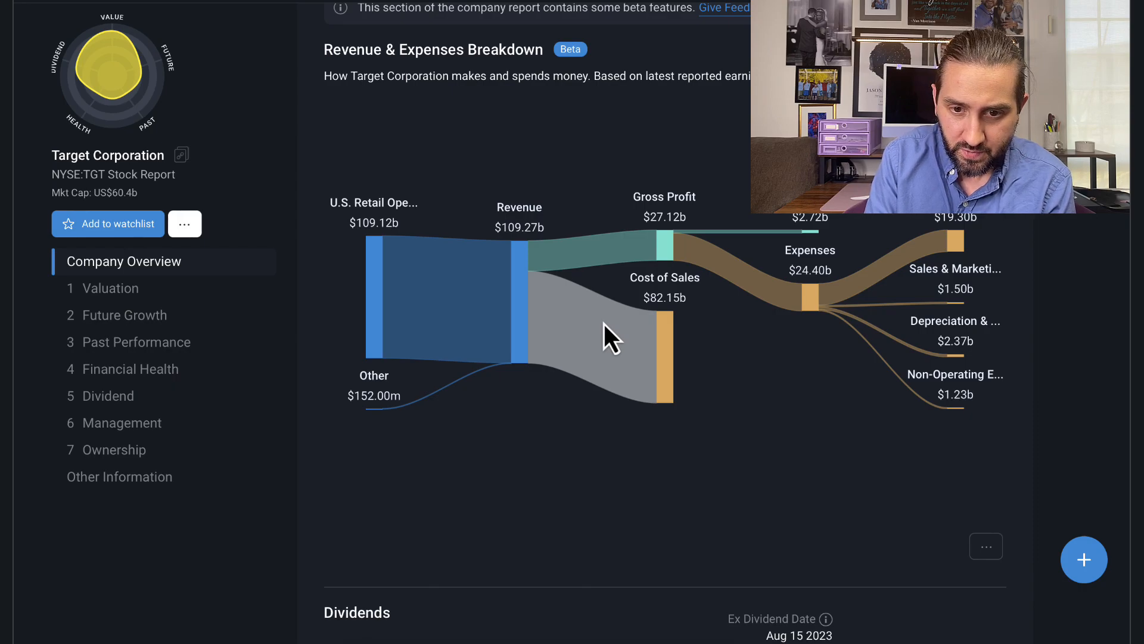
pyautogui.moveTo(657, 325)
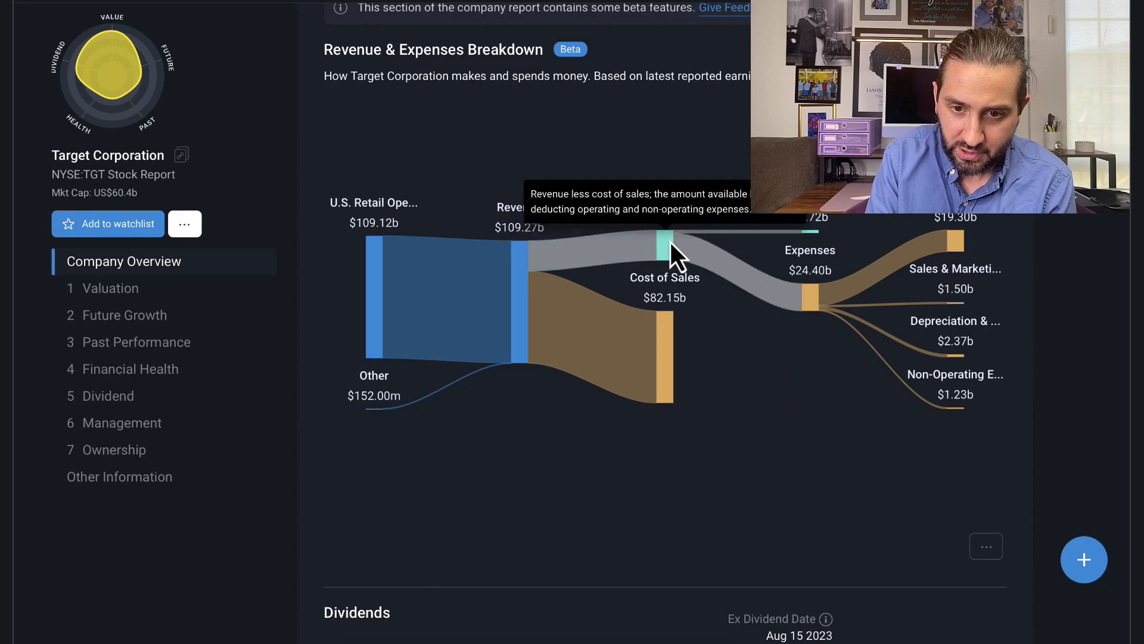
pyautogui.moveTo(718, 122)
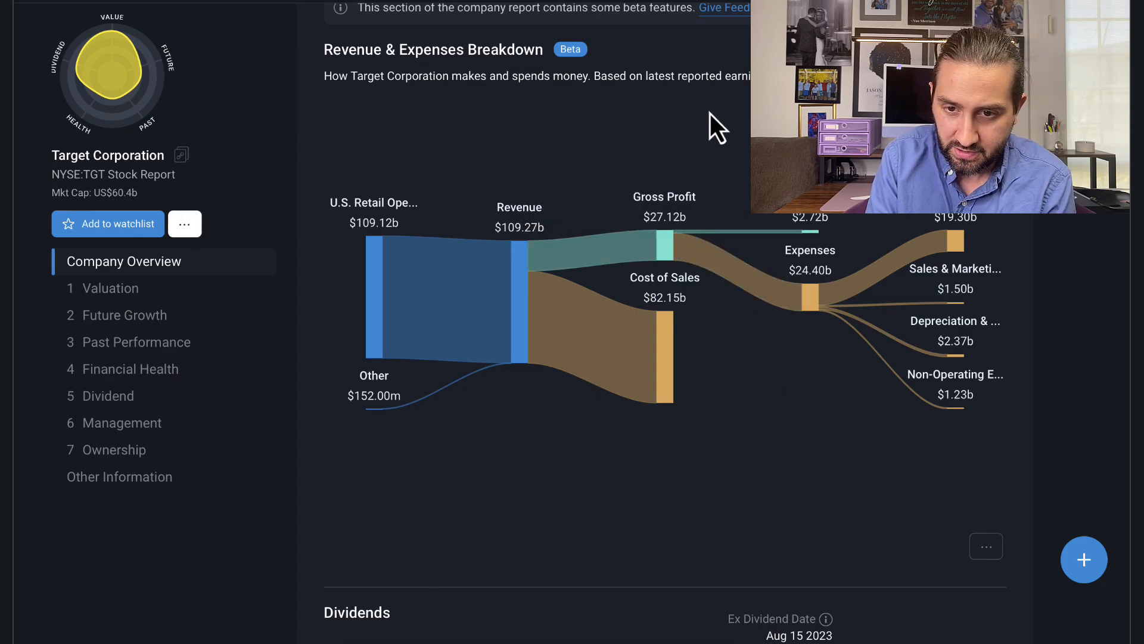
pyautogui.moveTo(902, 509)
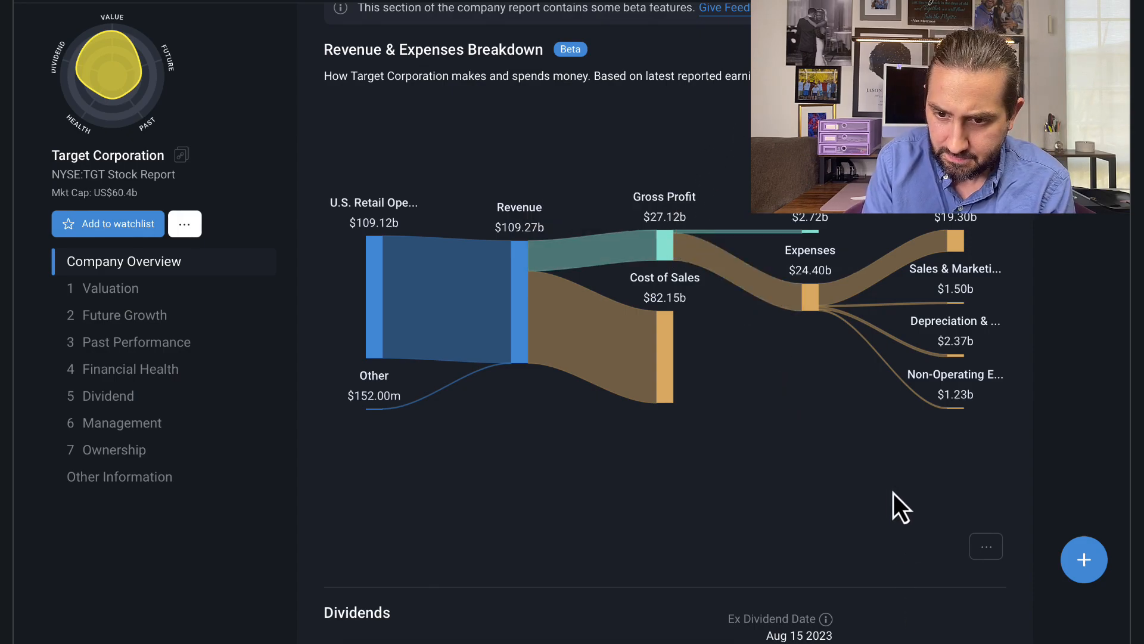
pyautogui.scroll(-3)
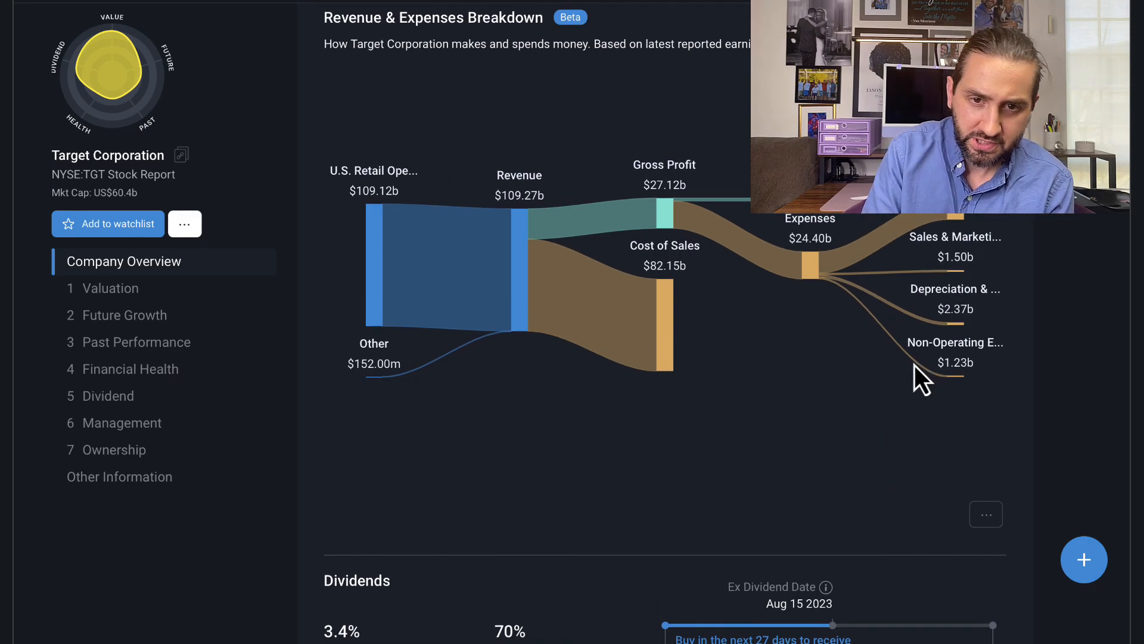
pyautogui.moveTo(865, 391)
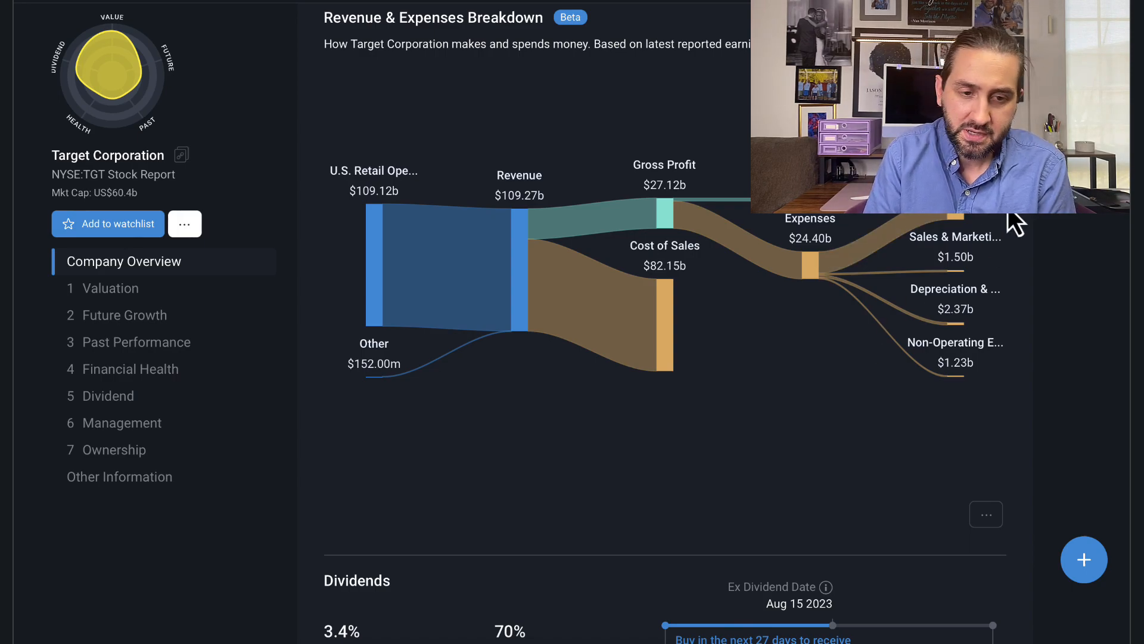
pyautogui.moveTo(825, 489)
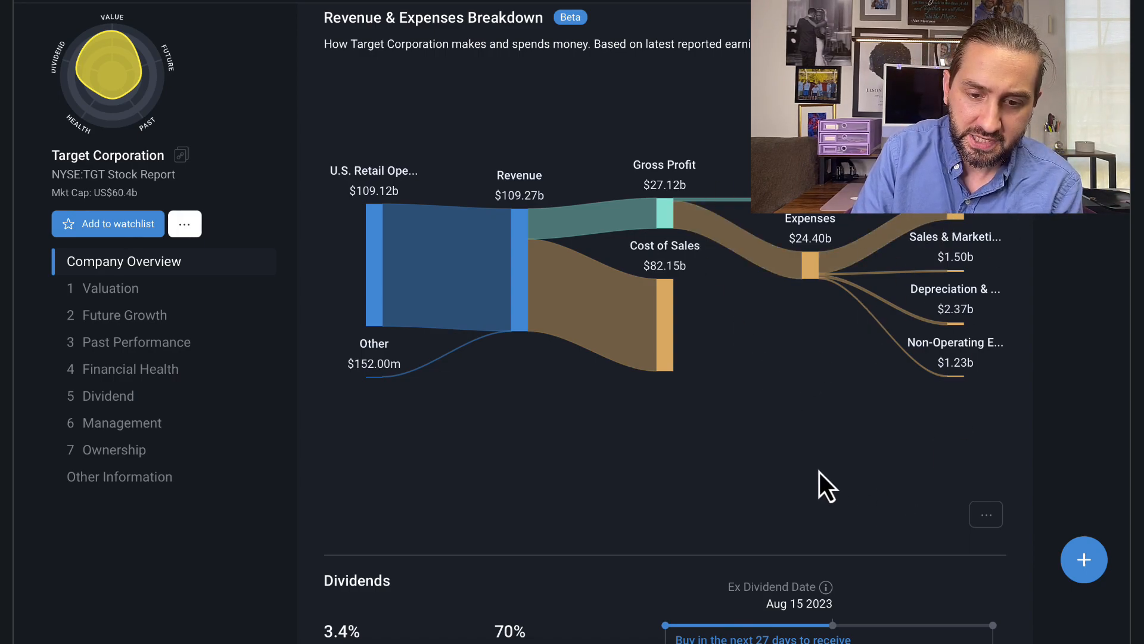
pyautogui.scroll(-3)
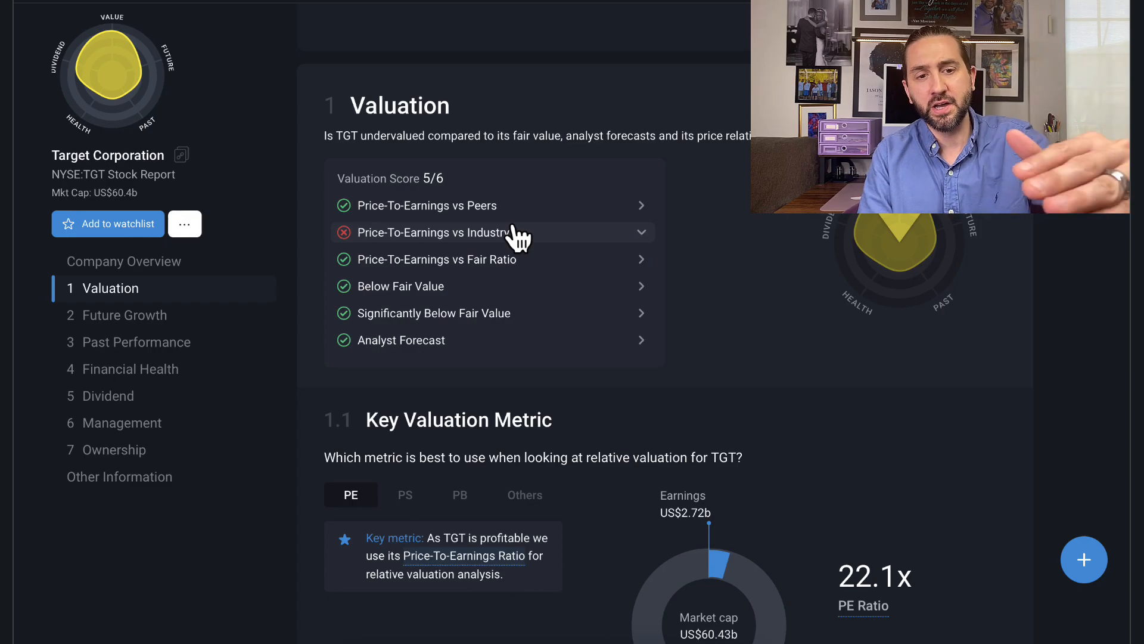
pyautogui.moveTo(646, 252)
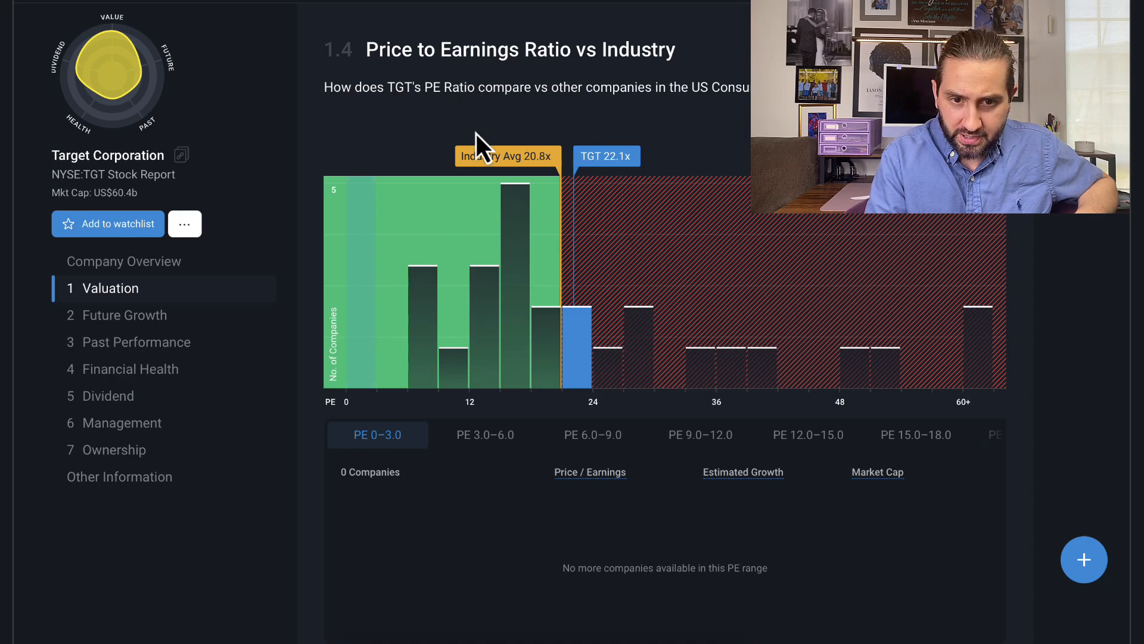
pyautogui.moveTo(623, 179)
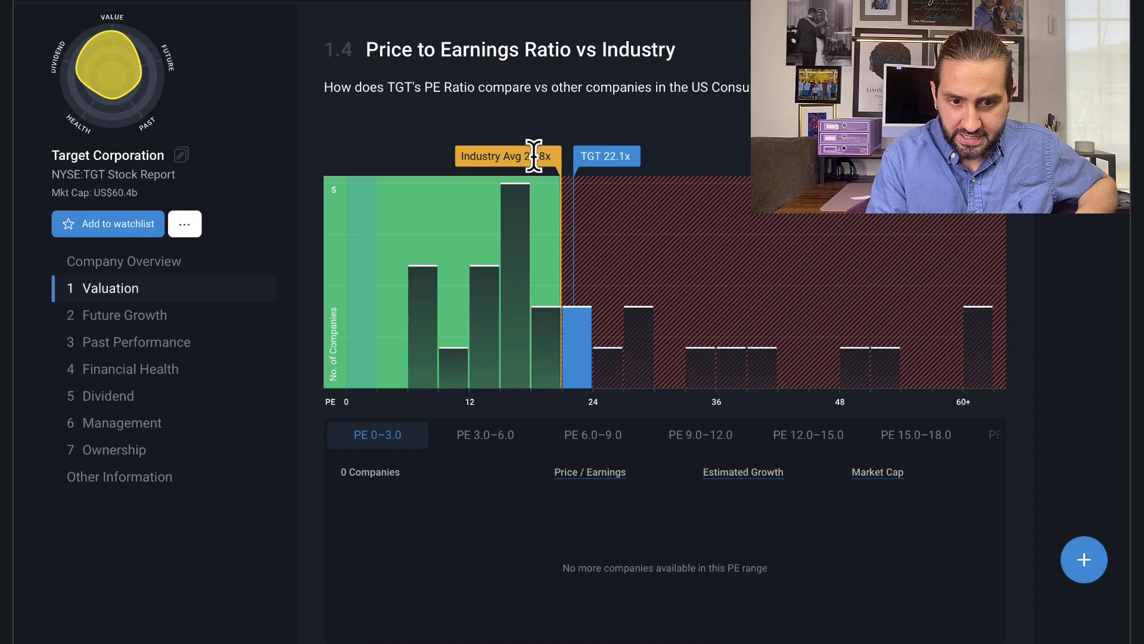
pyautogui.moveTo(142, 292)
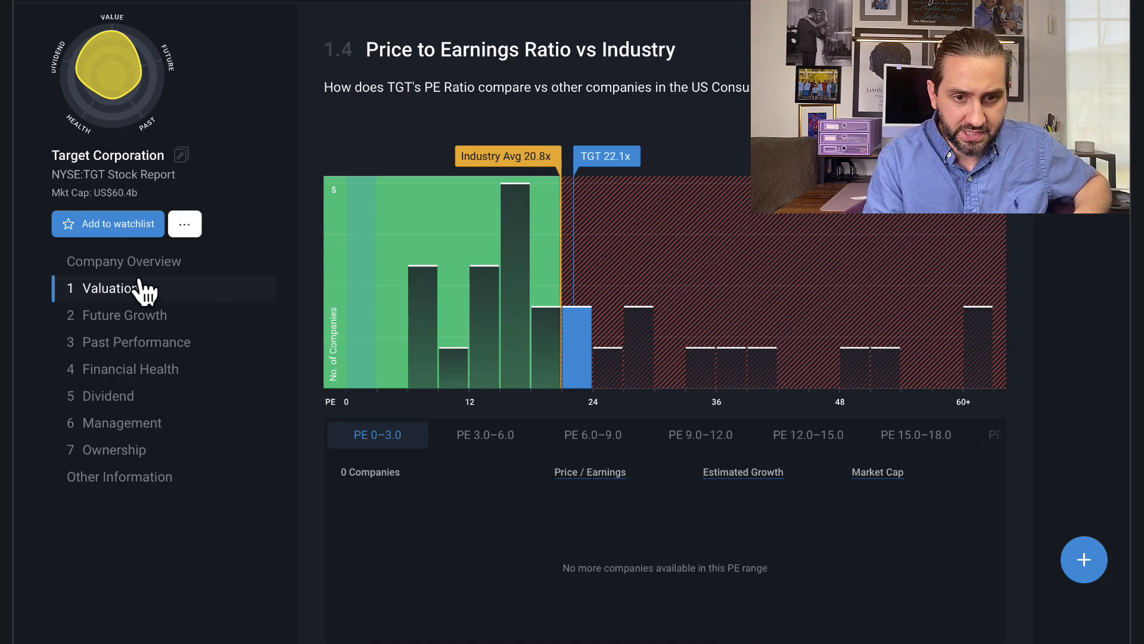
# - Scroll to 1.6 Share Price vs Fair Value: US$130.01 against US$265.69, 51.1% undervalued
pyautogui.scroll(-3)
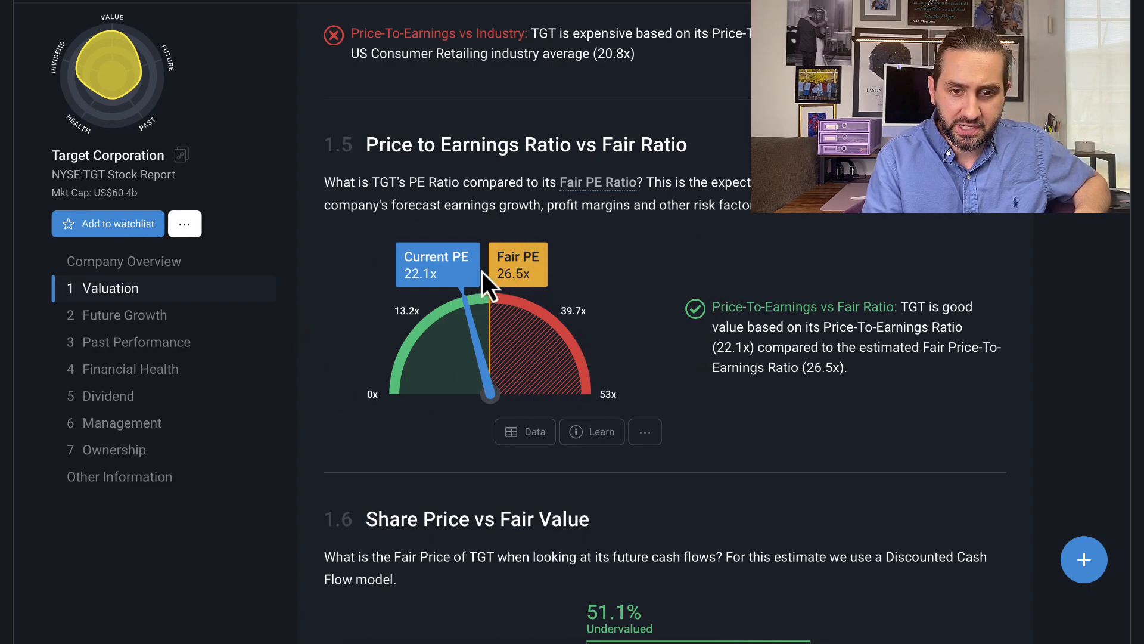
pyautogui.moveTo(461, 292)
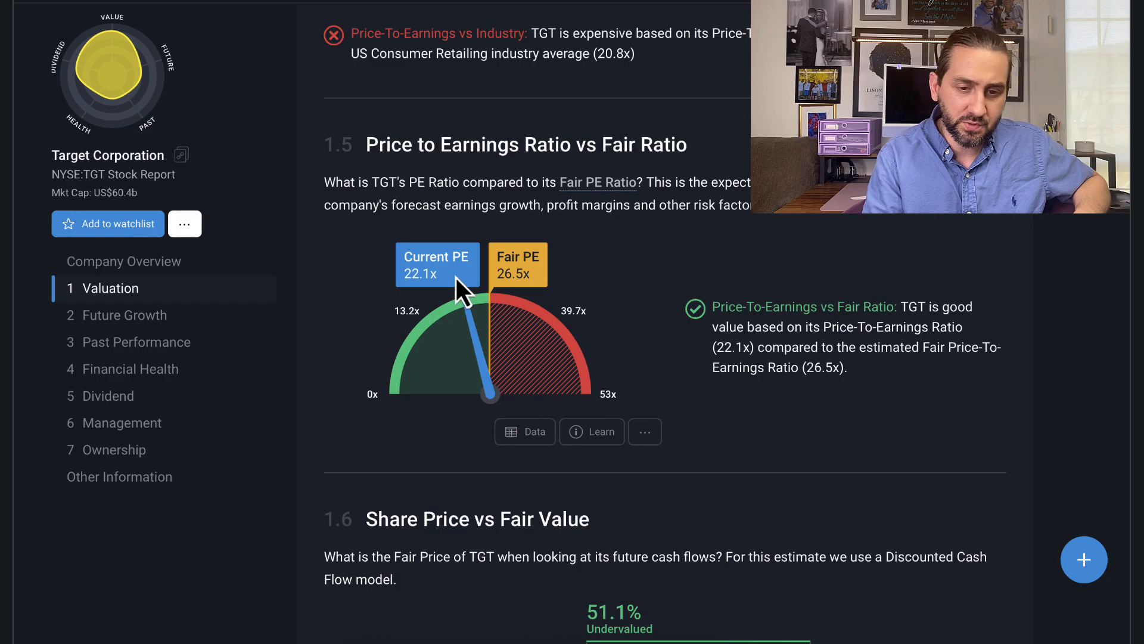
pyautogui.scroll(-3)
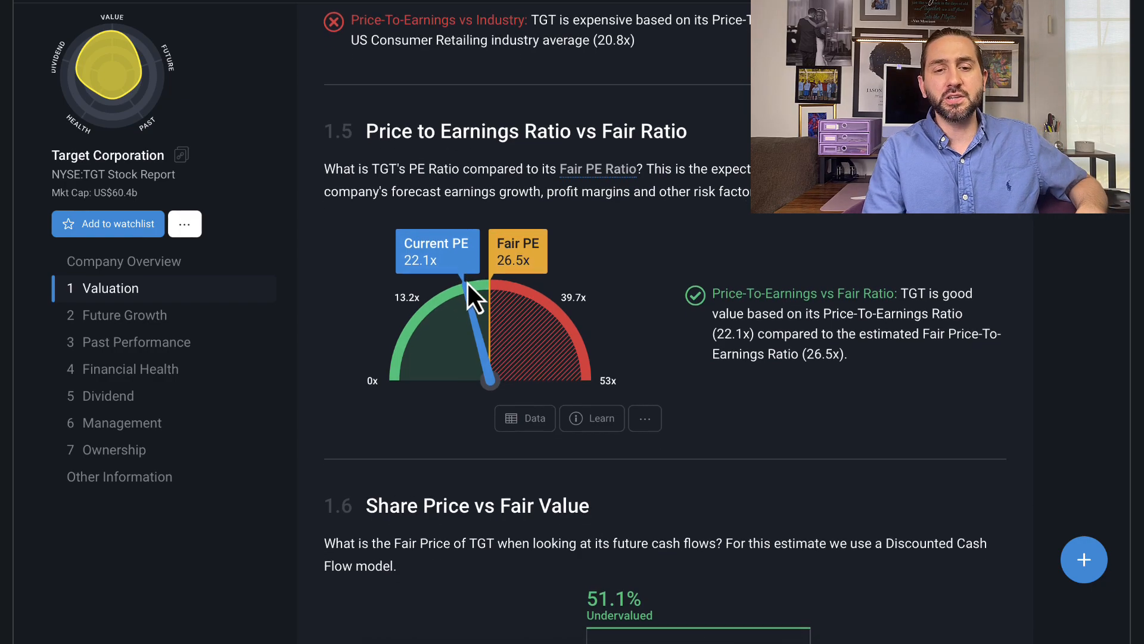
pyautogui.scroll(-3)
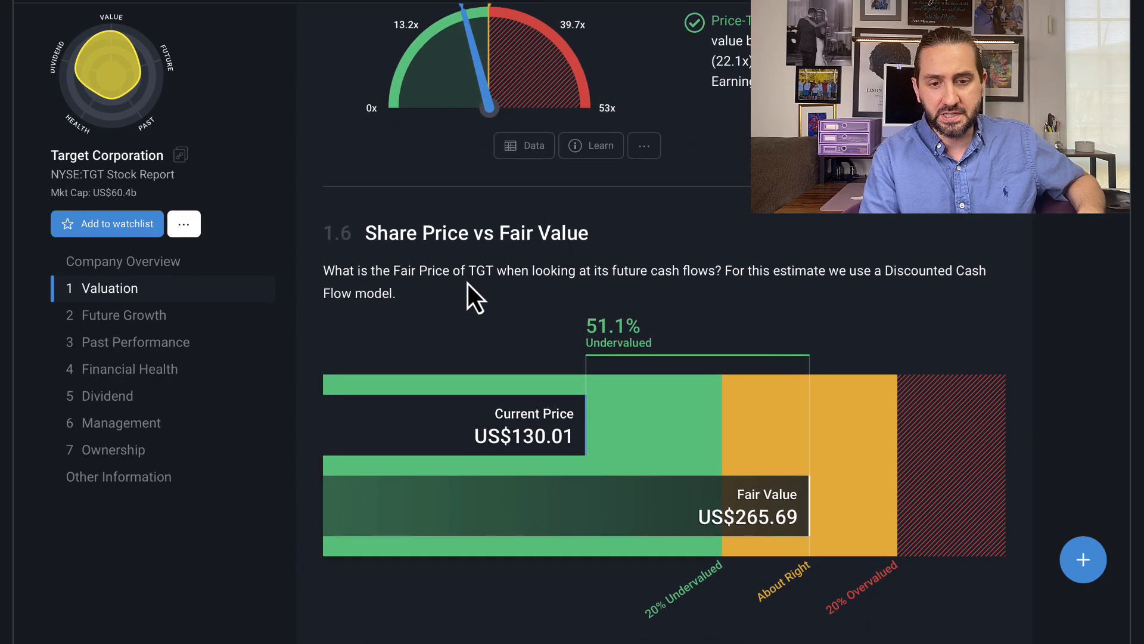
pyautogui.scroll(-3)
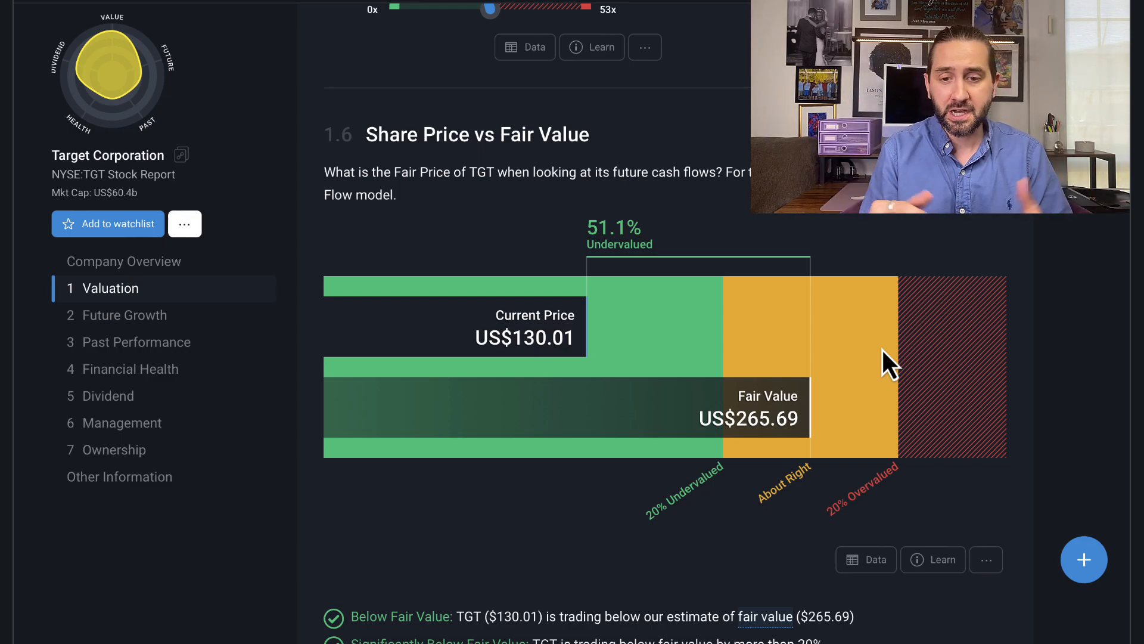
pyautogui.moveTo(891, 474)
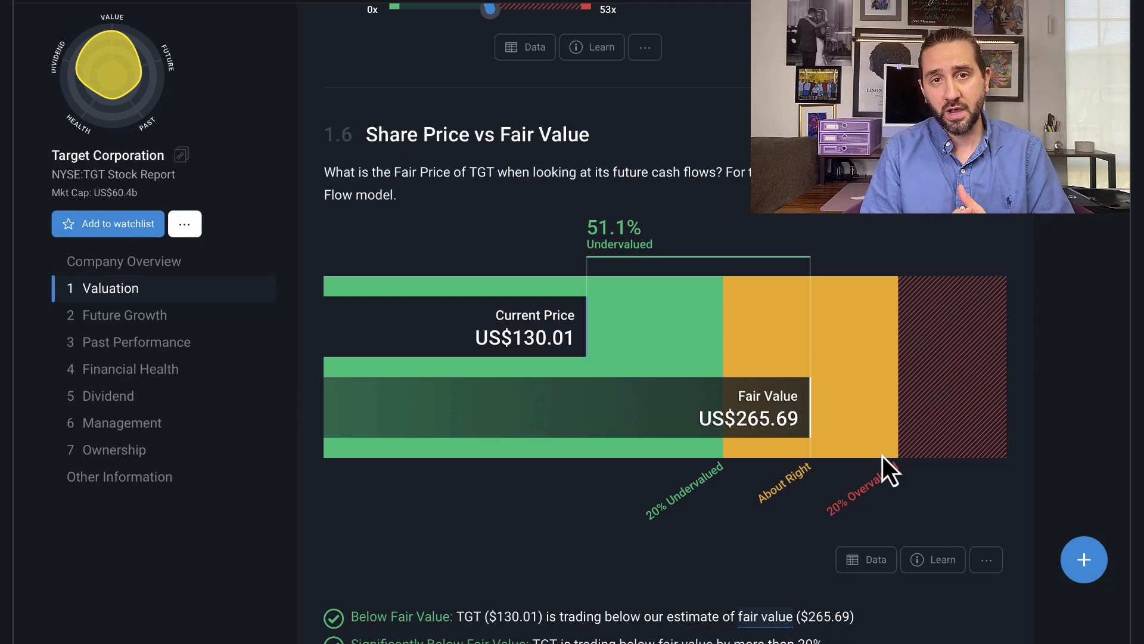
# - Jump through the Future Growth and Past Performance sections of Target's report
pyautogui.scroll(-3)
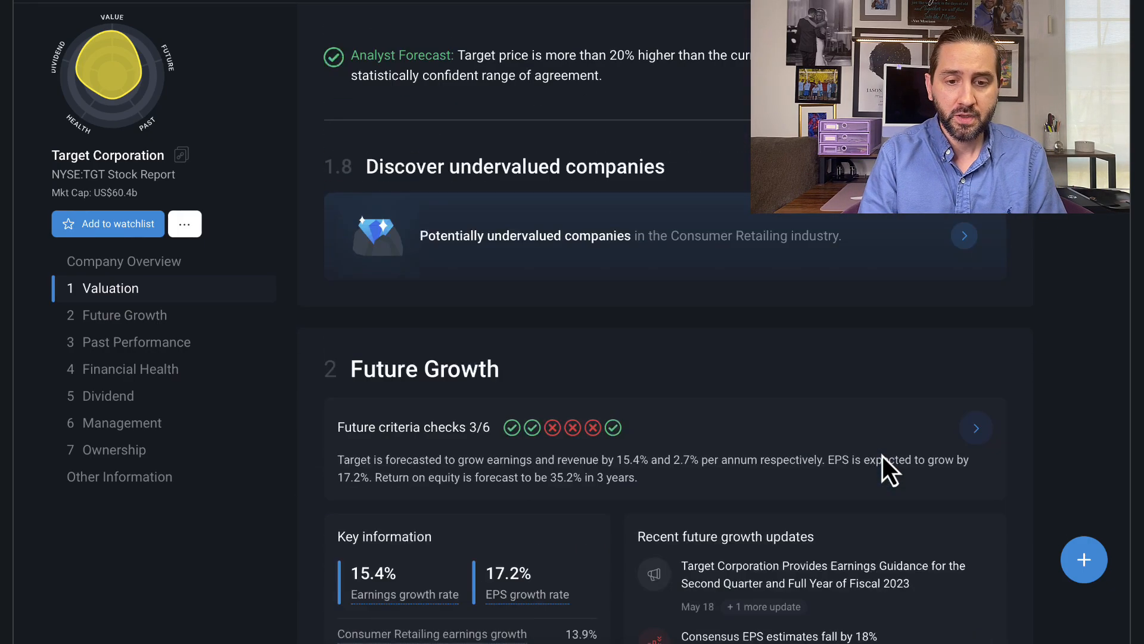
pyautogui.click(125, 315)
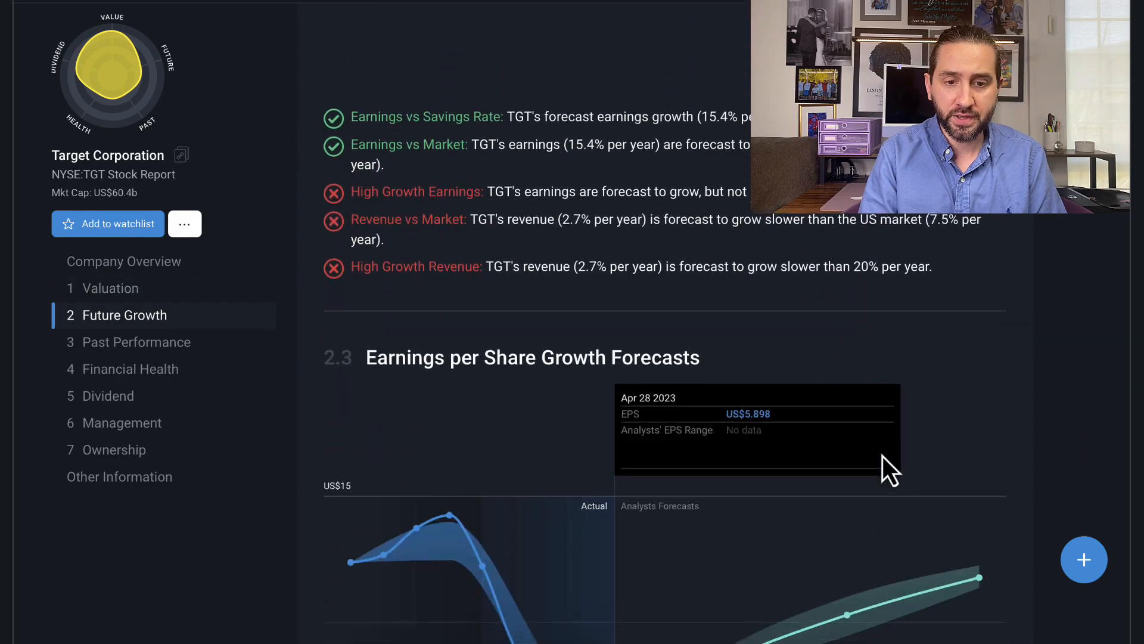
pyautogui.click(136, 342)
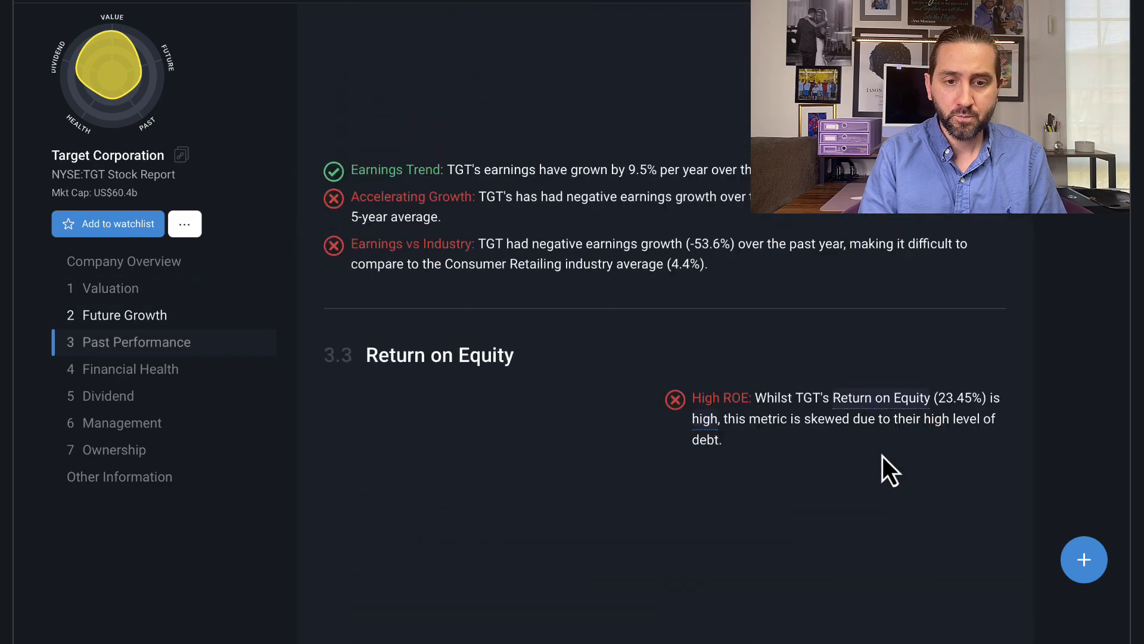
pyautogui.scroll(-3)
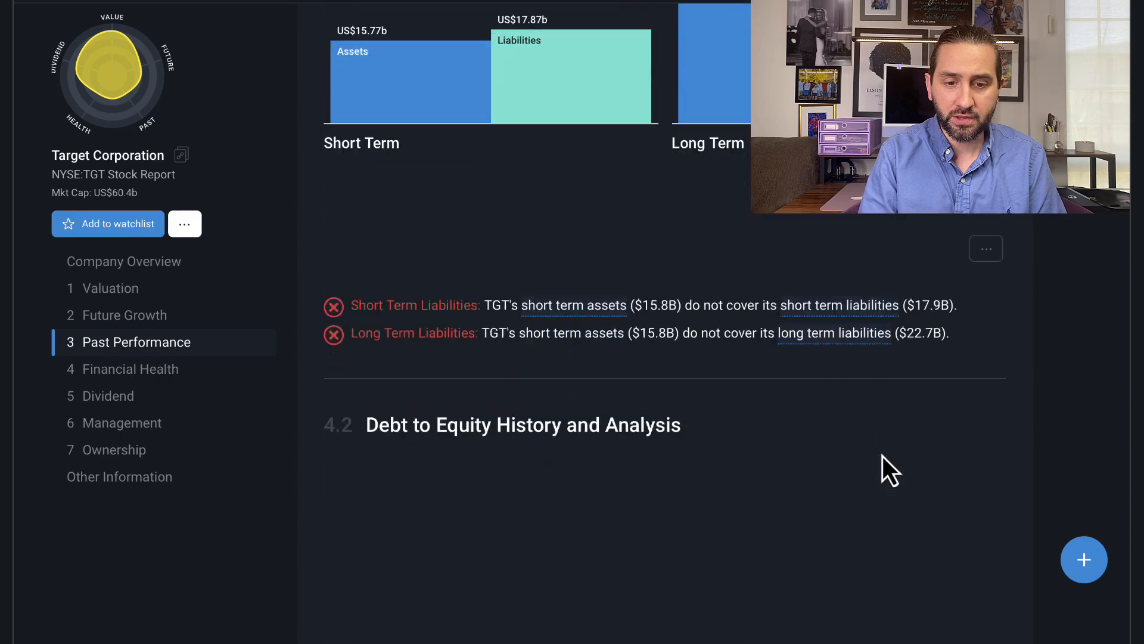
pyautogui.scroll(-3)
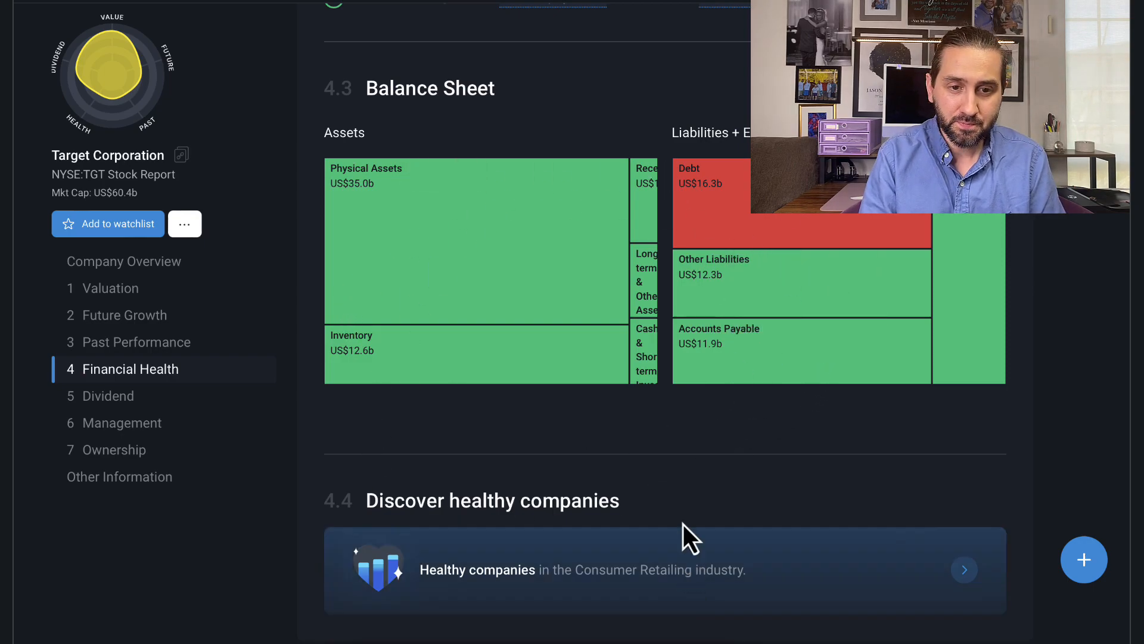
# - Move past Dividend to Management's board members table with 5.0-year average tenure
pyautogui.click(109, 395)
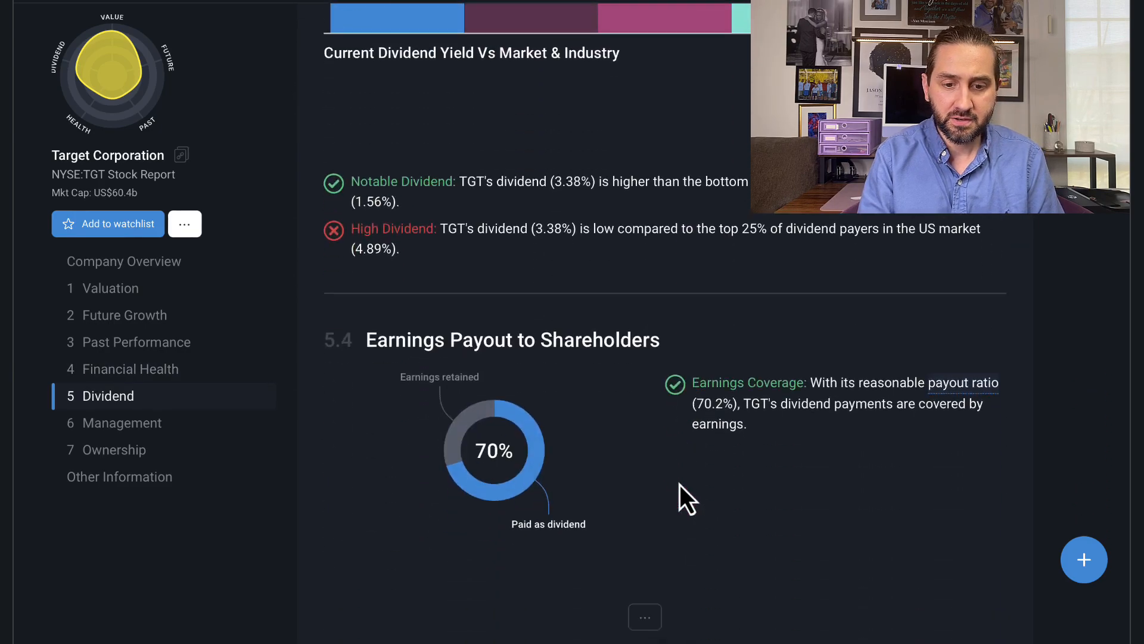
pyautogui.click(121, 422)
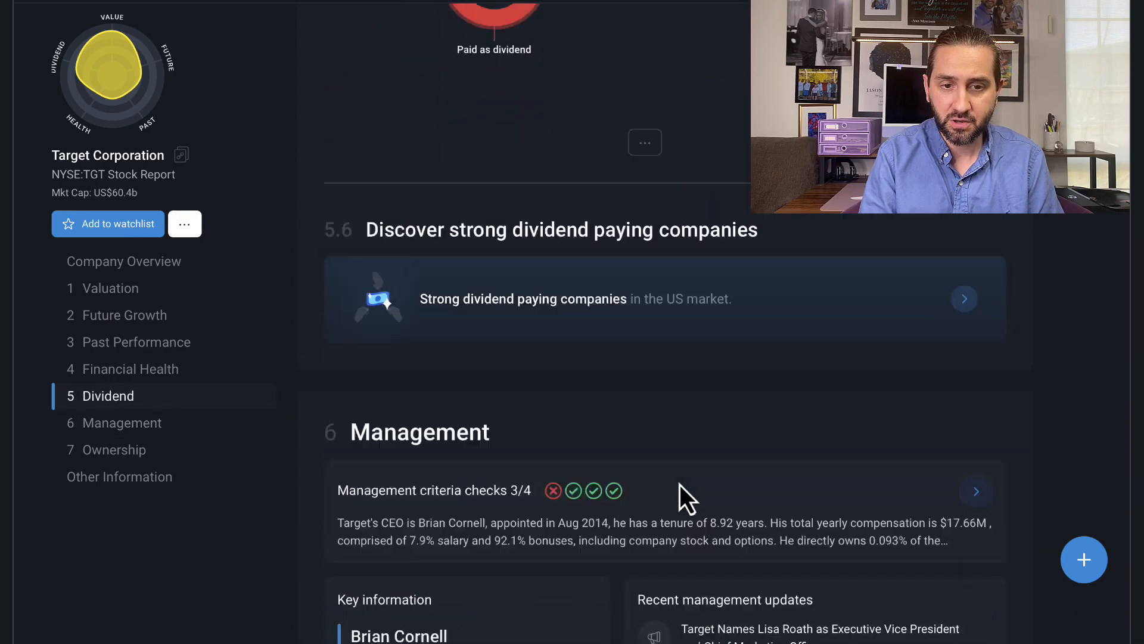
pyautogui.scroll(-3)
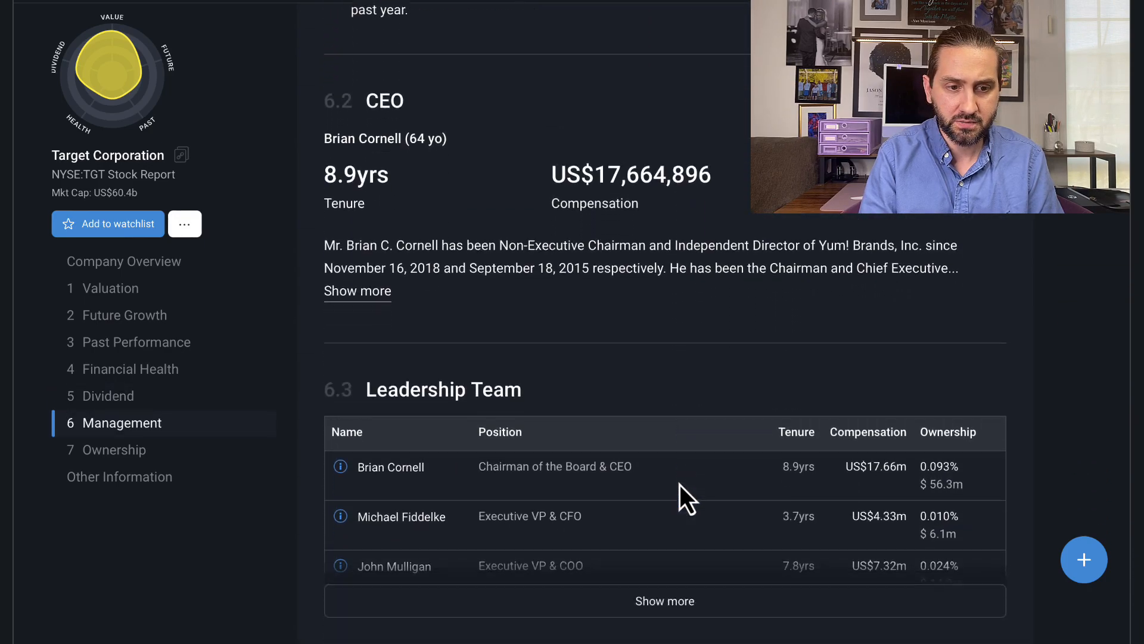
pyautogui.scroll(-3)
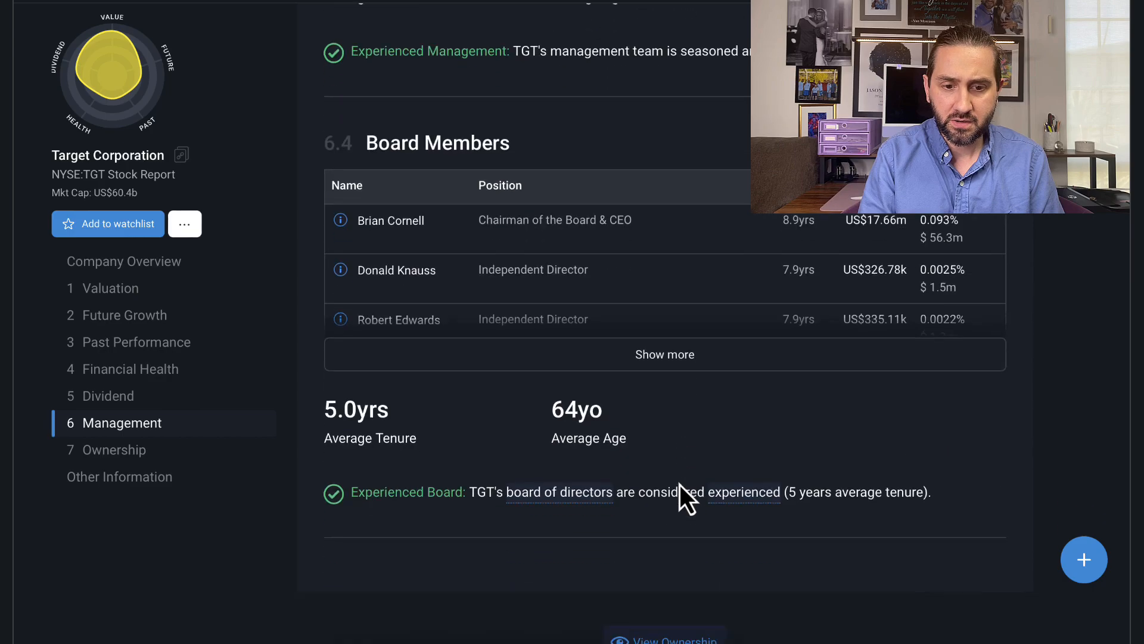
pyautogui.click(114, 449)
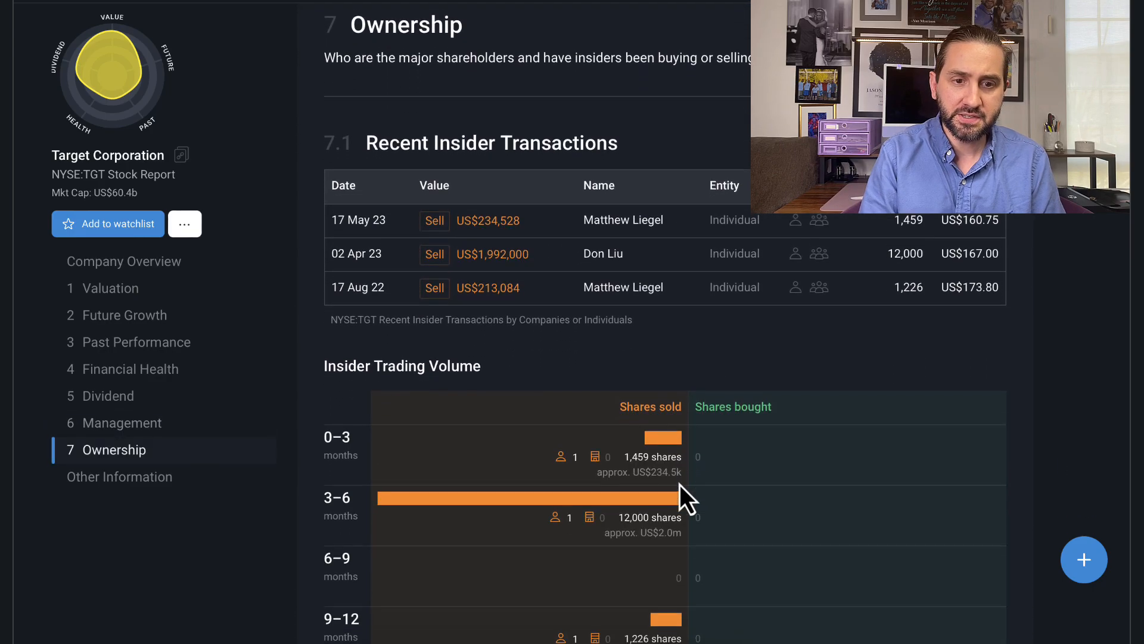
pyautogui.scroll(-3)
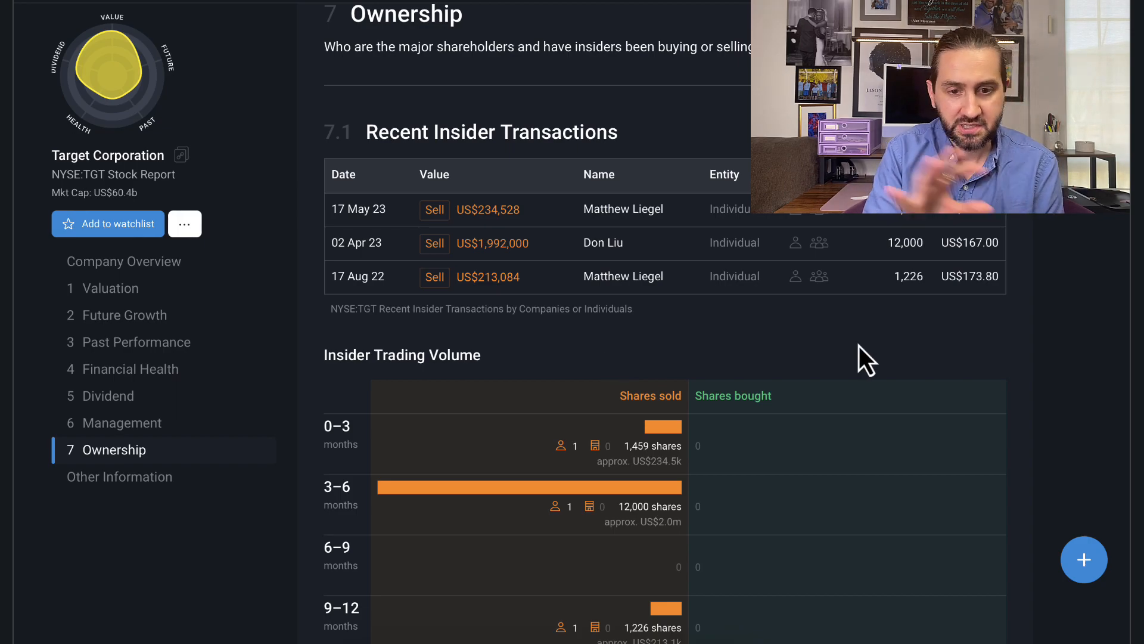
pyautogui.moveTo(835, 255)
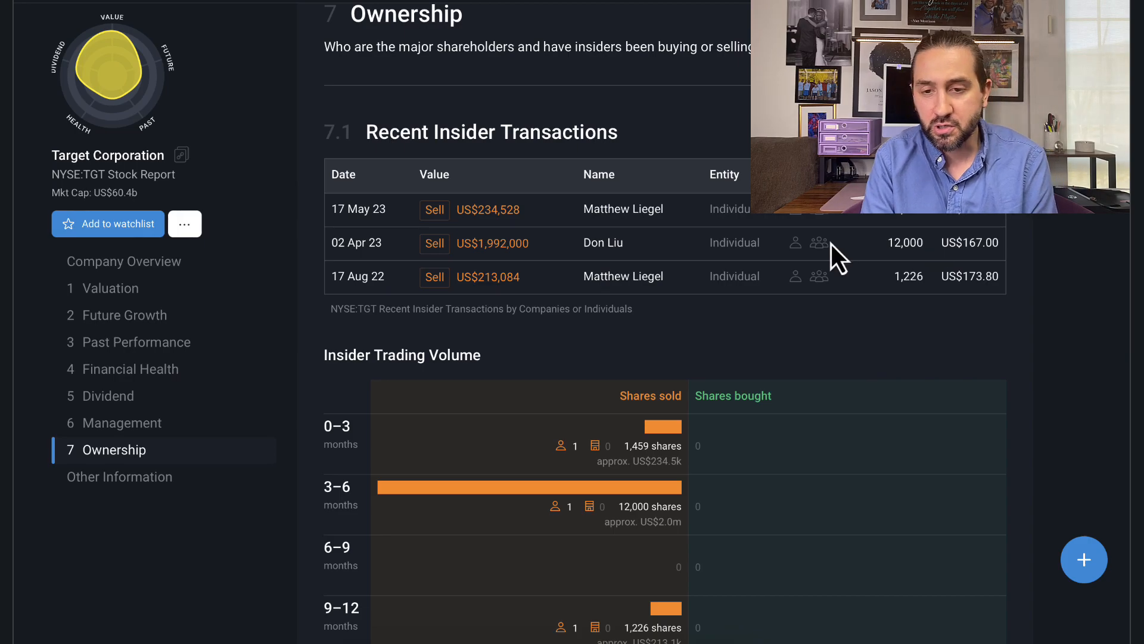
pyautogui.moveTo(904, 274)
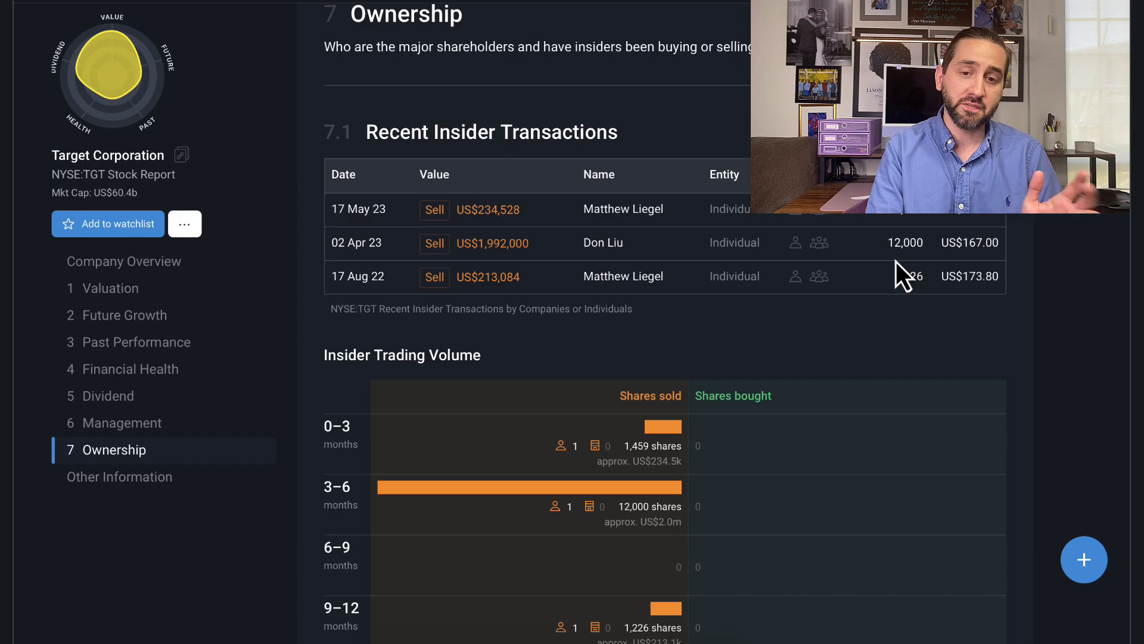
pyautogui.scroll(-3)
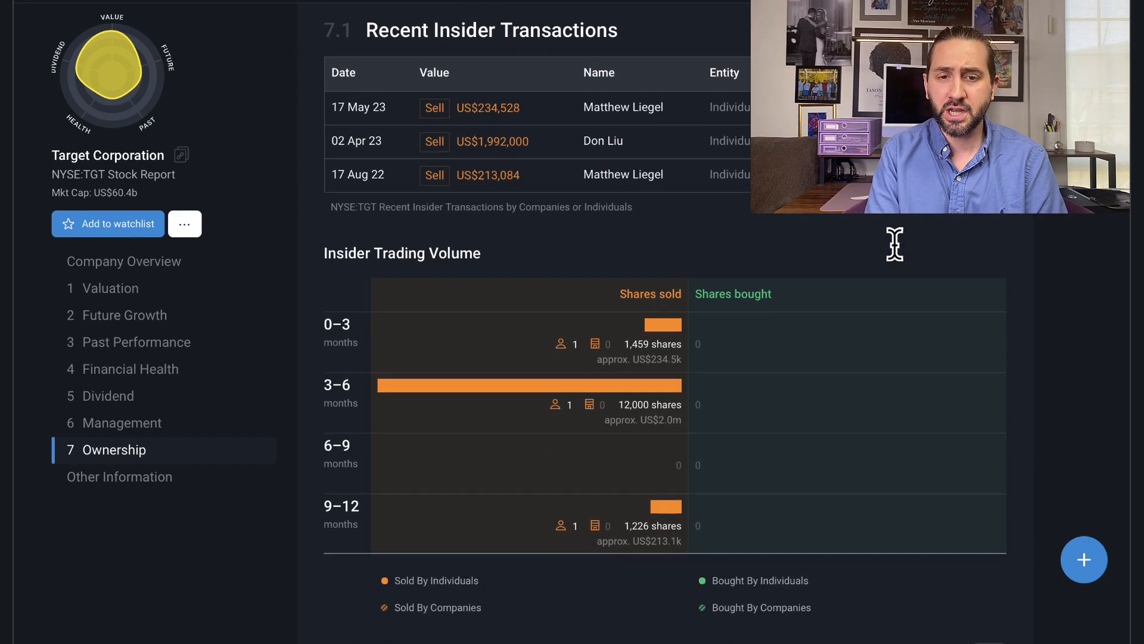
pyautogui.scroll(-3)
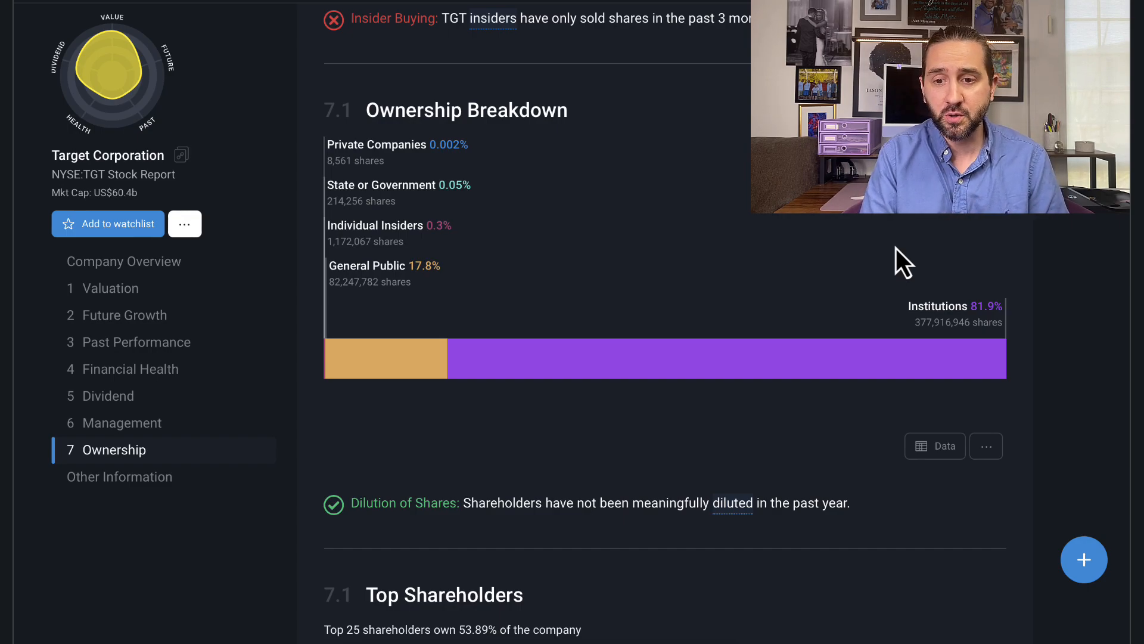
pyautogui.moveTo(929, 324)
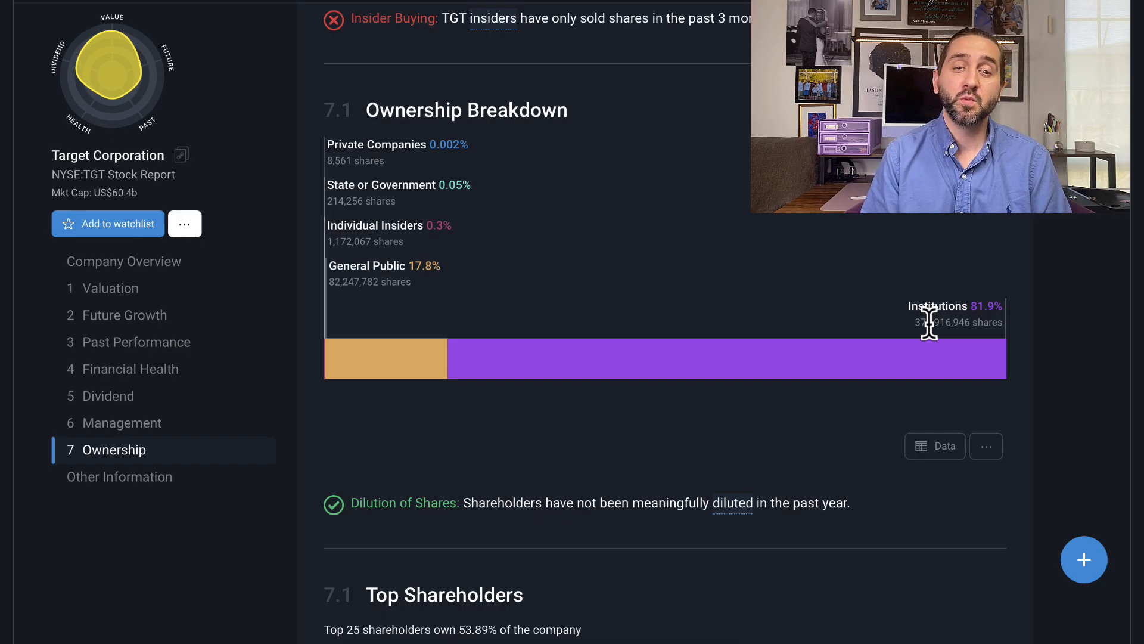
pyautogui.scroll(-3)
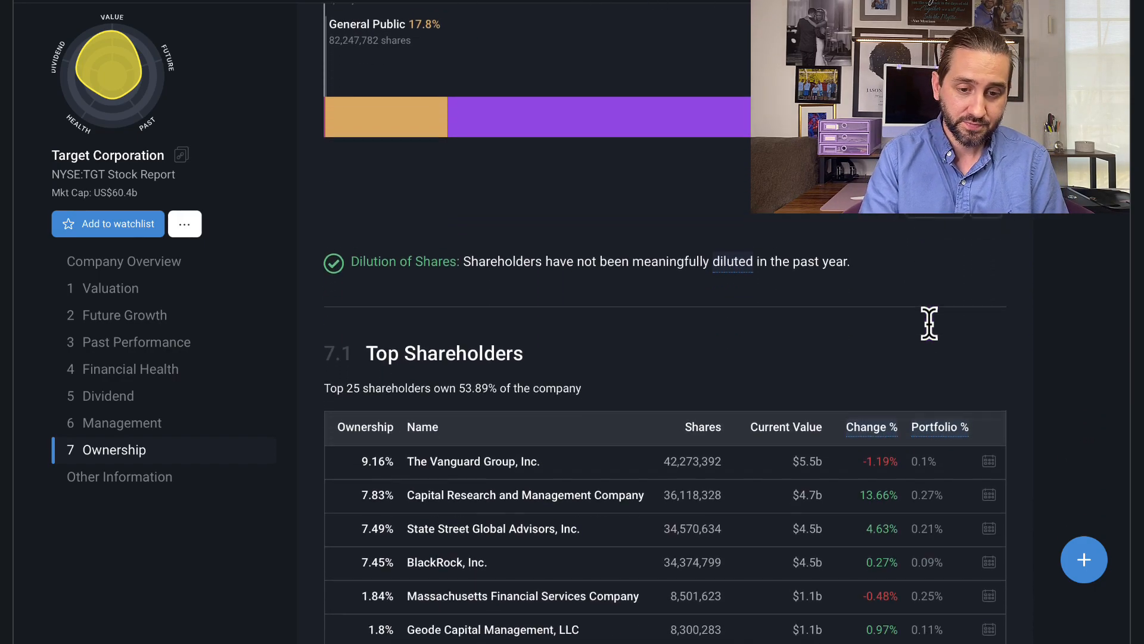
# - Show more under Top Shareholders to list Target's full top-25 holders
pyautogui.scroll(-3)
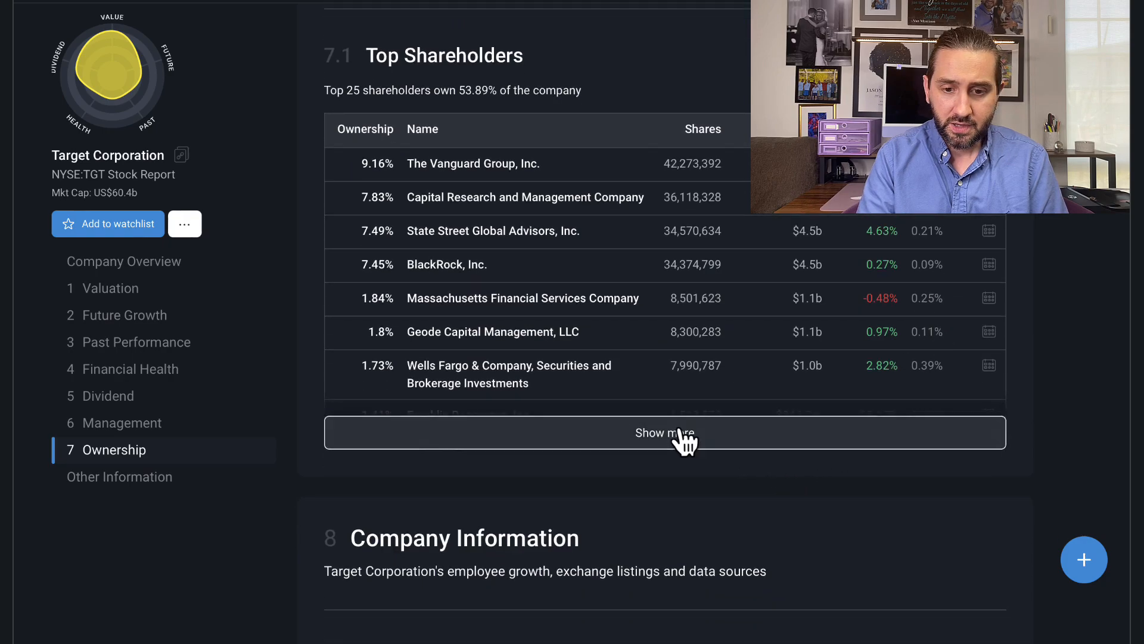
pyautogui.click(664, 431)
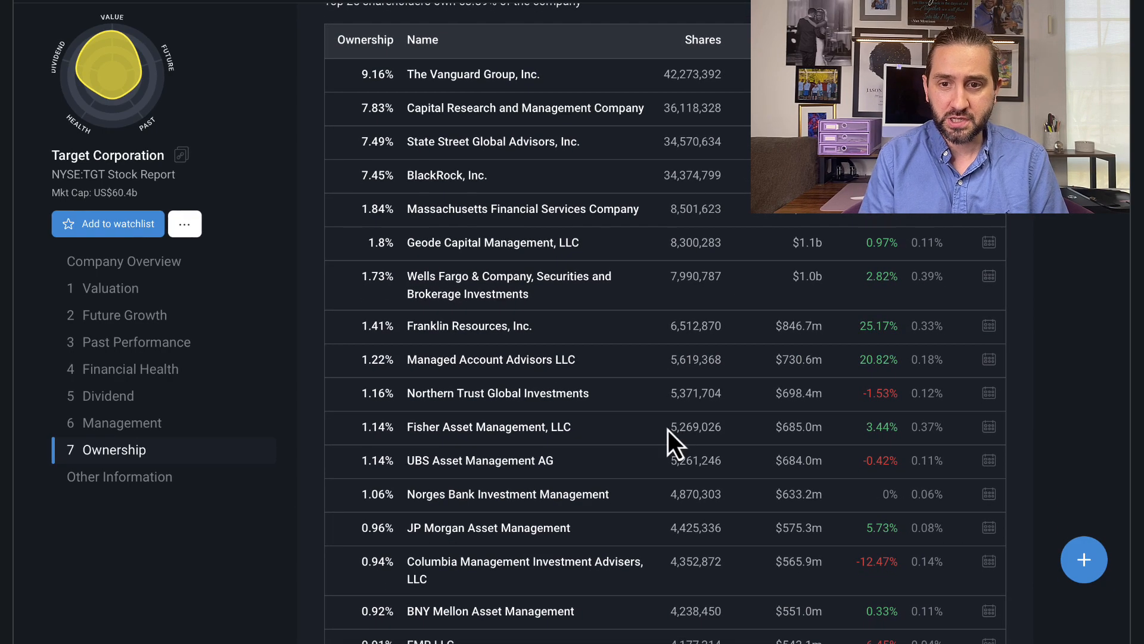
pyautogui.moveTo(894, 284)
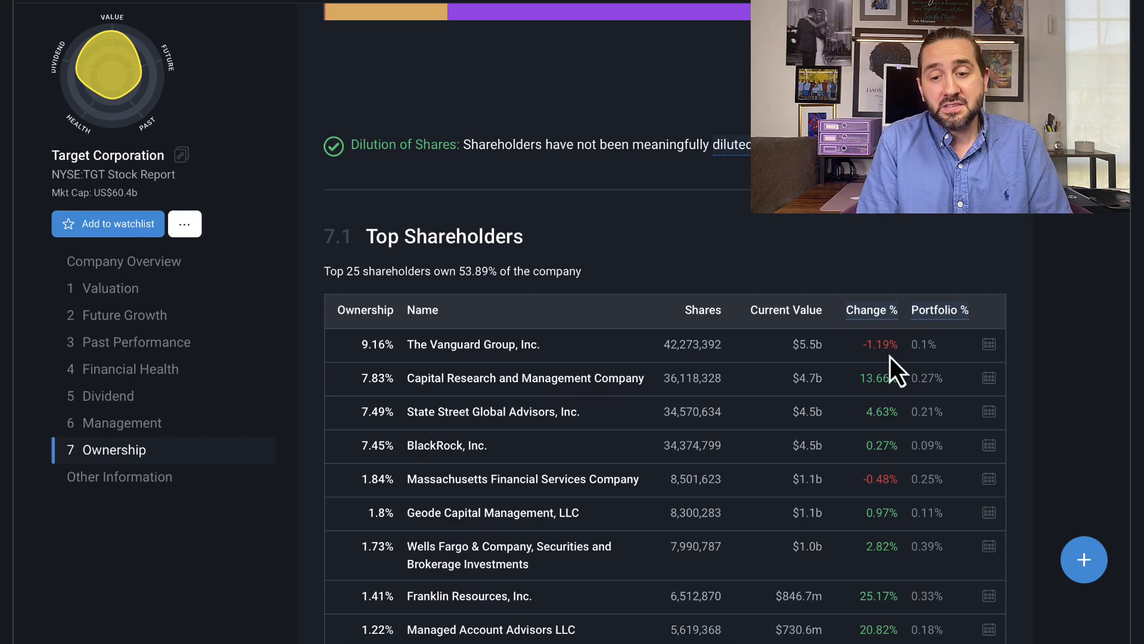
pyautogui.scroll(-3)
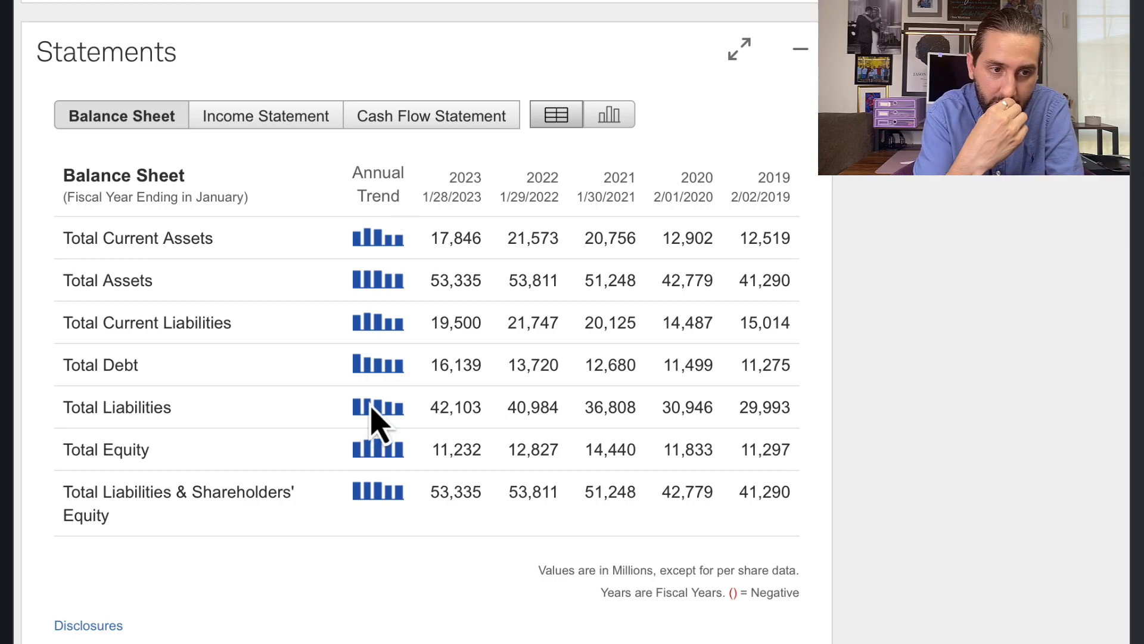
pyautogui.moveTo(278, 343)
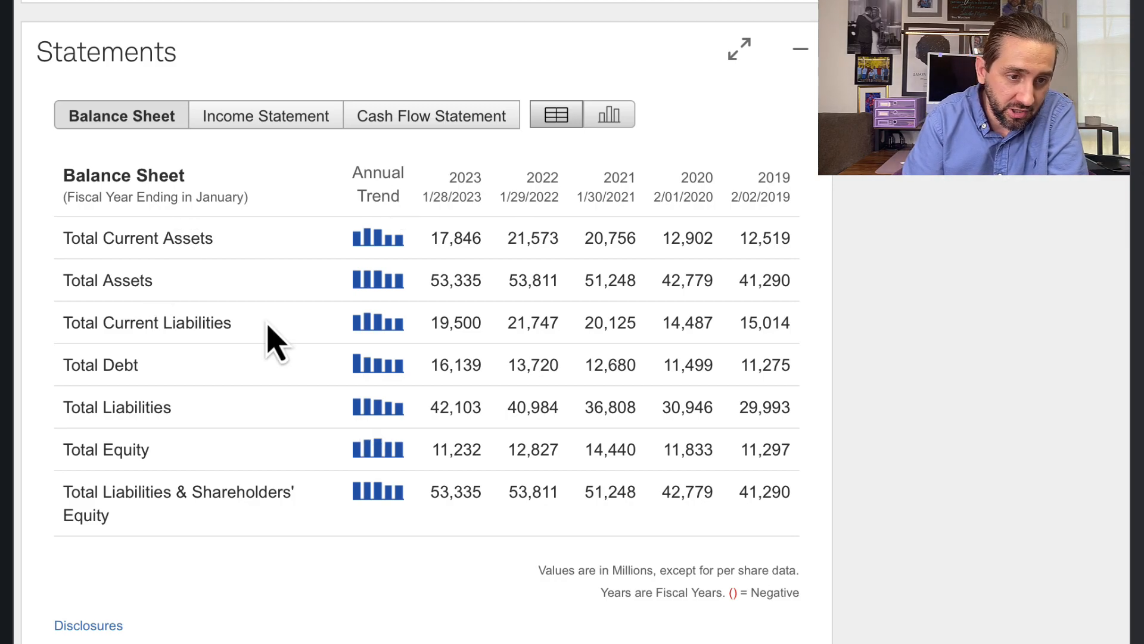
pyautogui.moveTo(368, 361)
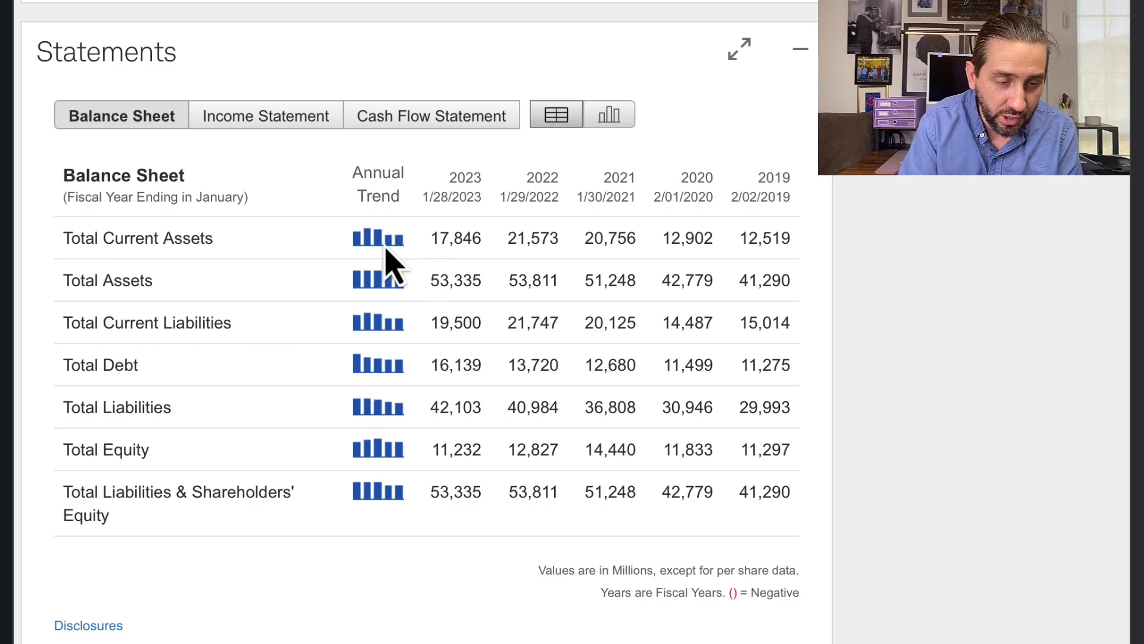
pyautogui.moveTo(373, 355)
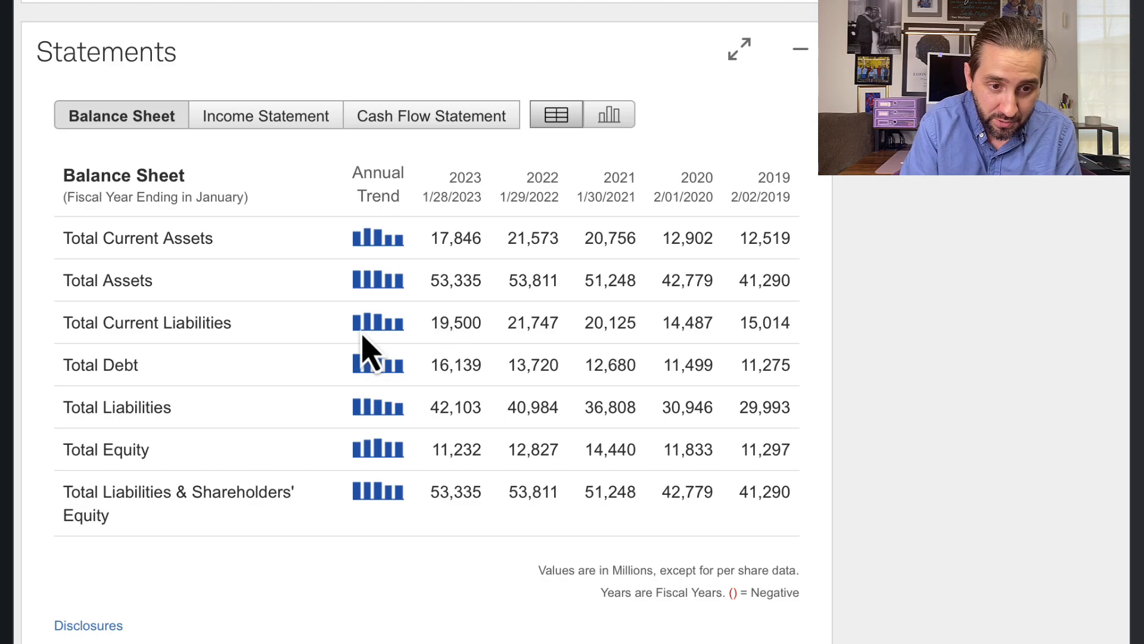
# - Scroll Target's balance sheet to 2023 total liabilities 42,103 and total equity 11,232
pyautogui.scroll(-3)
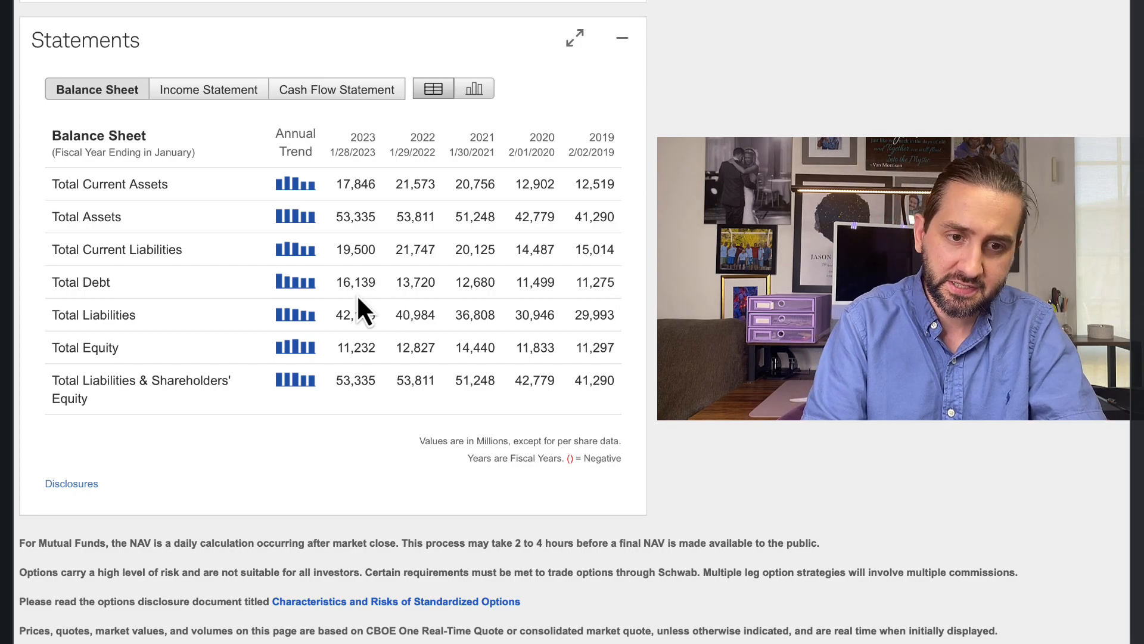
pyautogui.moveTo(646, 340)
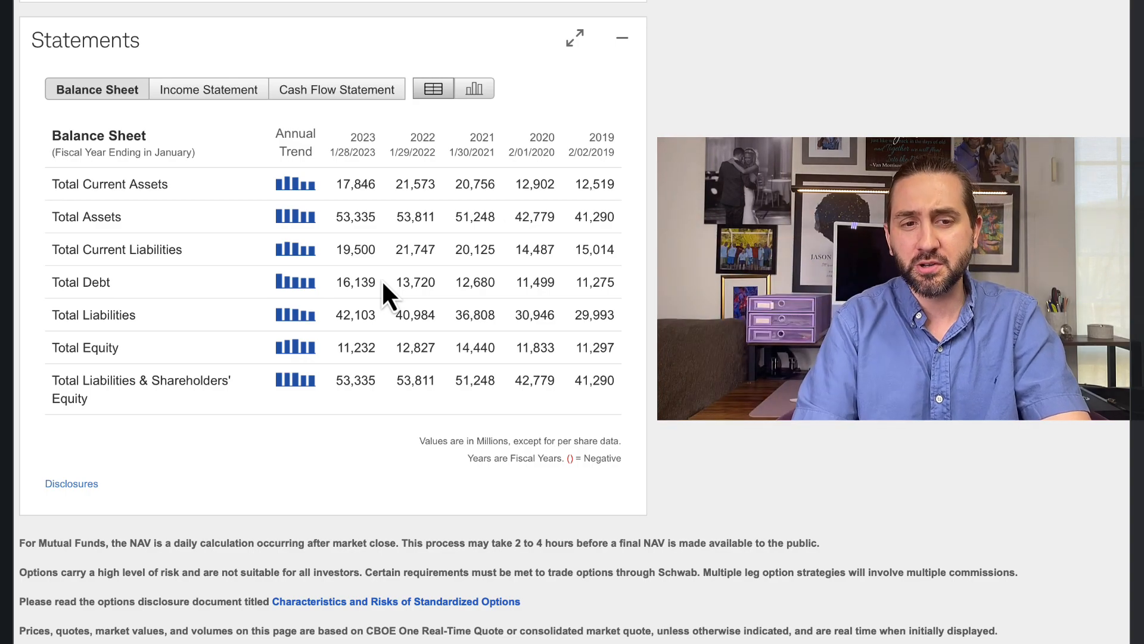
# - Switch to Target's Income Statement: 2023 revenue 109,120 and net income 2,780
pyautogui.click(209, 89)
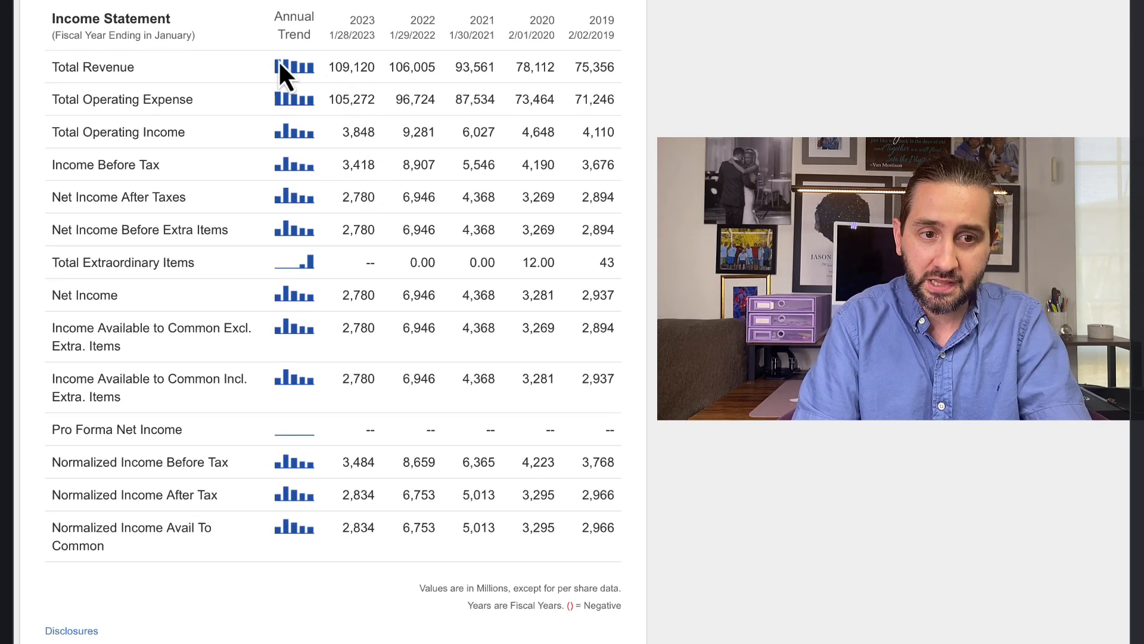
pyautogui.moveTo(324, 117)
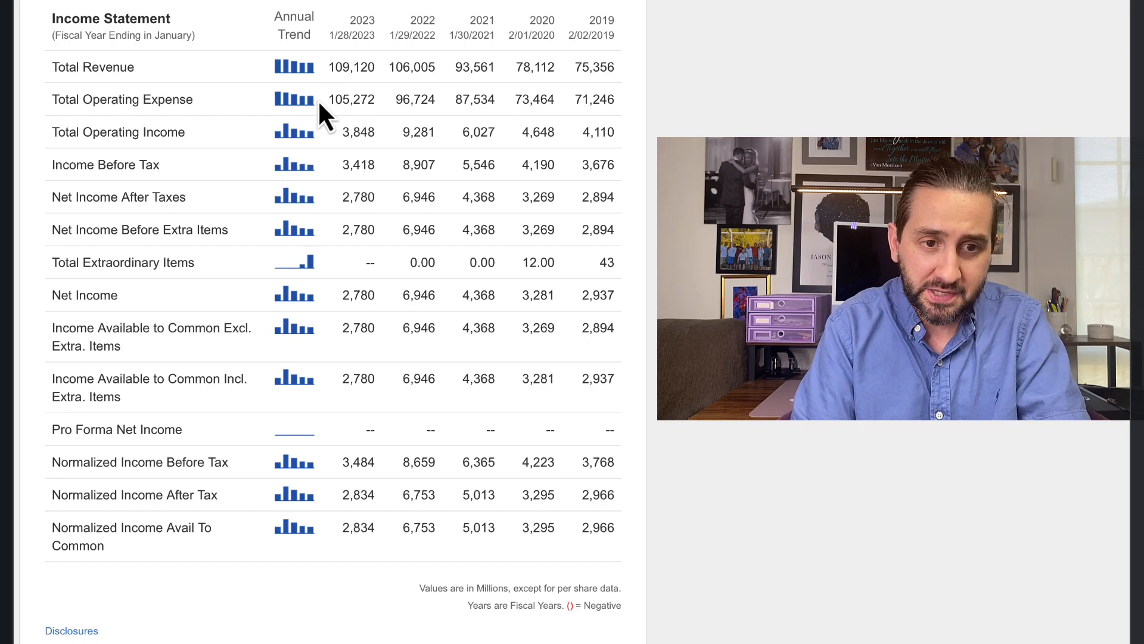
pyautogui.moveTo(598, 135)
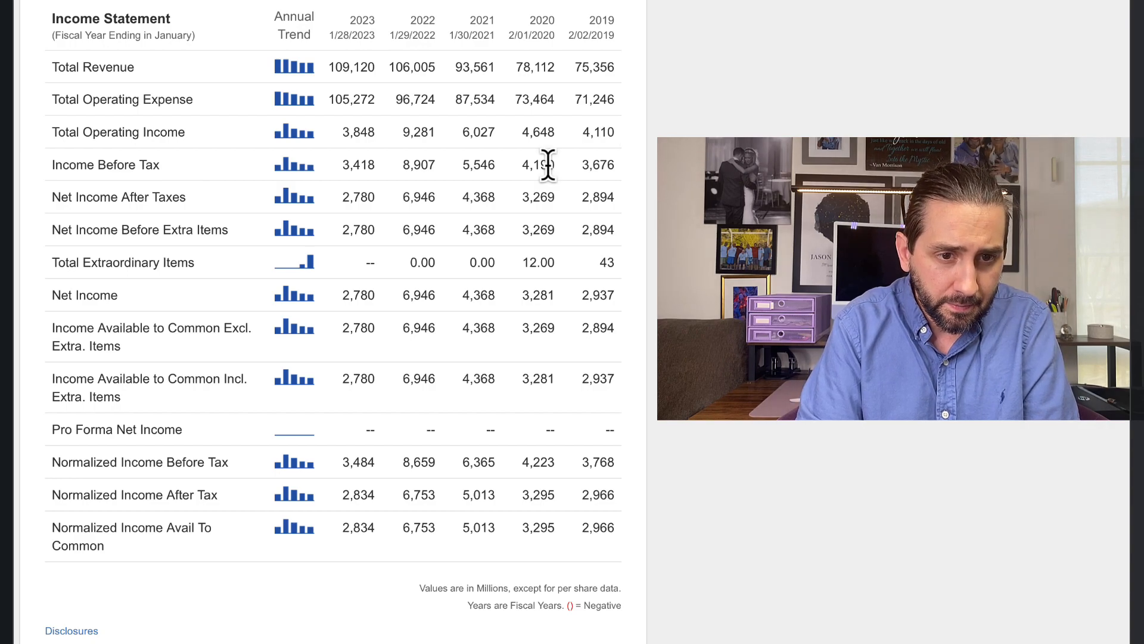
pyautogui.scroll(-3)
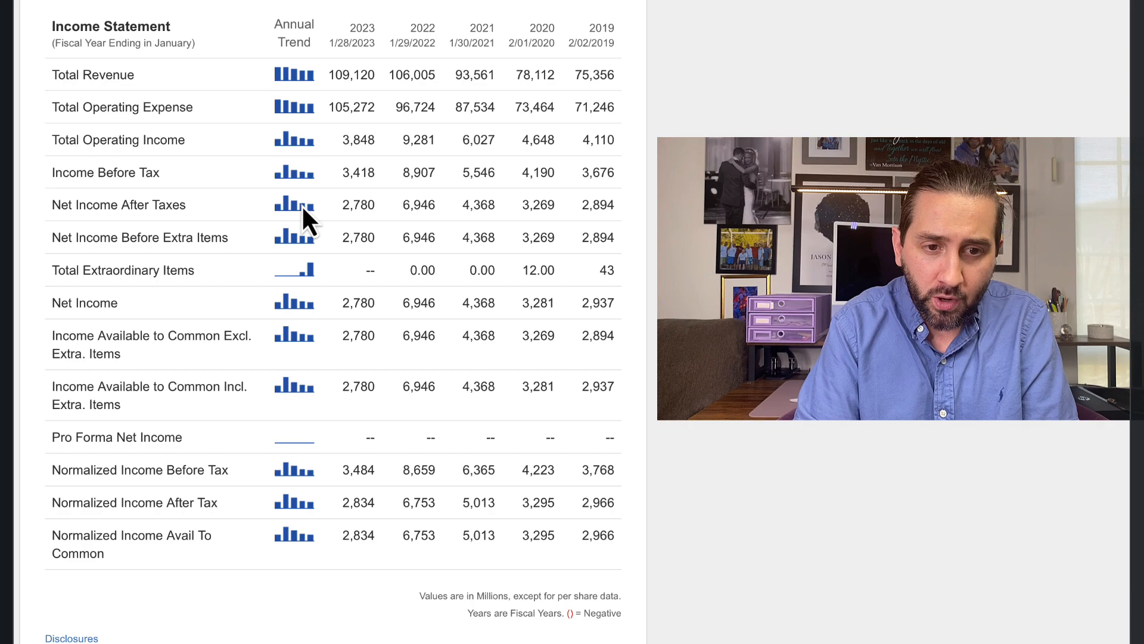
pyautogui.moveTo(354, 134)
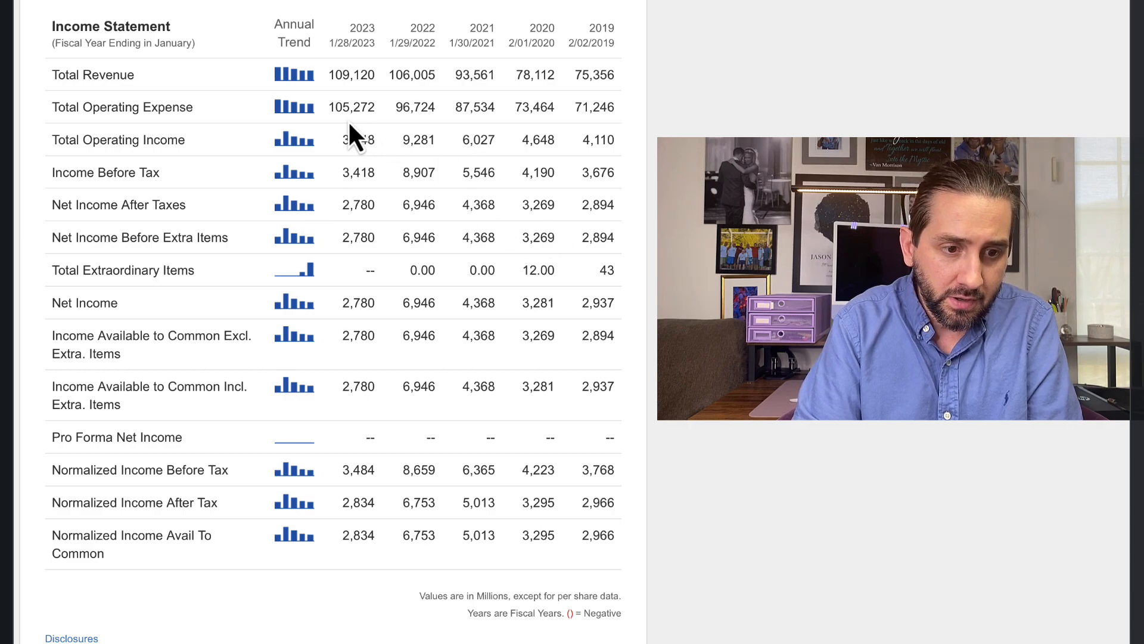
pyautogui.scroll(-3)
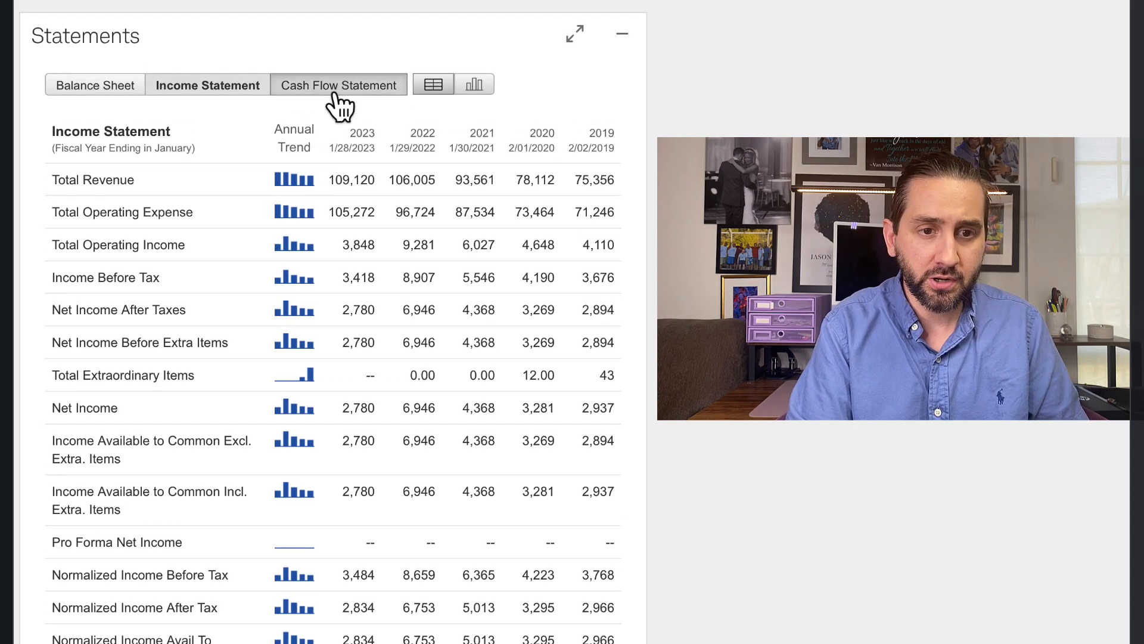
# - Switch to Target's Cash Flow Statement: 2023 cash from operations 4,018
pyautogui.click(337, 85)
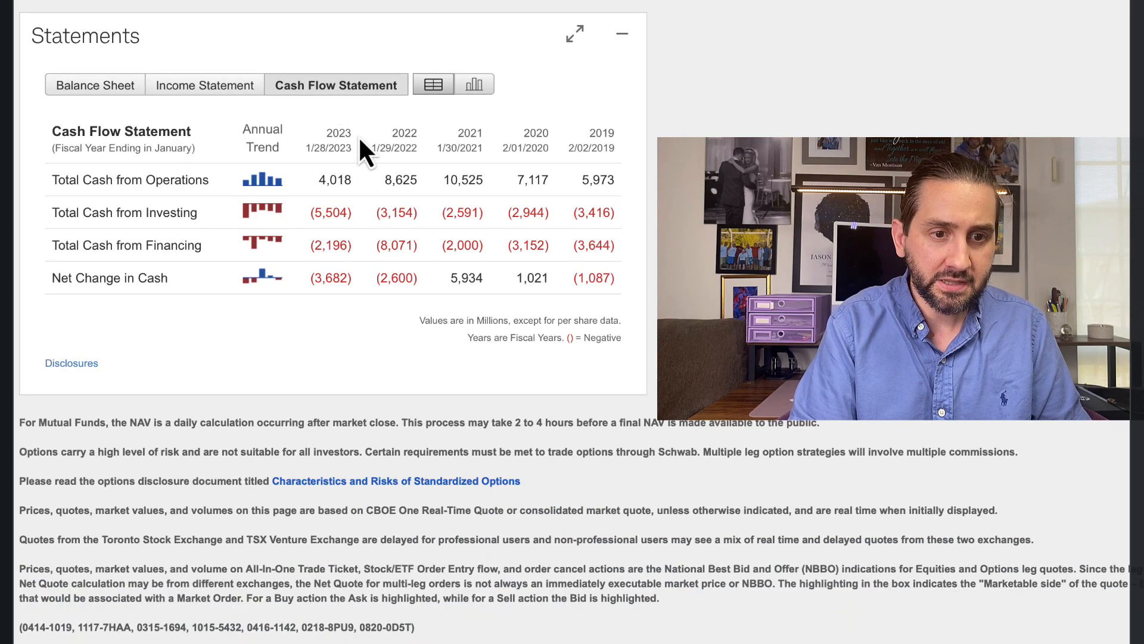
pyautogui.moveTo(266, 230)
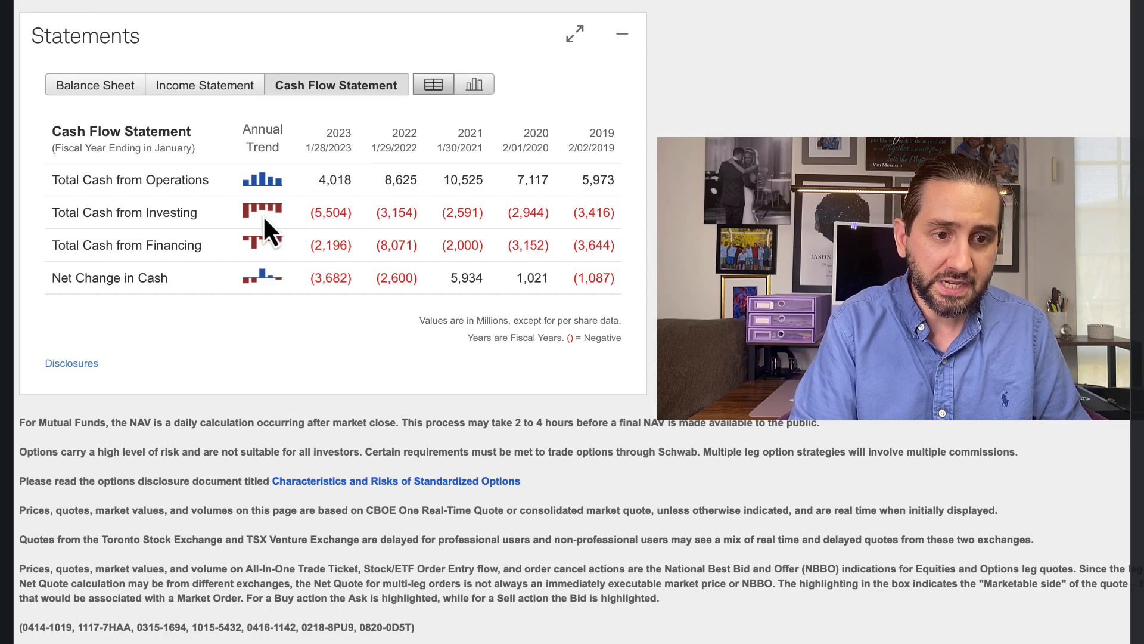
pyautogui.moveTo(274, 259)
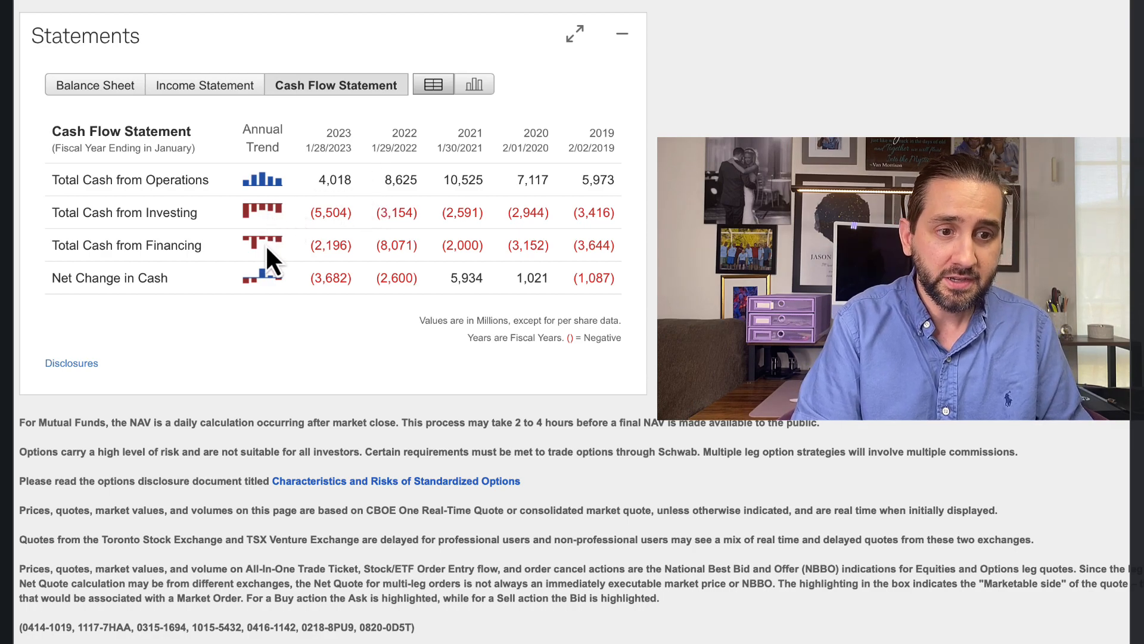
pyautogui.moveTo(279, 253)
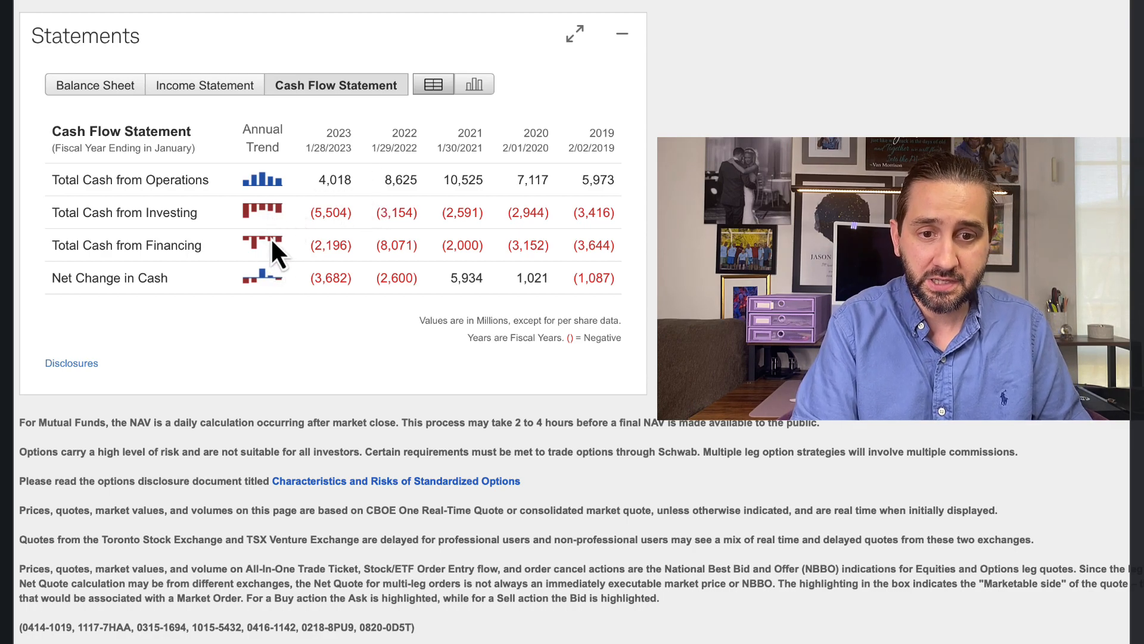
pyautogui.moveTo(285, 299)
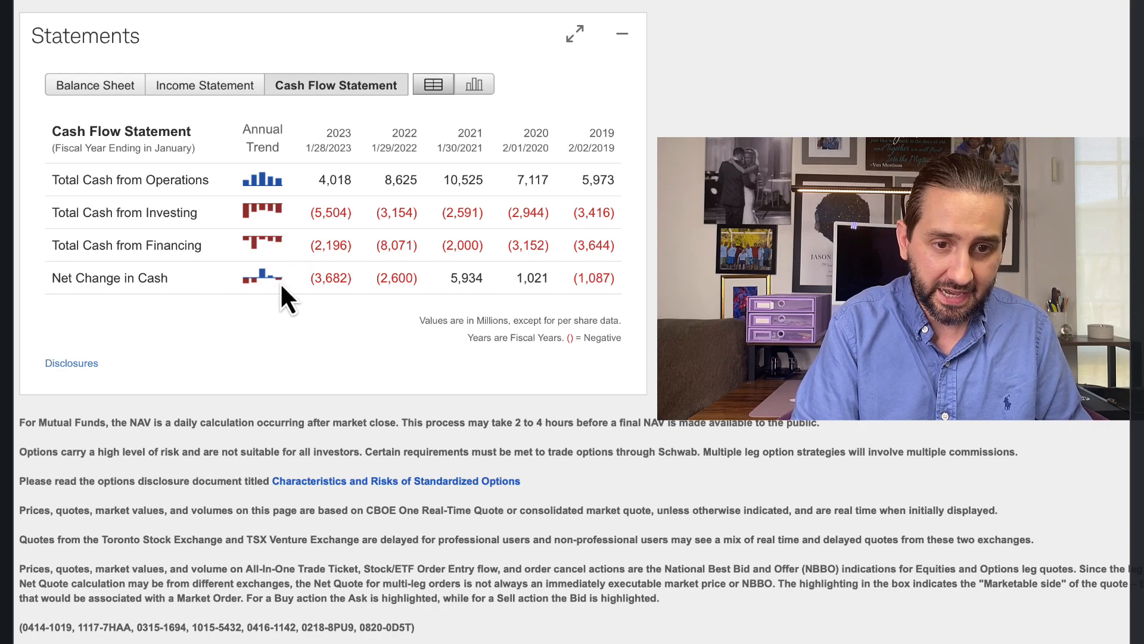